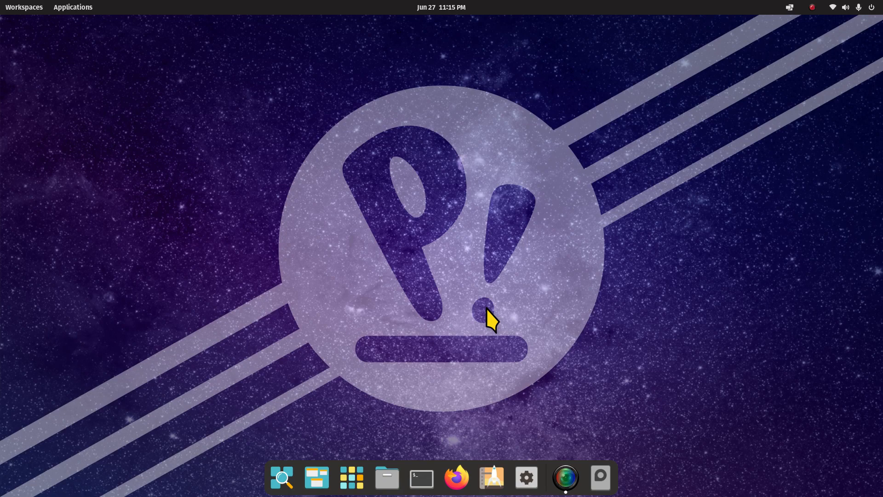
mouse_move(406, 462)
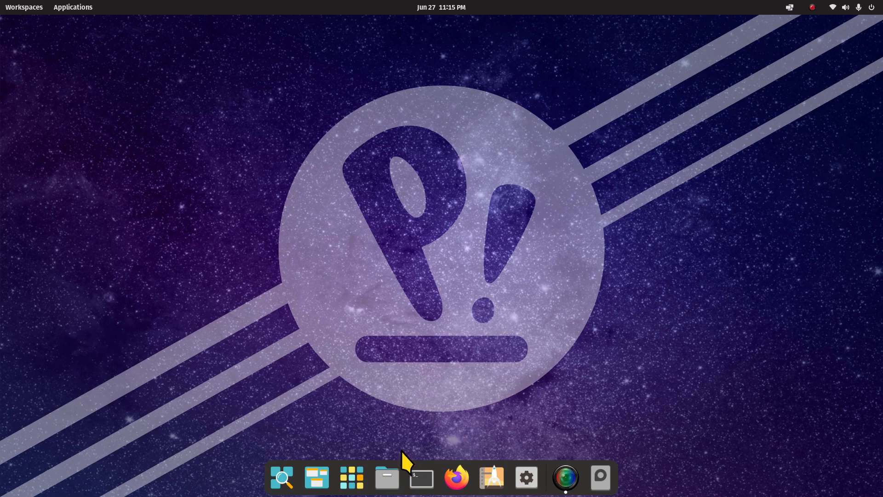
mouse_move(492, 406)
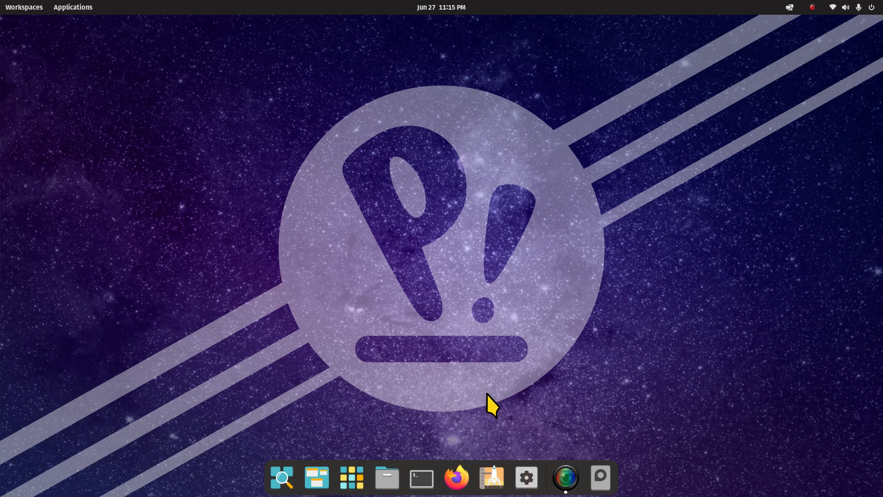
mouse_move(421, 477)
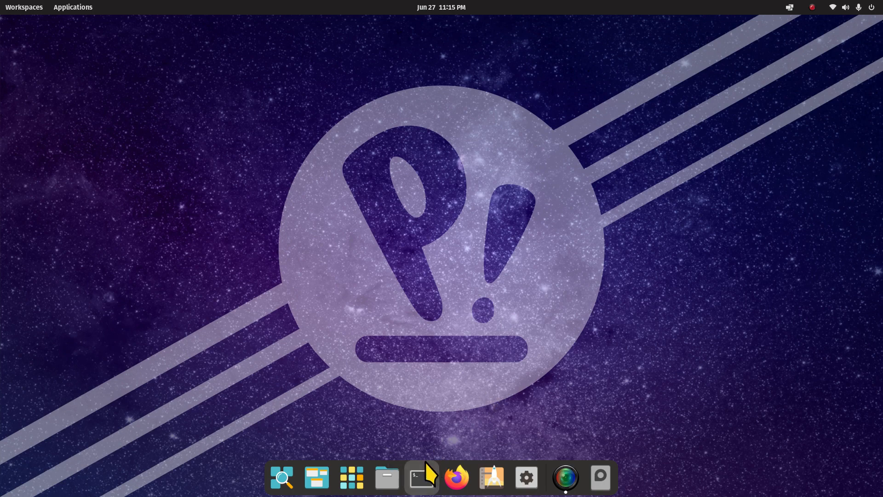
mouse_move(547, 483)
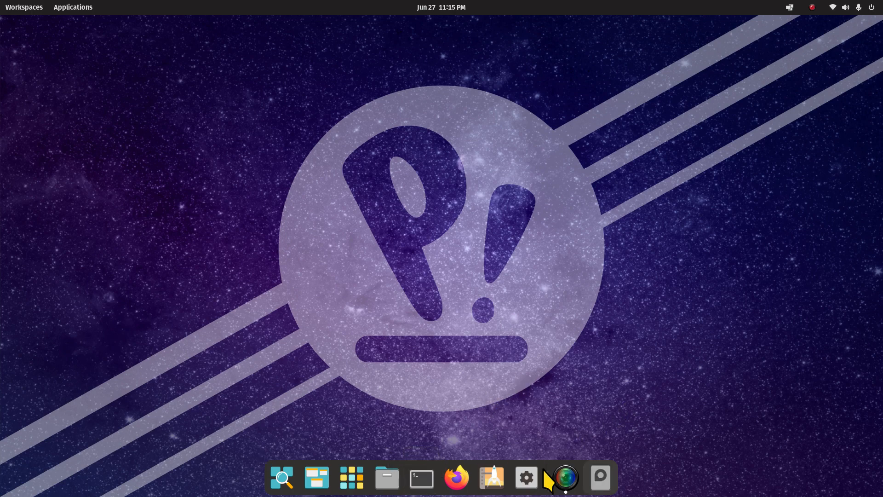
mouse_move(471, 468)
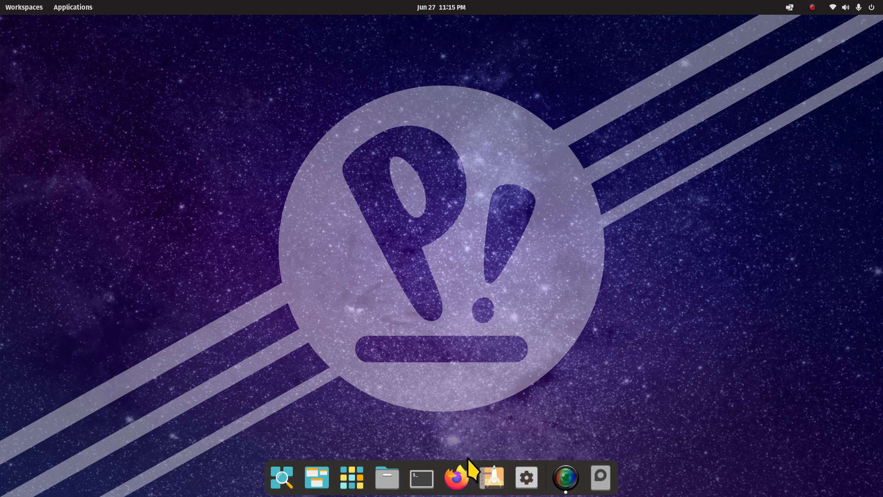
mouse_move(567, 405)
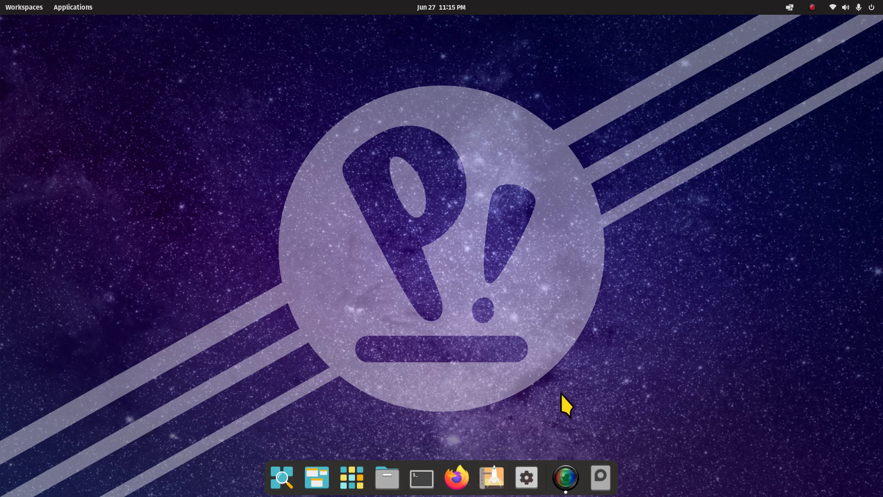
mouse_move(462, 11)
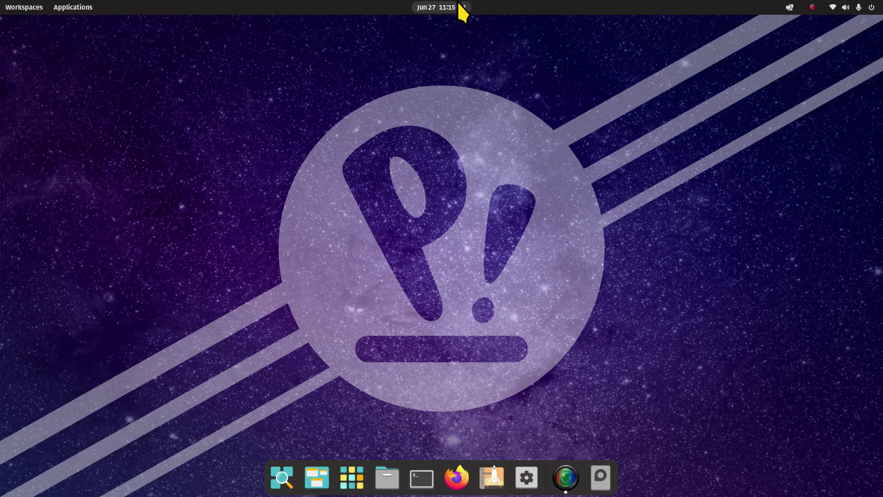
Step: Open Display Settings from the desktop menu, then view the About system information page
click(436, 6)
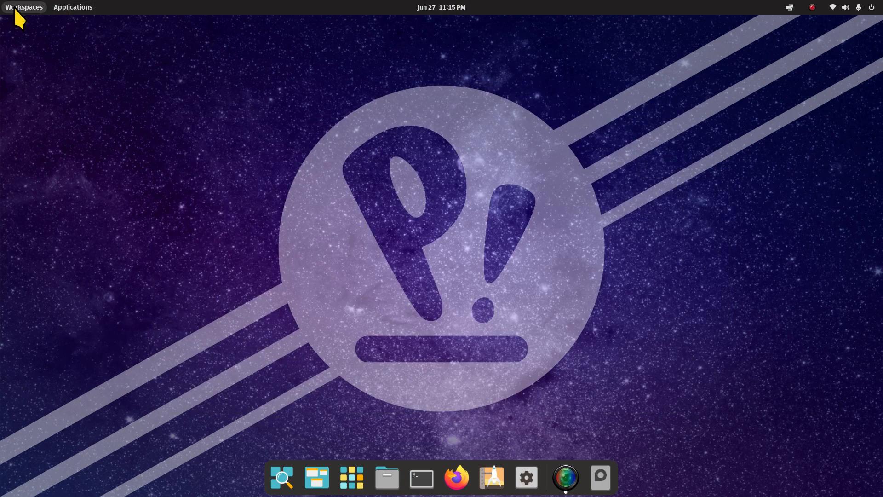
mouse_move(442, 165)
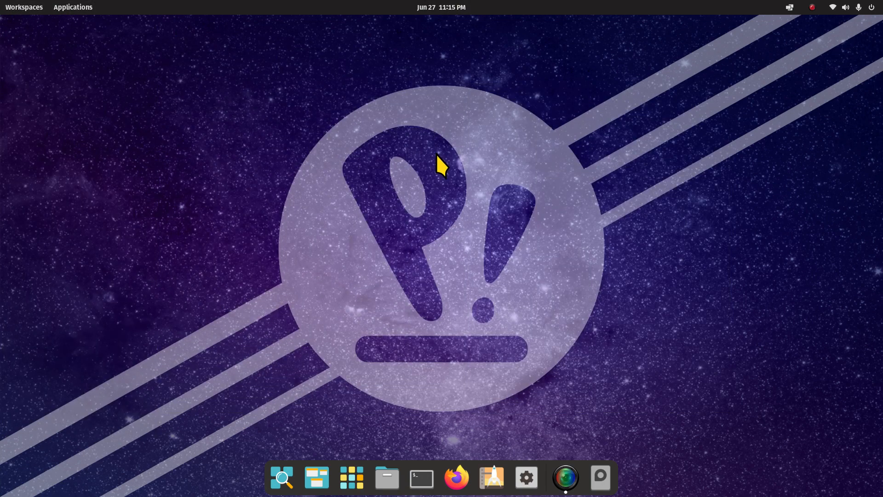
mouse_move(138, 101)
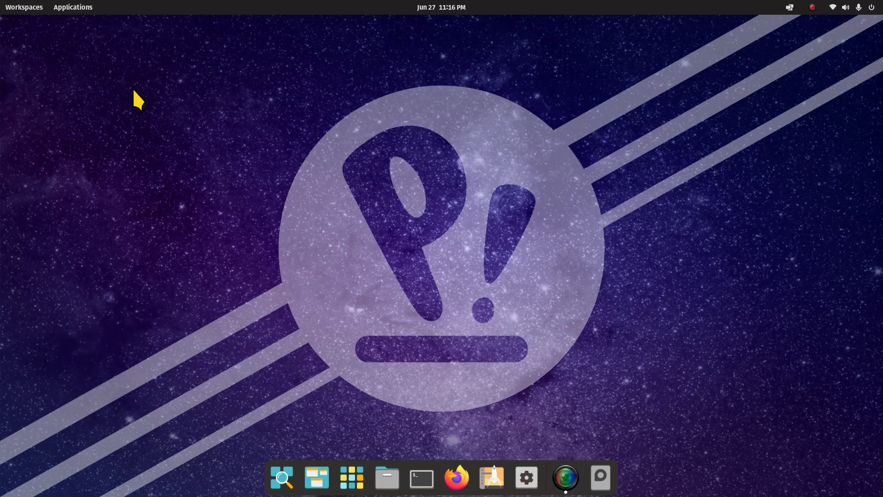
mouse_move(223, 173)
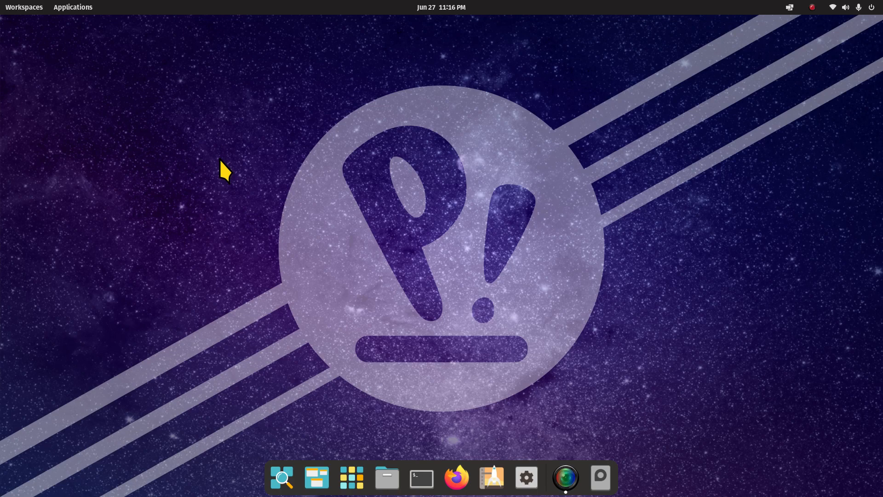
right_click(358, 99)
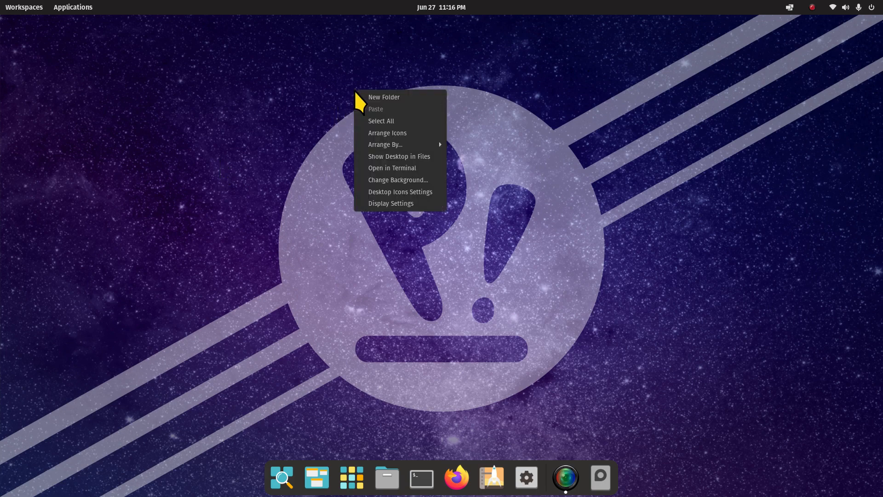
click(390, 204)
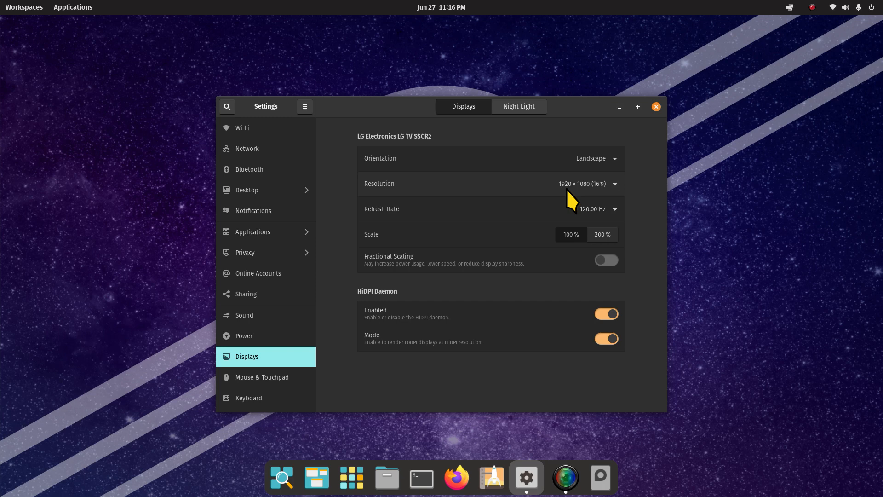
mouse_move(652, 207)
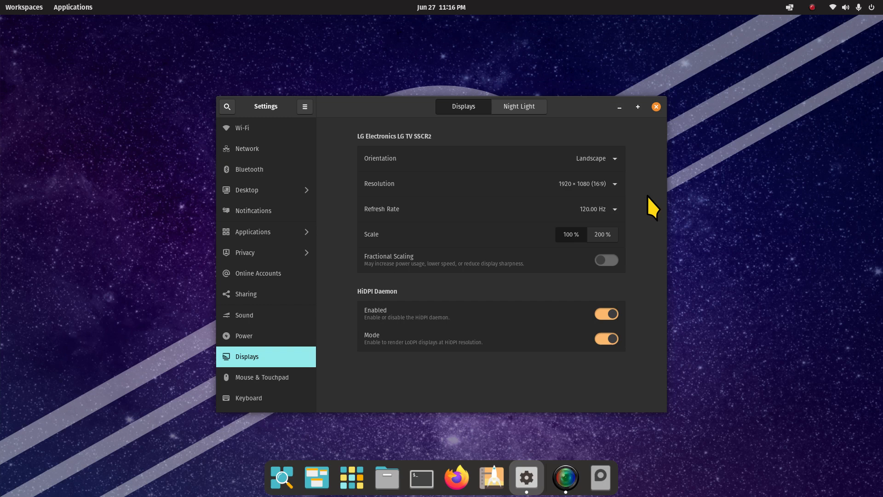
mouse_move(243, 419)
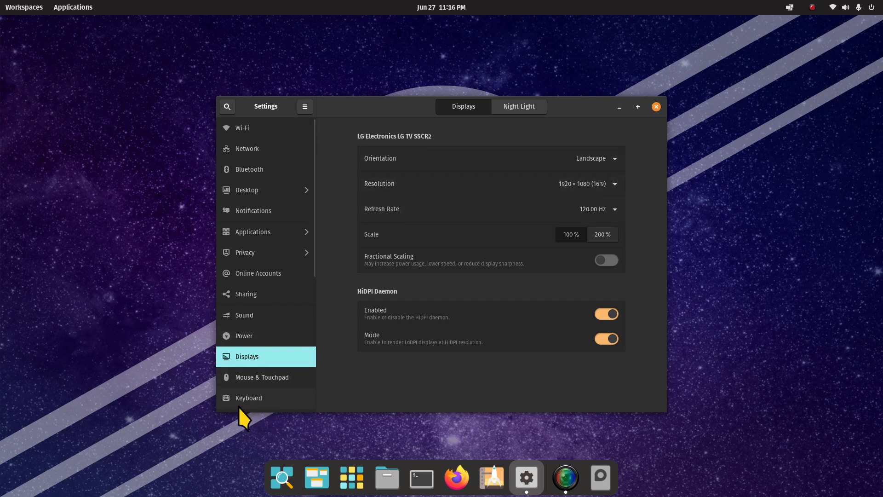
scroll(down, 3)
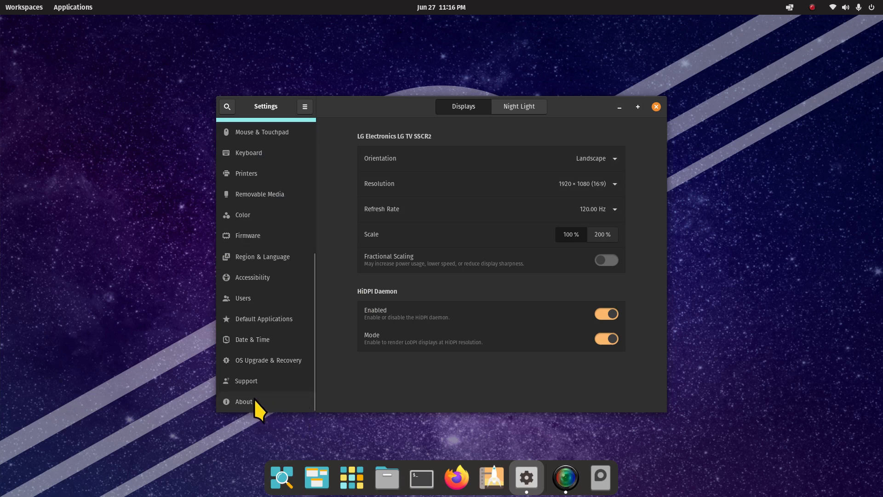
click(244, 402)
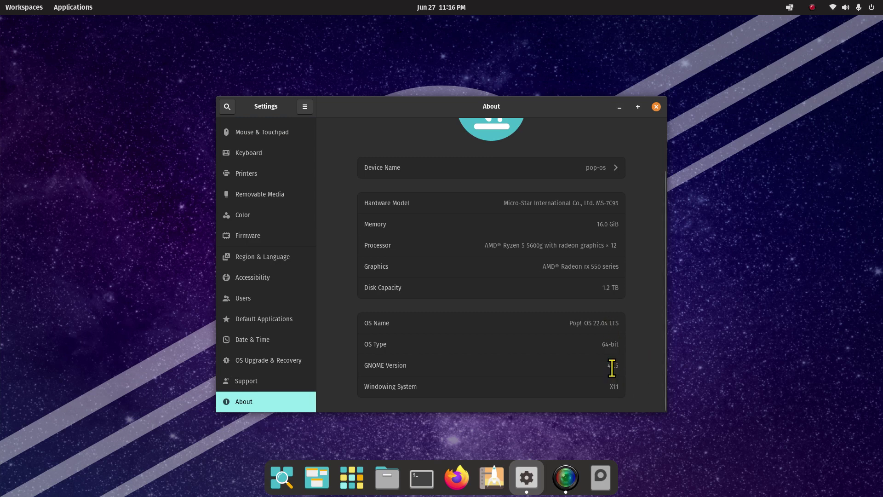
mouse_move(624, 384)
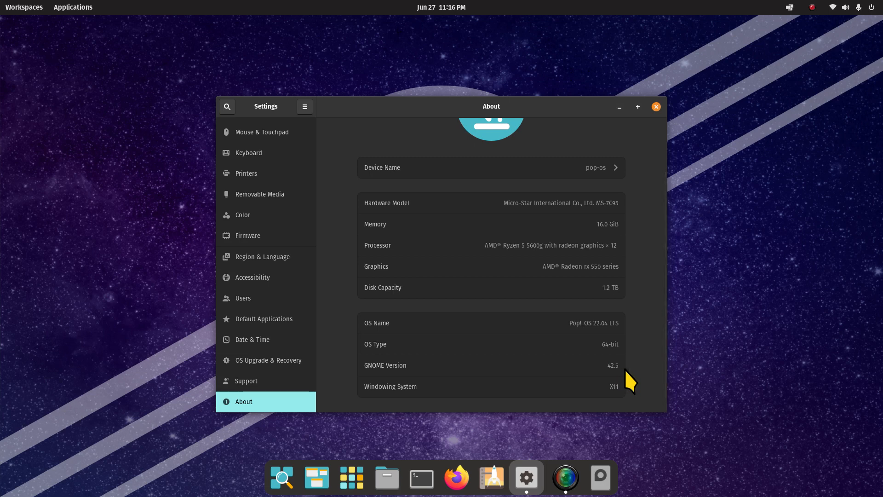
Step: Close Settings and reopen it on the Background page via the desktop's Change Background option
click(656, 107)
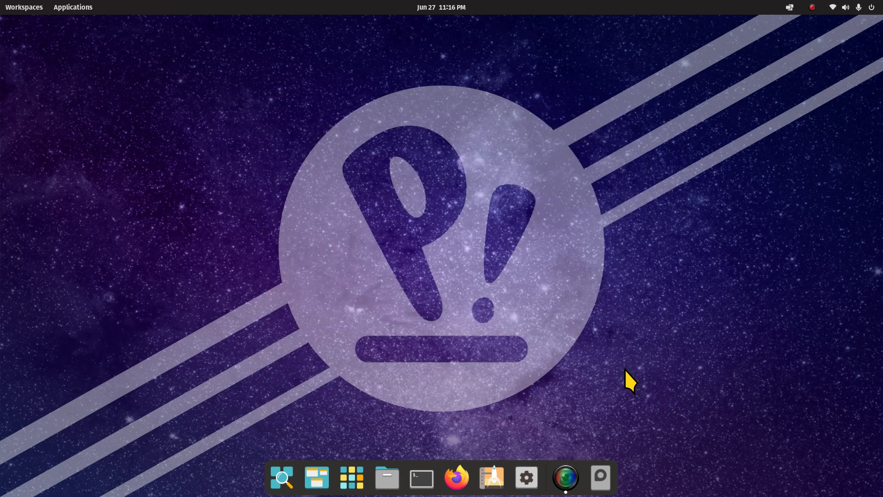
mouse_move(346, 104)
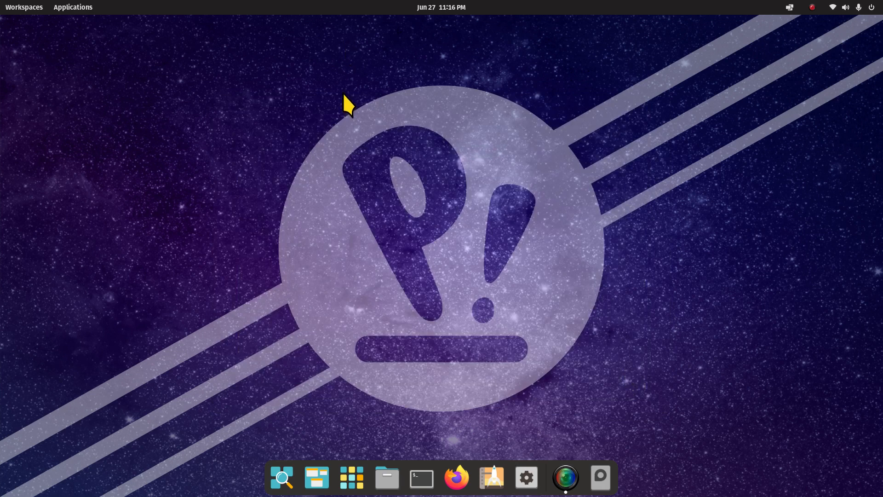
right_click(346, 104)
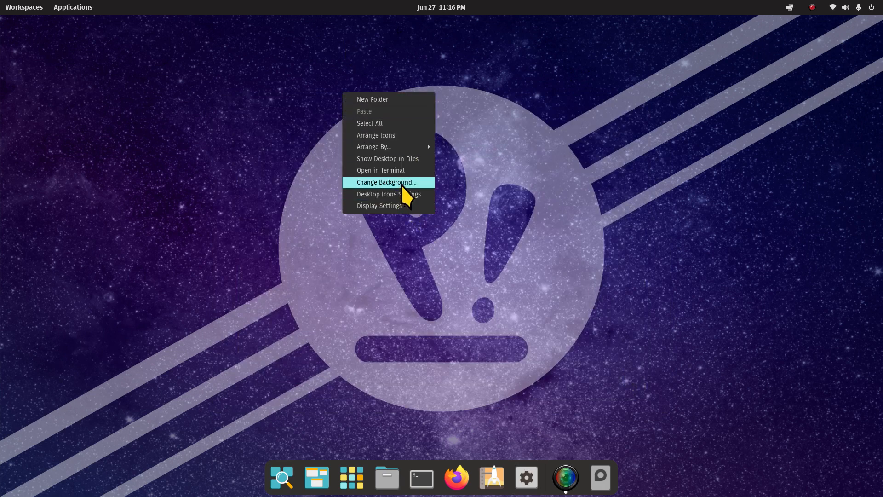
click(386, 183)
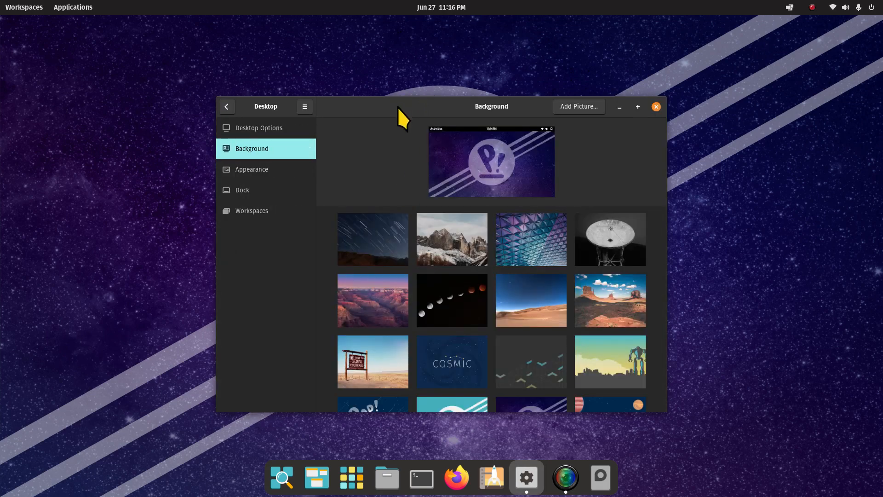
mouse_move(280, 240)
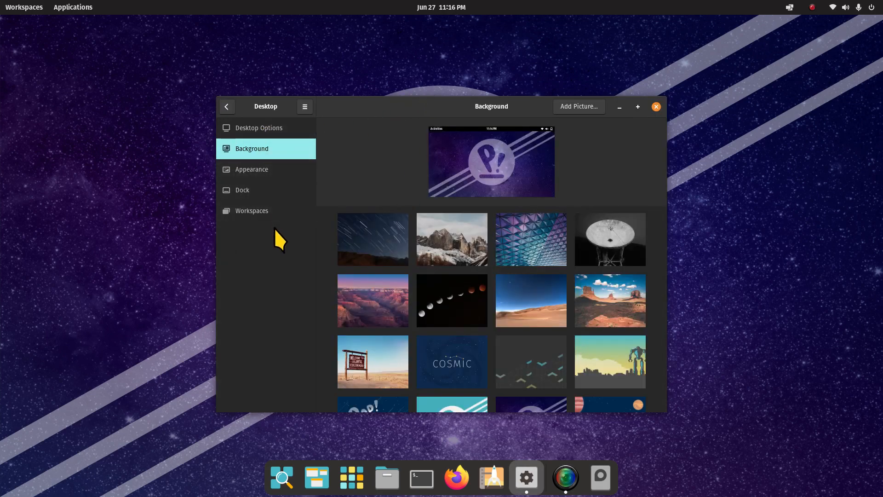
mouse_move(386, 181)
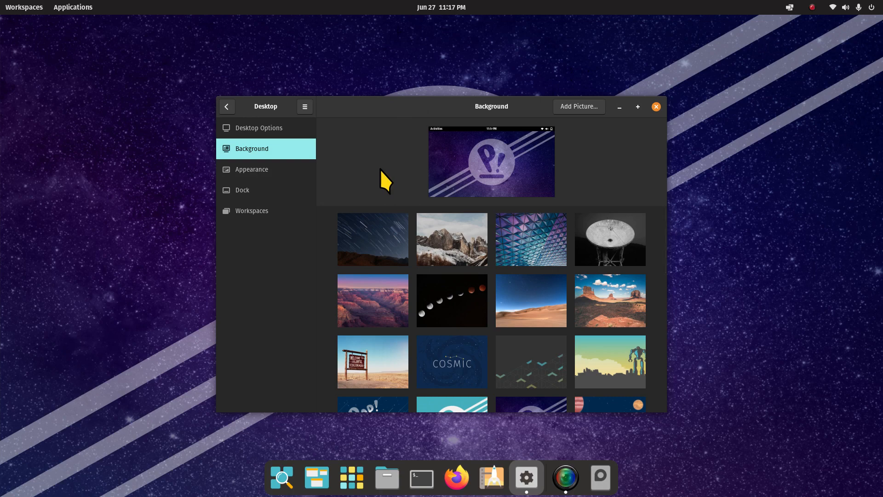
mouse_move(754, 238)
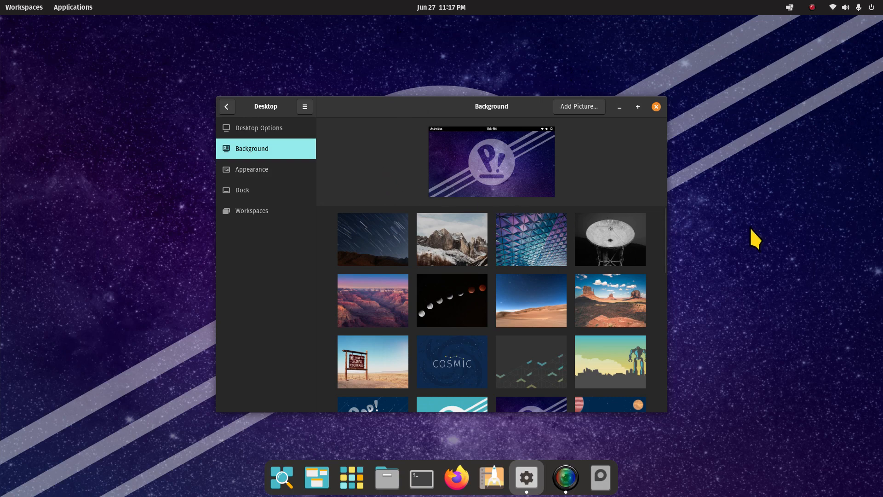
mouse_move(379, 177)
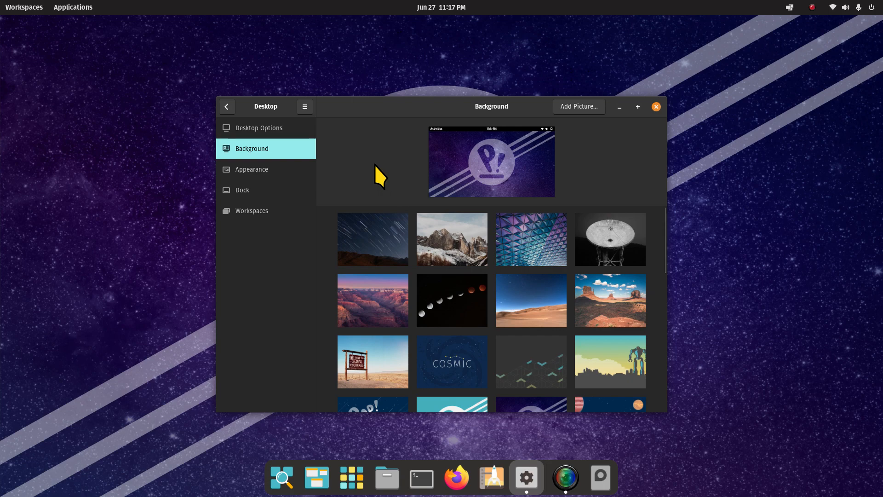
mouse_move(379, 177)
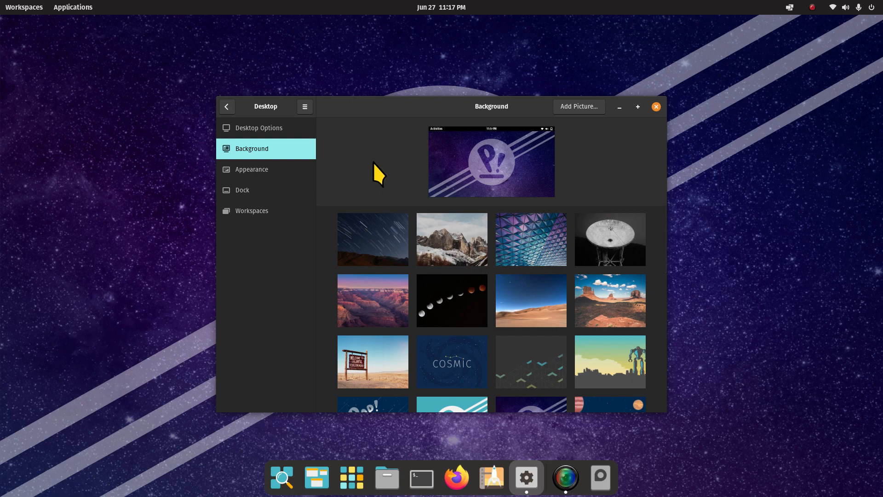
mouse_move(372, 165)
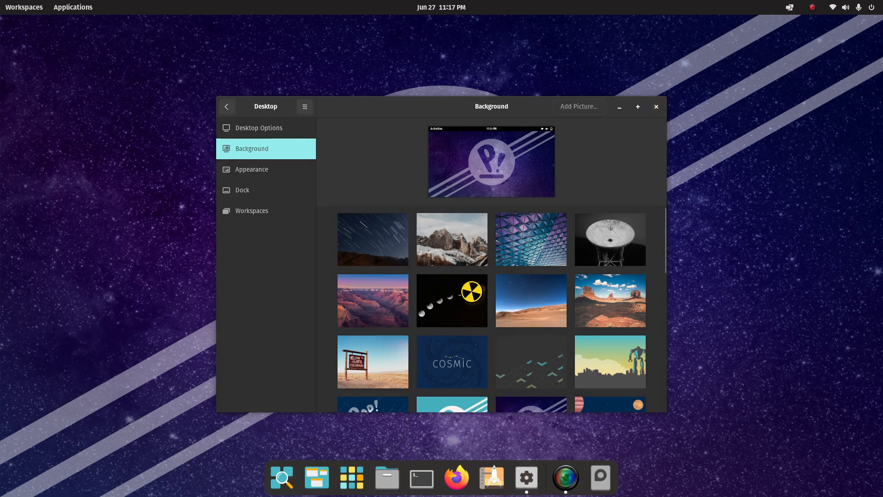
Step: Open Files in the Pictures folder and show the context menu for 1.jpg
click(387, 478)
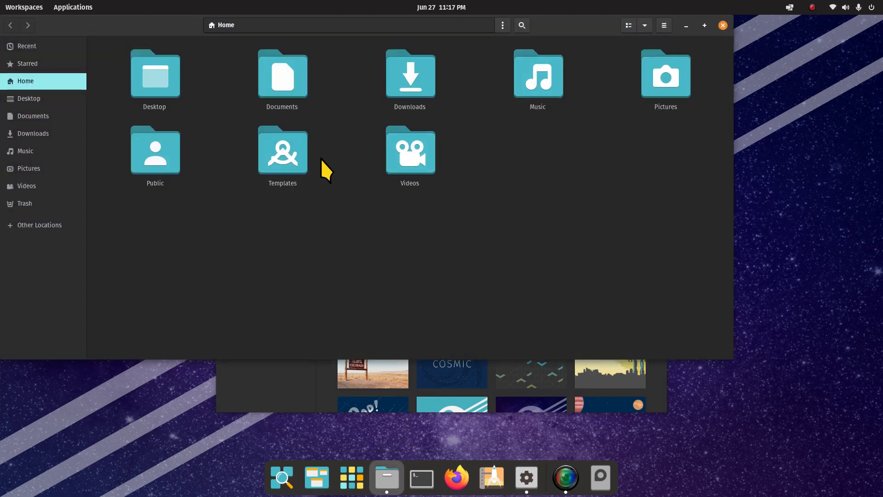
double_click(666, 76)
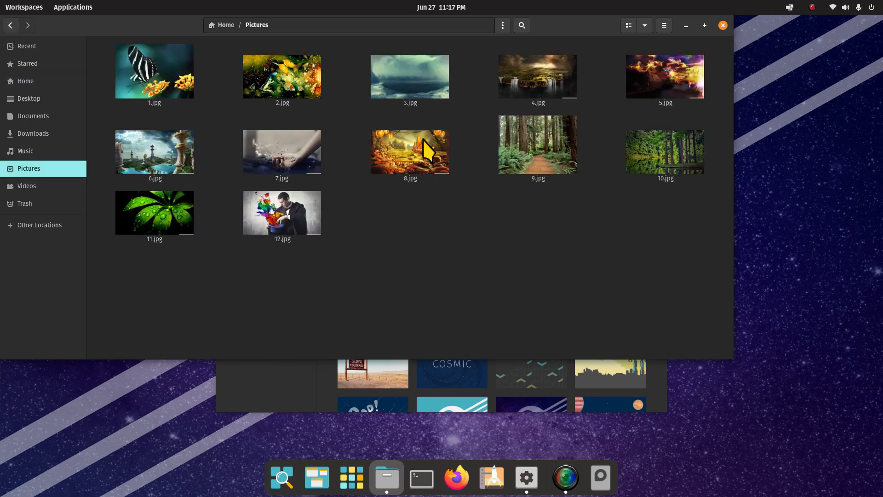
right_click(155, 71)
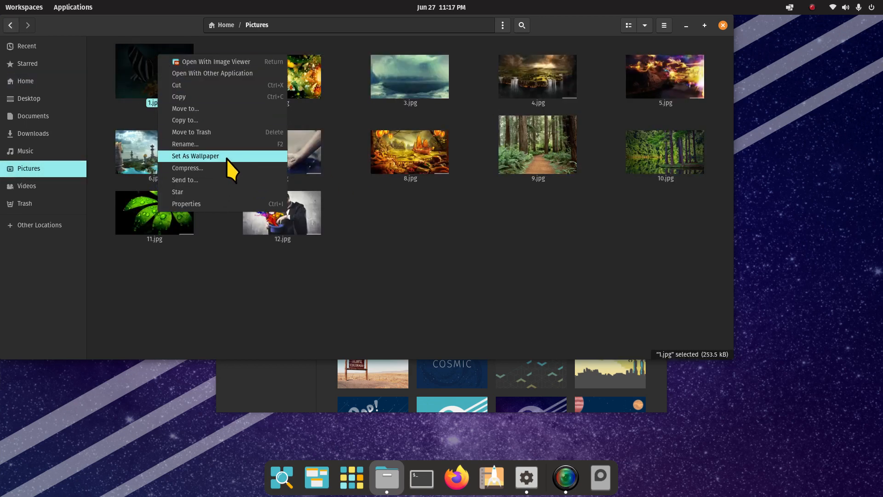
mouse_move(717, 38)
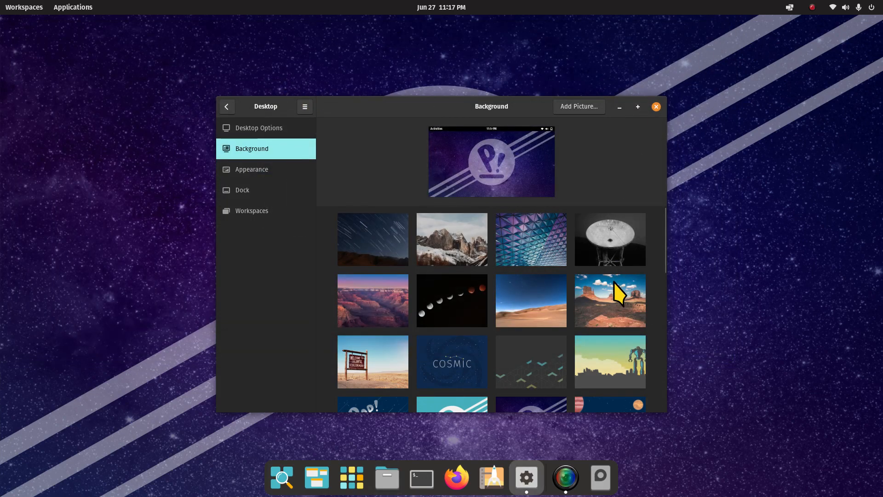
mouse_move(256, 140)
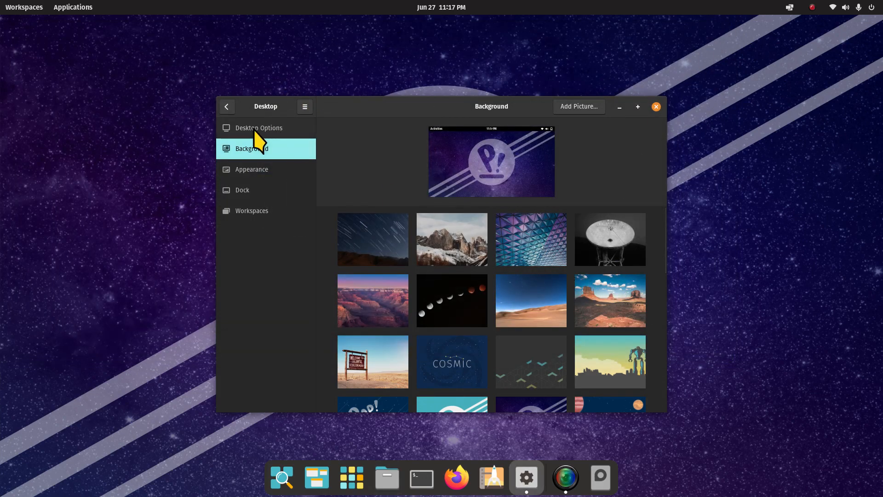
Step: In Desktop Options, toggle the Workspaces hot corner and try Launcher, Workspaces, then Applications for the Super key
click(259, 127)
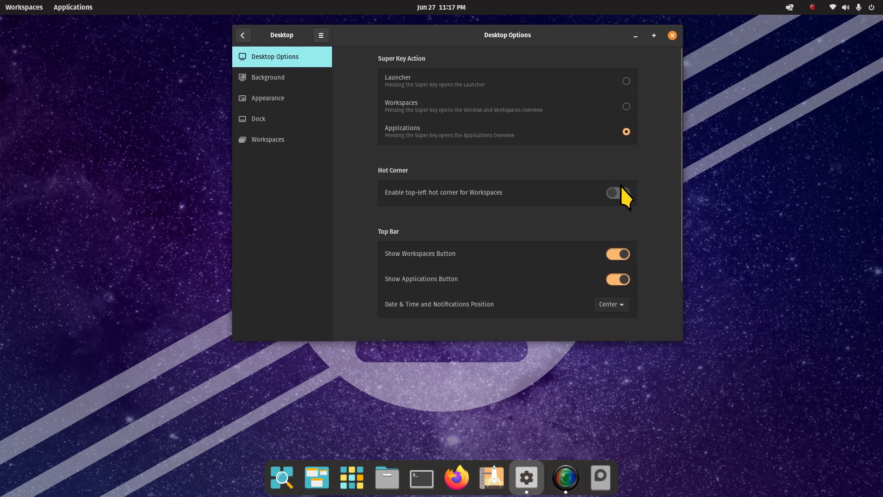
click(625, 80)
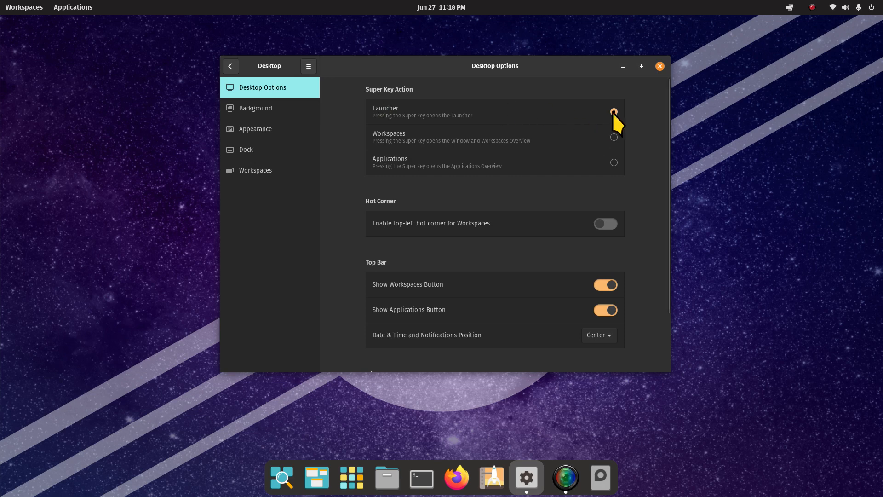
click(613, 112)
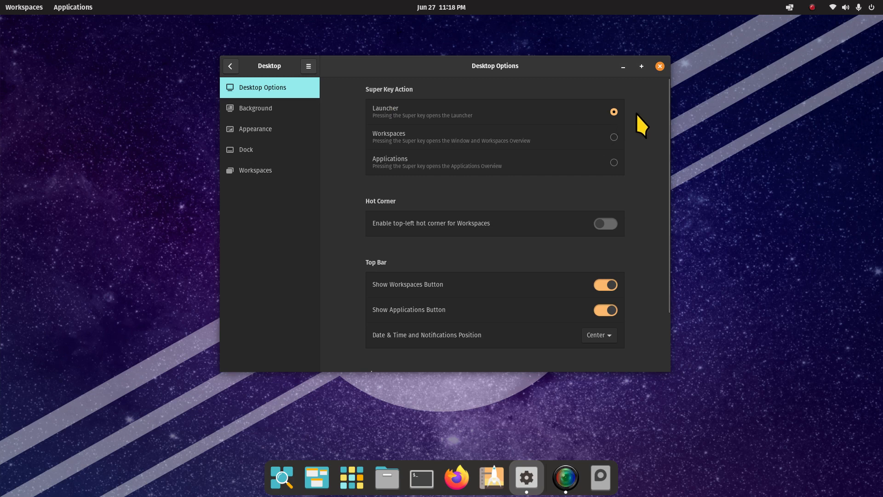
mouse_move(651, 131)
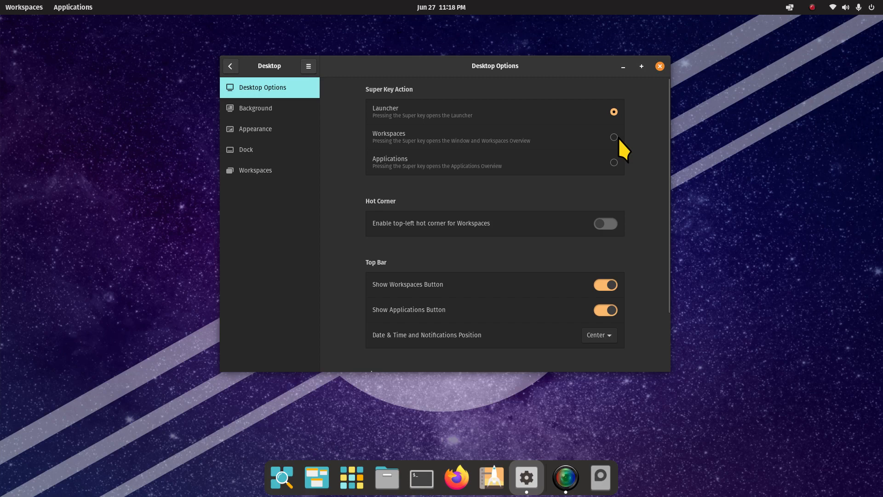
click(614, 137)
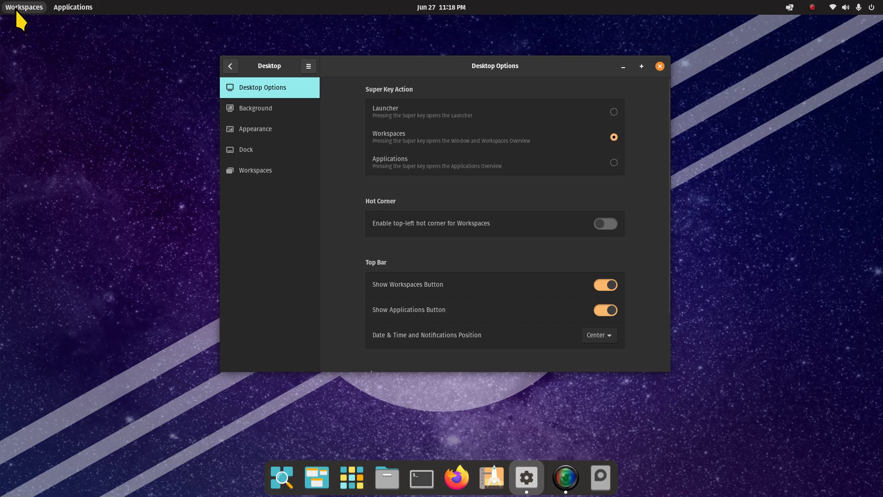
mouse_move(602, 181)
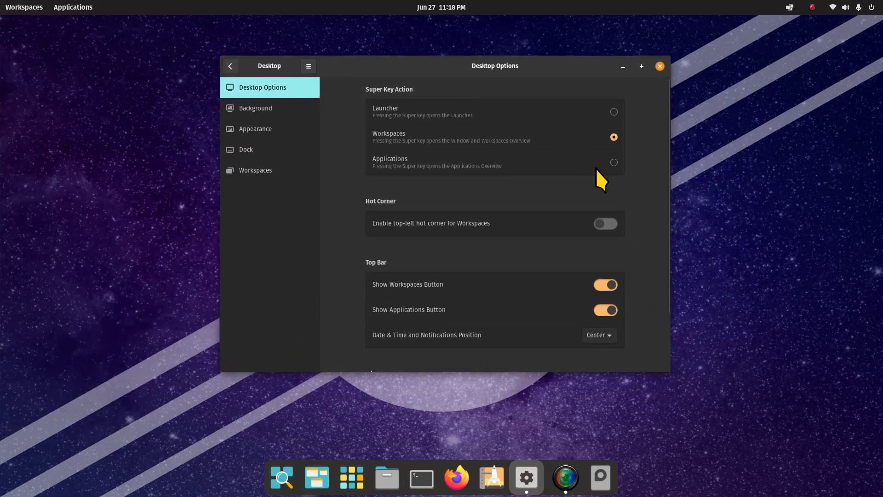
mouse_move(642, 165)
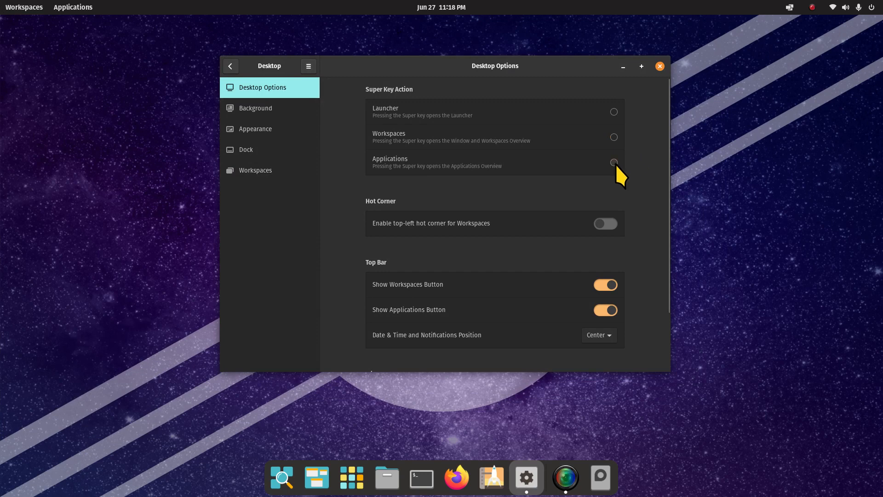
click(613, 162)
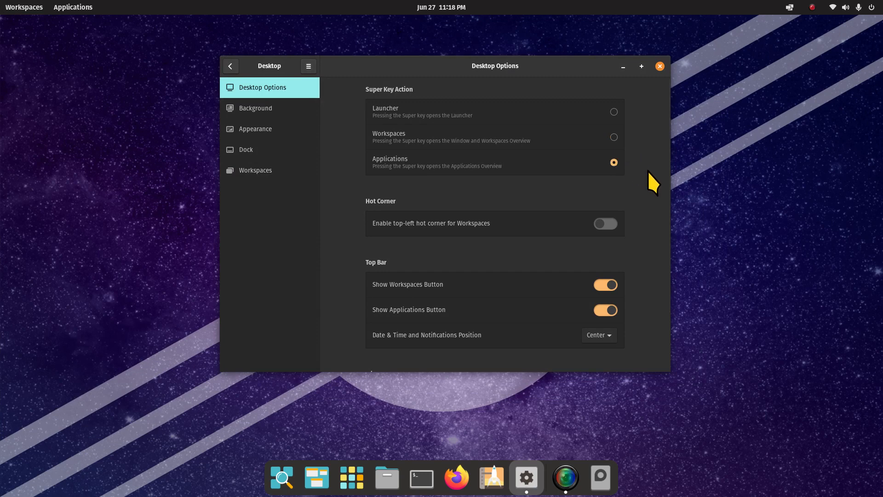
Step: Test the Applications Overview, return to Settings, and scroll down Desktop Options
click(73, 7)
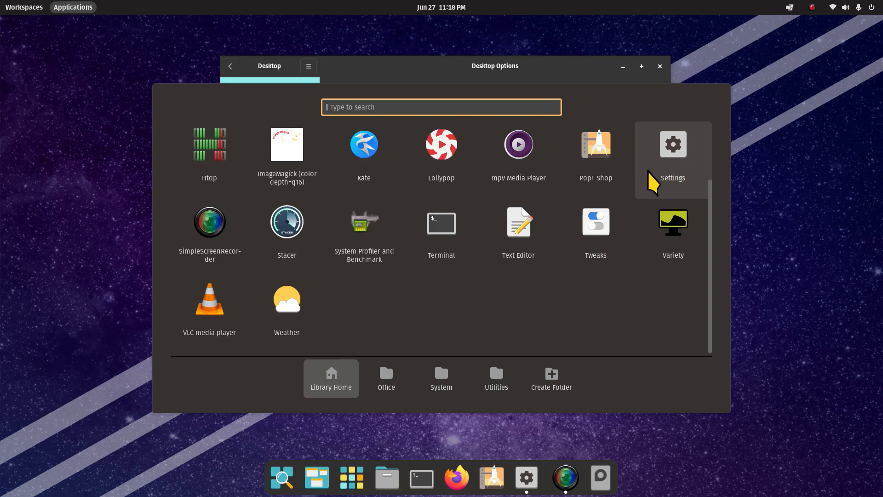
click(673, 144)
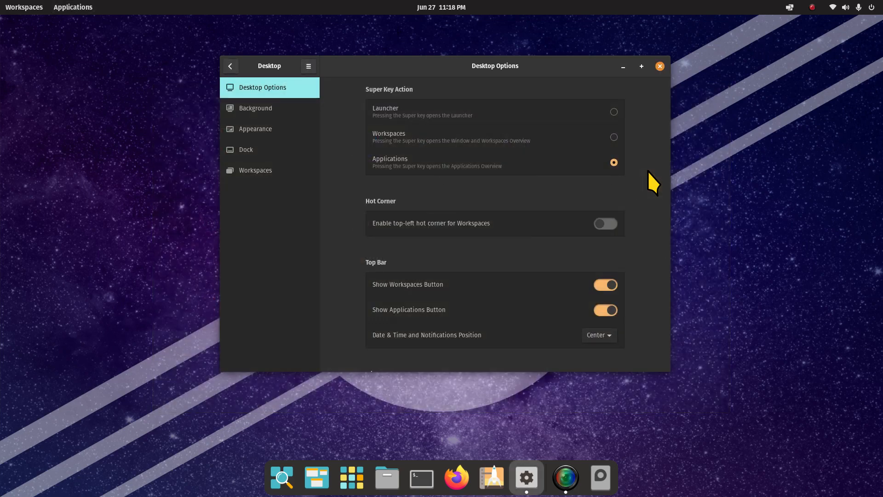
mouse_move(394, 109)
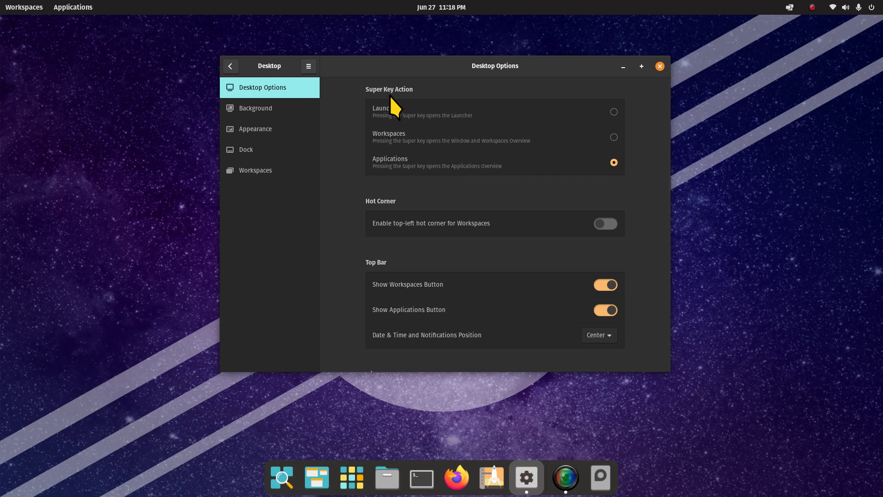
mouse_move(406, 225)
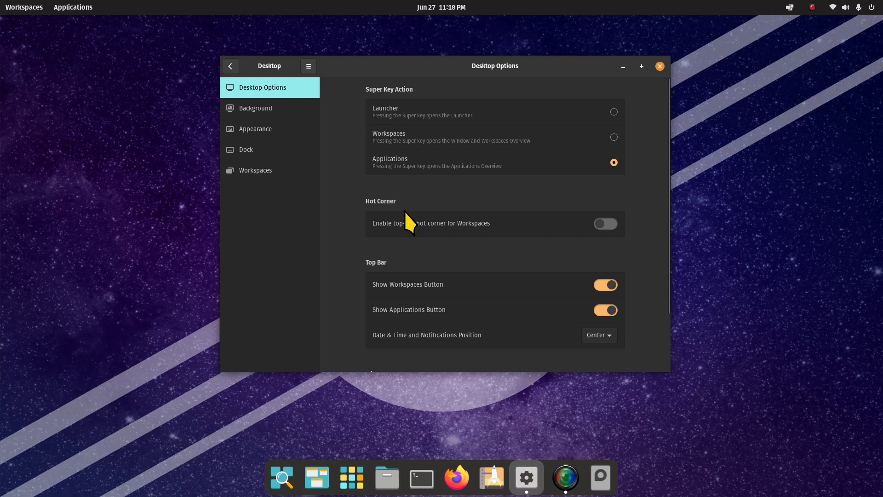
scroll(down, 3)
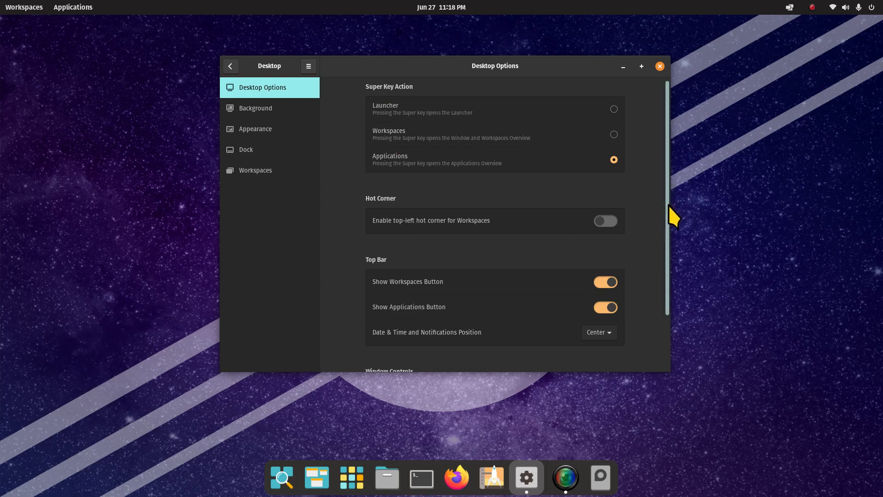
scroll(down, 3)
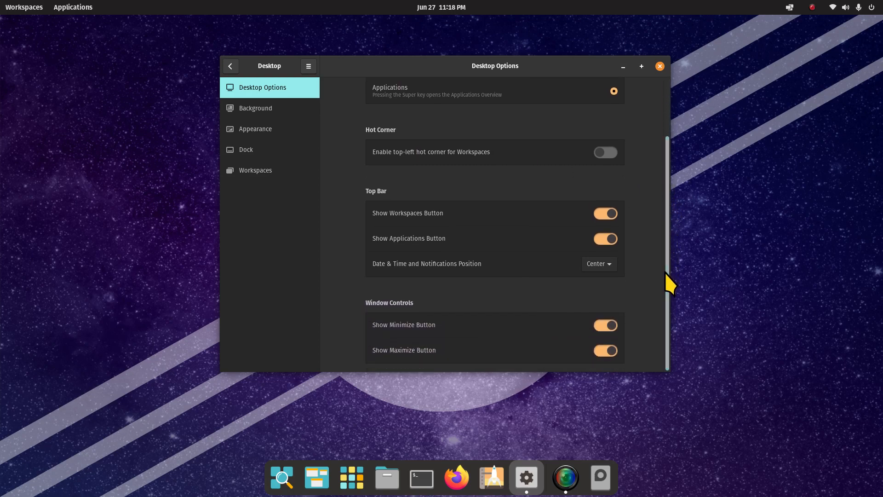
mouse_move(374, 208)
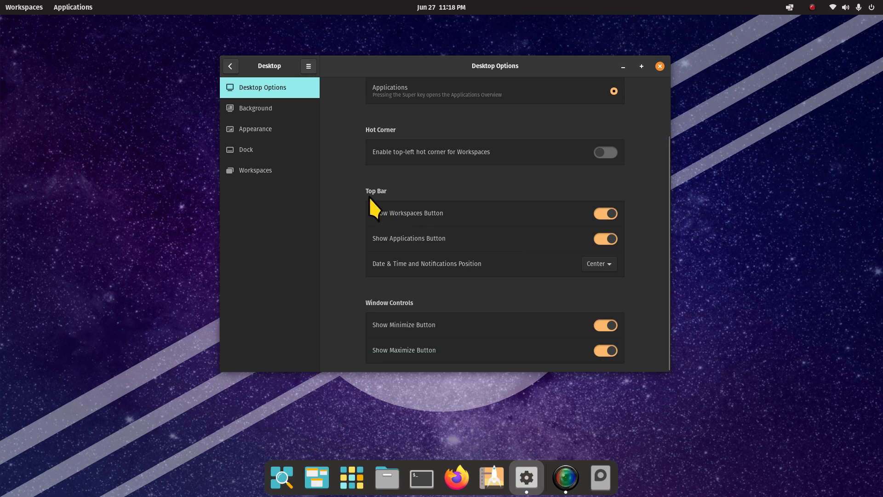
mouse_move(401, 226)
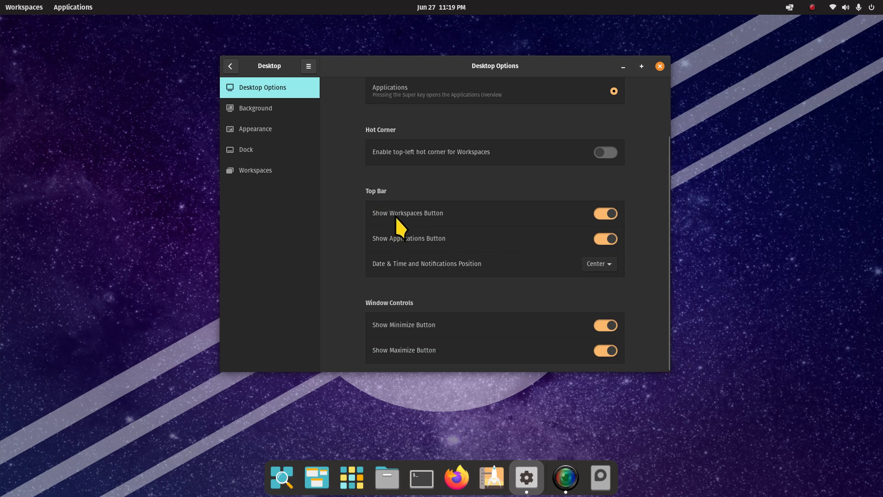
mouse_move(23, 7)
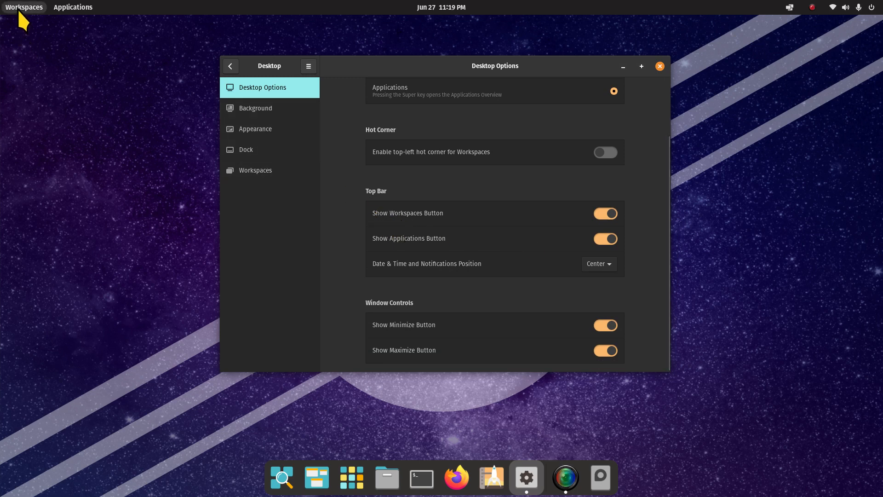
Step: Switch off the Show Workspaces Button and Show Applications Button top bar toggles
click(605, 213)
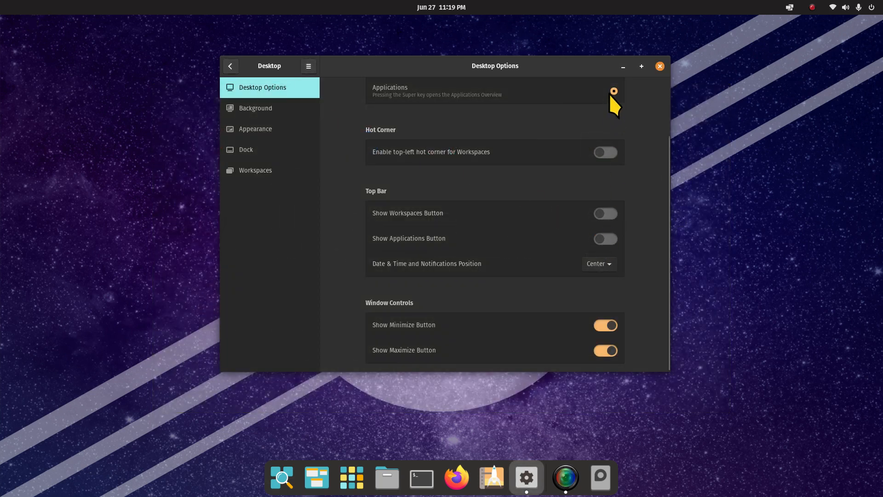
mouse_move(668, 188)
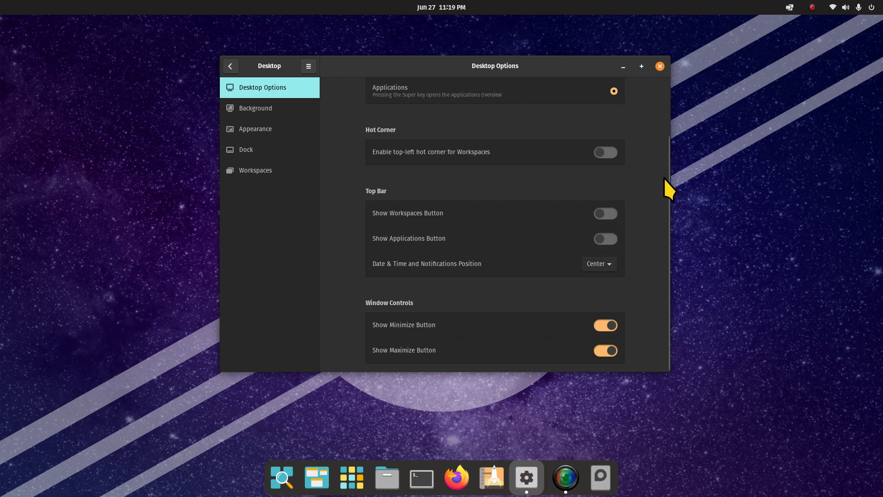
click(351, 478)
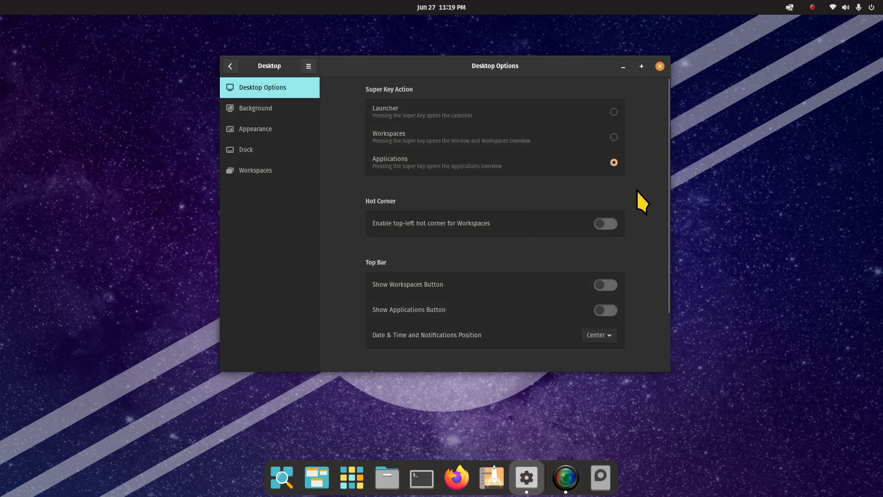
mouse_move(346, 448)
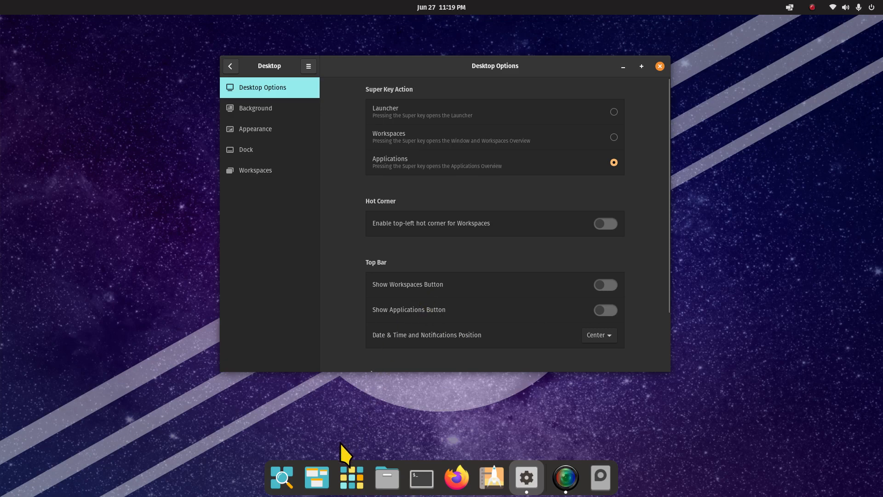
click(317, 479)
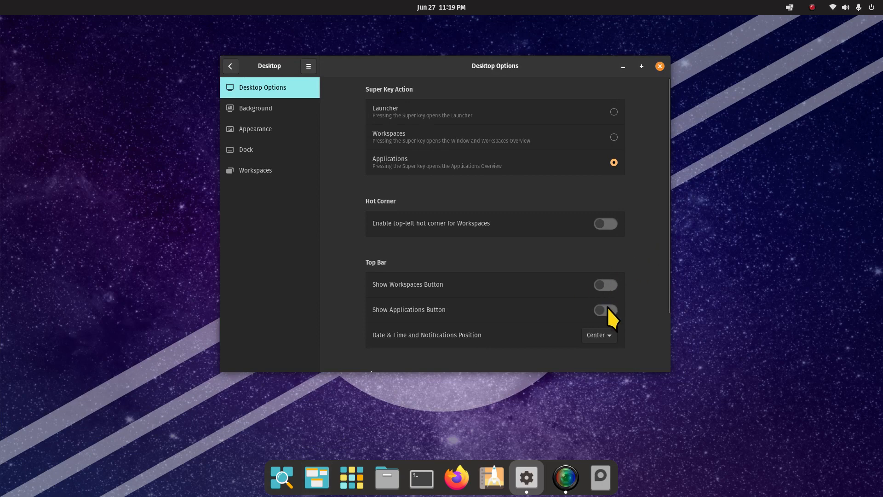
mouse_move(610, 319)
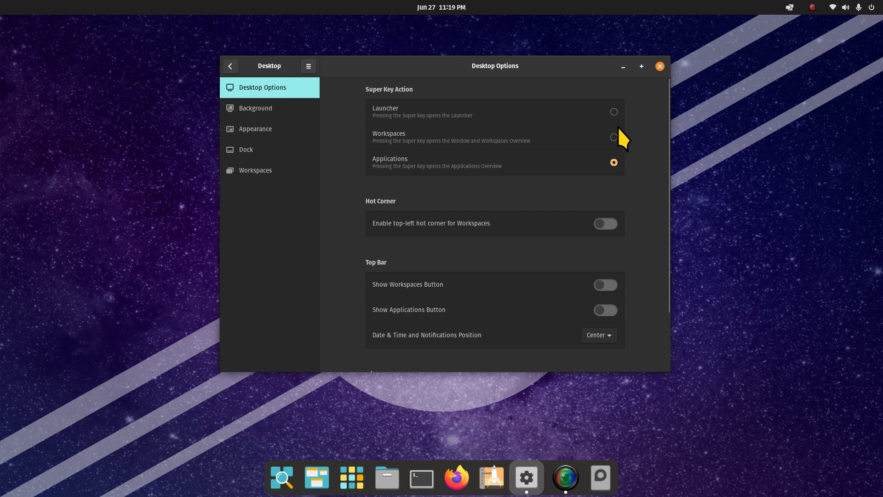
mouse_move(670, 131)
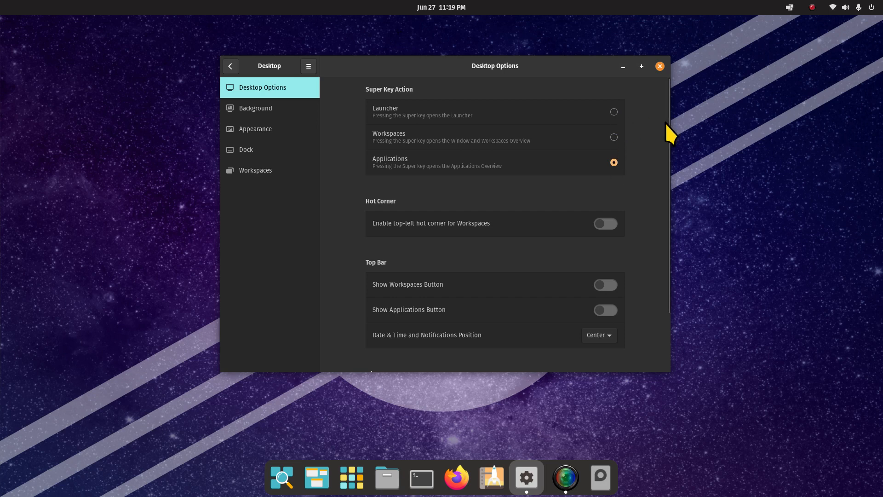
scroll(down, 3)
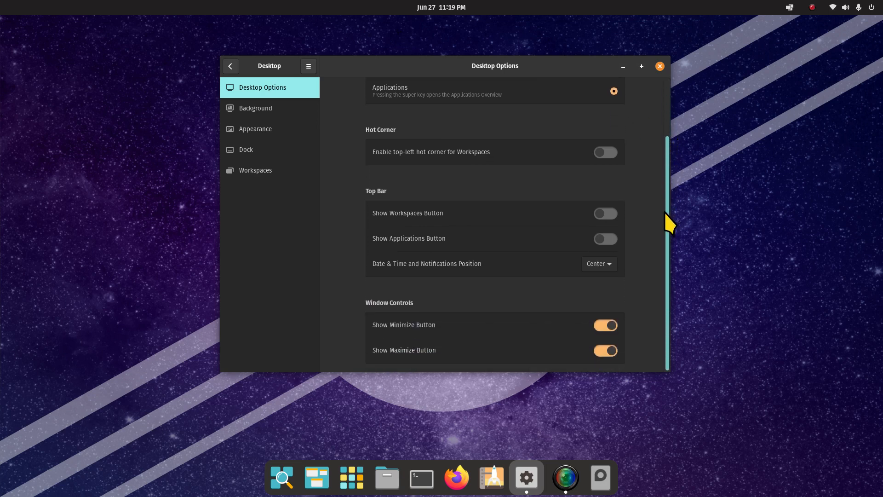
Step: Try Left and Right for the Date & Time and Notifications position, ending at Center
click(441, 7)
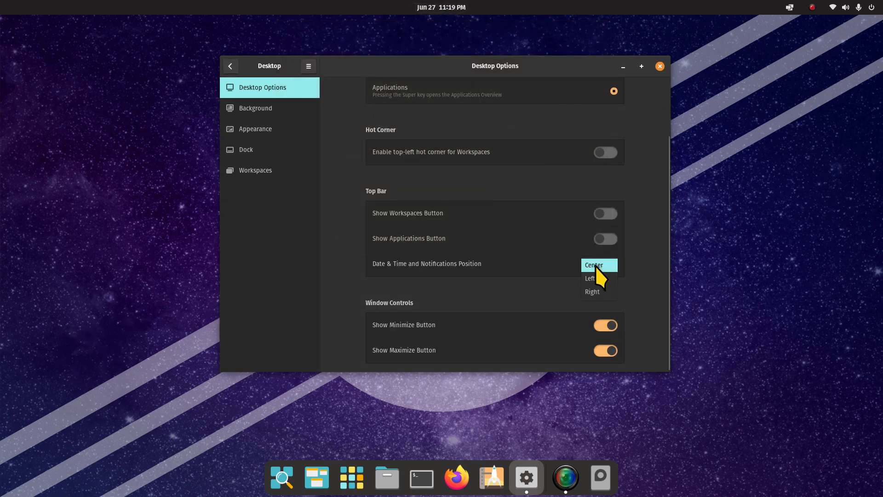
click(590, 278)
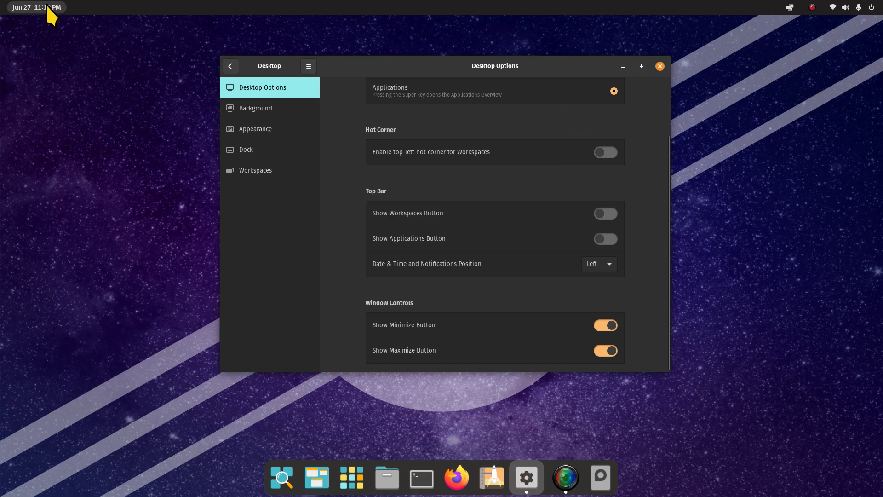
mouse_move(578, 267)
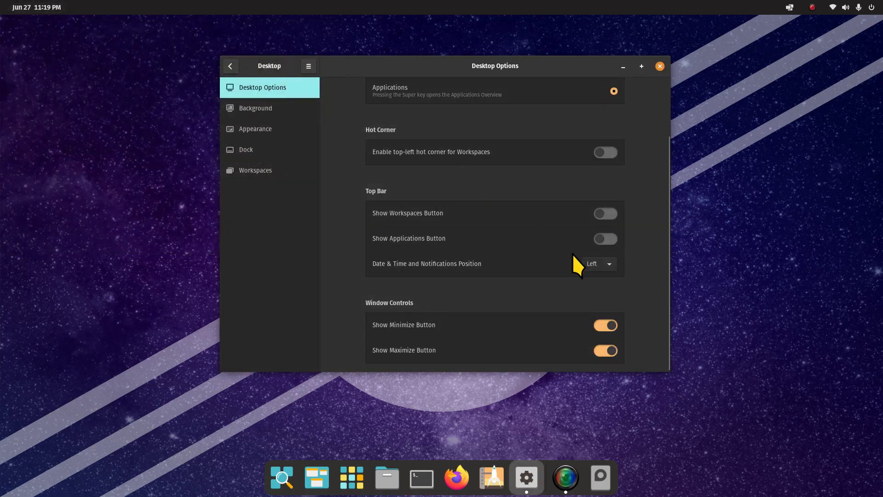
click(840, 8)
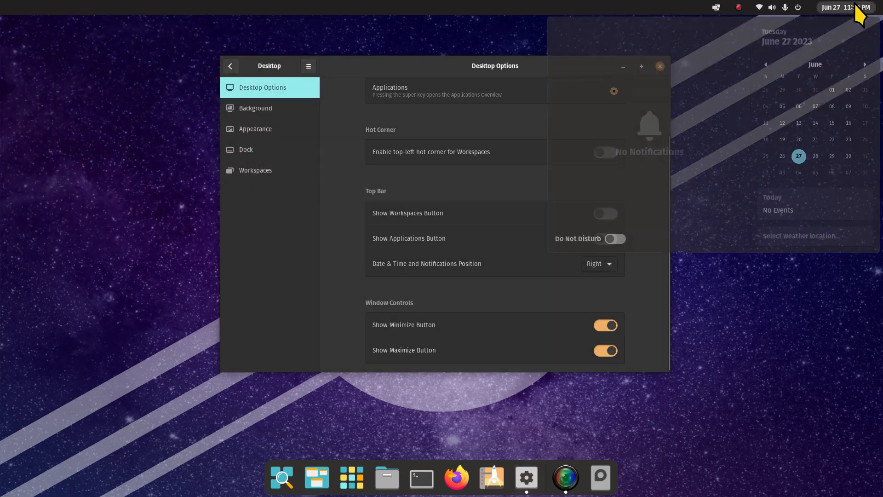
click(596, 264)
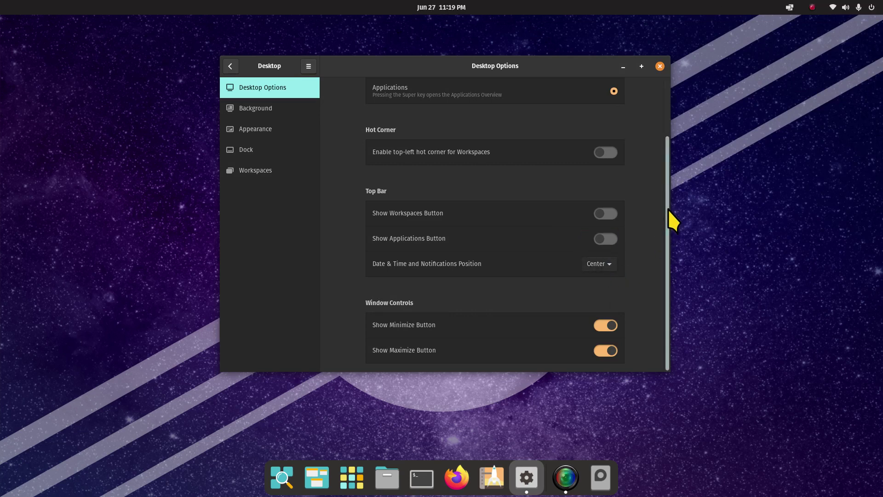
mouse_move(386, 343)
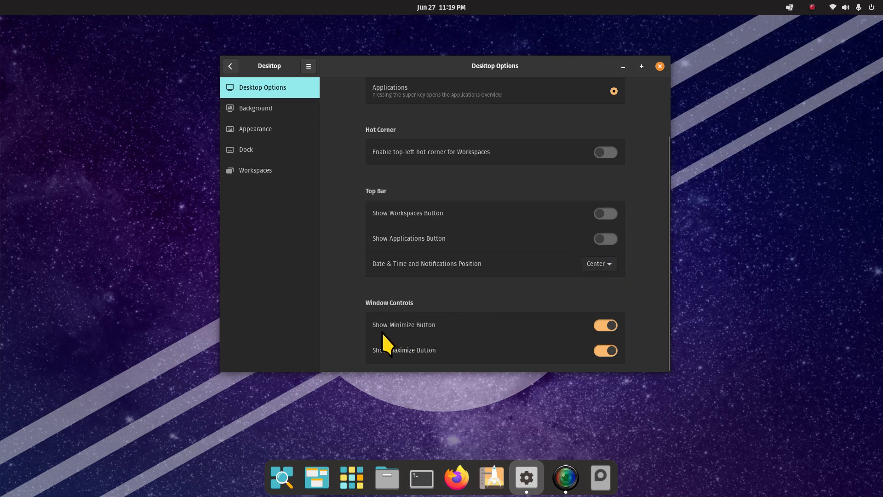
mouse_move(605, 325)
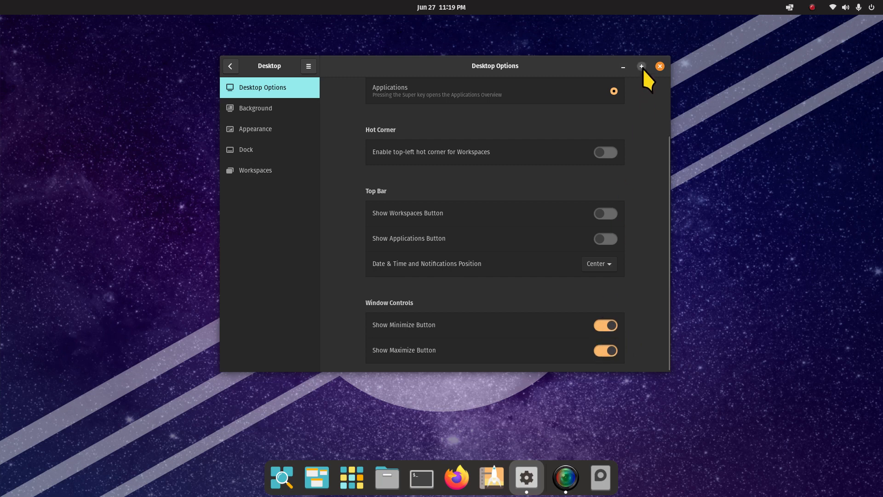
click(605, 326)
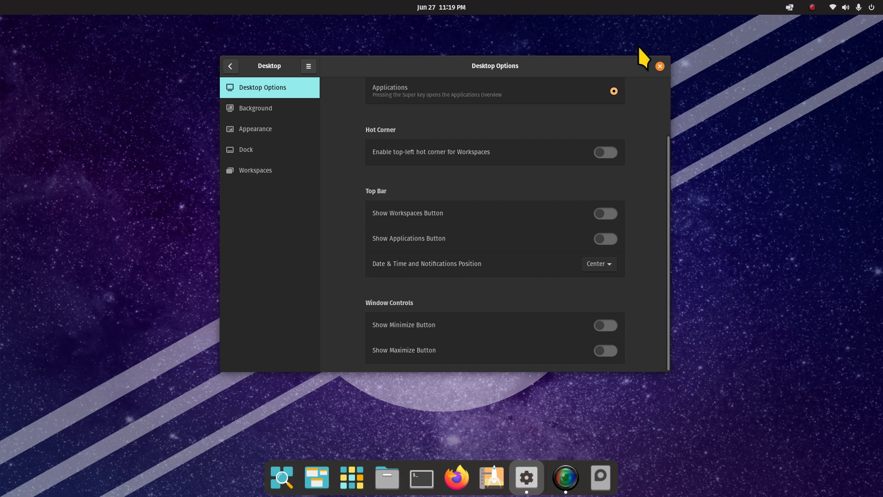
click(606, 326)
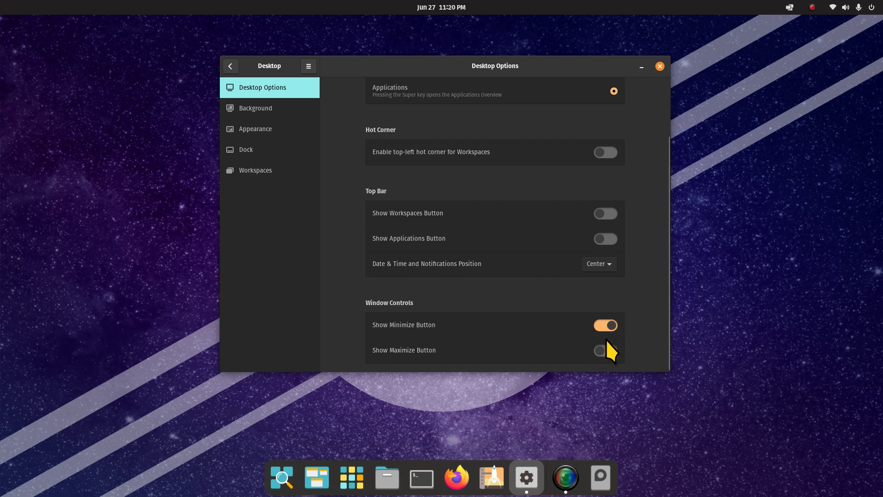
click(605, 350)
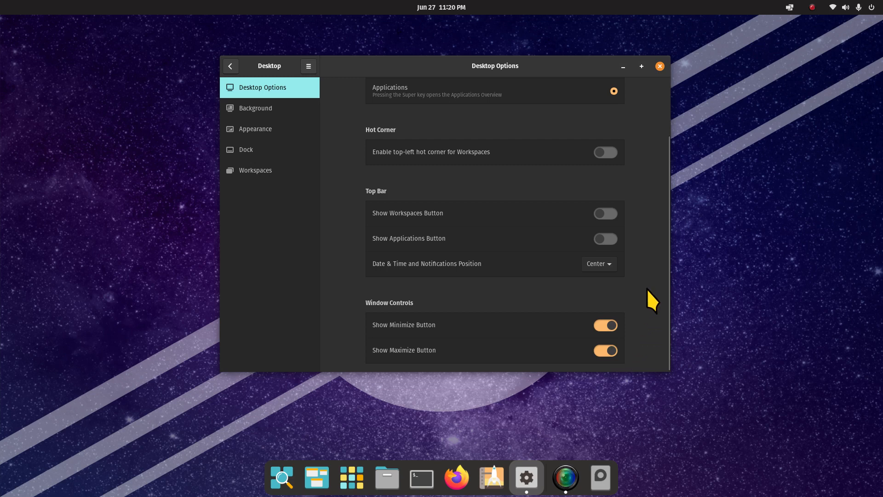
mouse_move(674, 269)
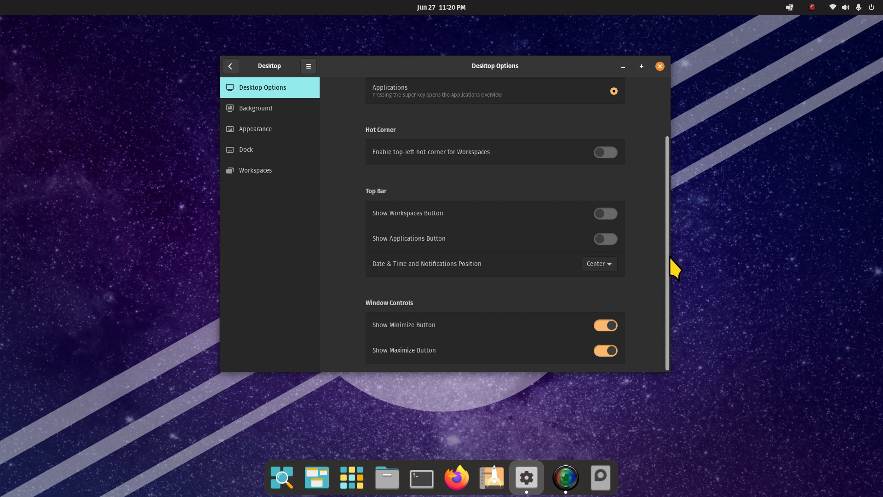
mouse_move(671, 254)
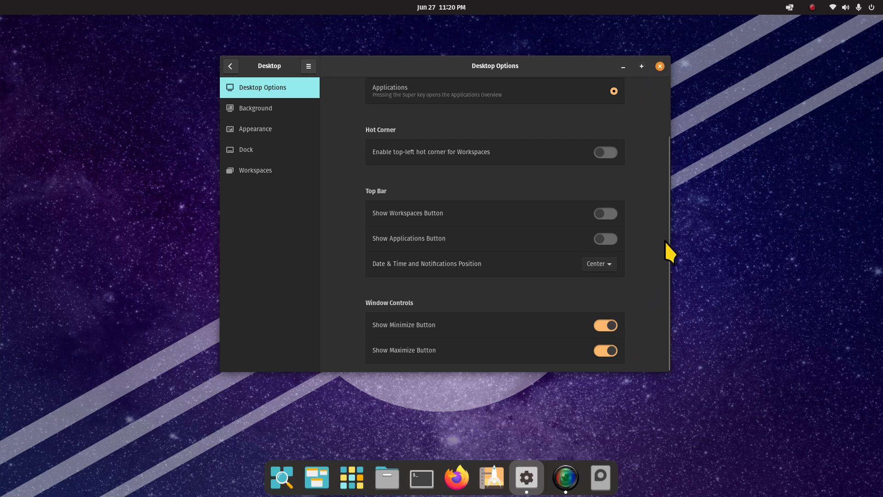
mouse_move(613, 338)
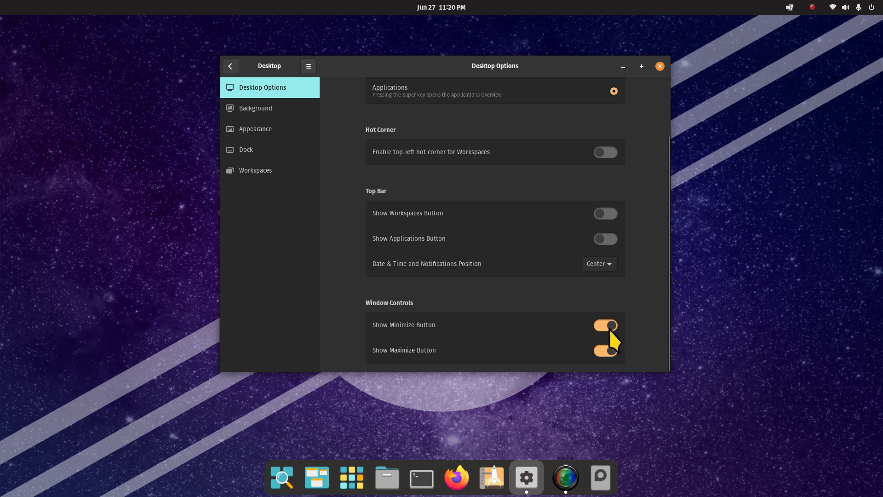
mouse_move(611, 178)
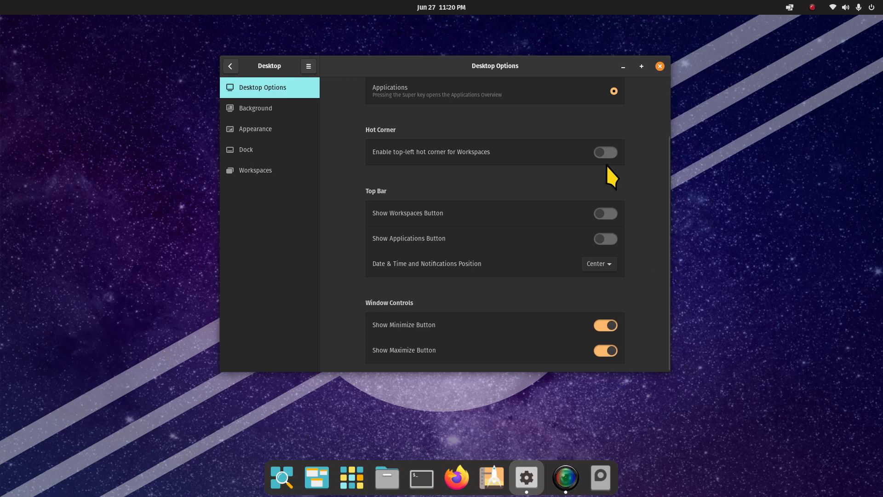
click(641, 66)
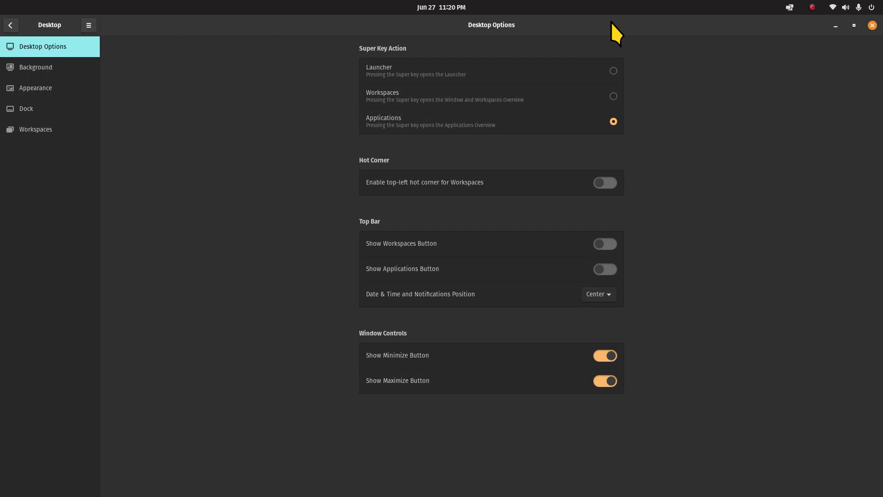
mouse_move(684, 76)
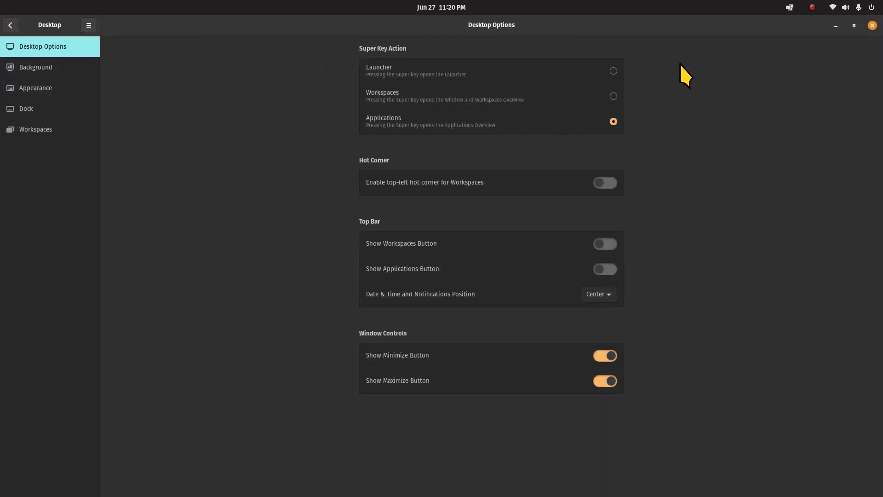
click(853, 25)
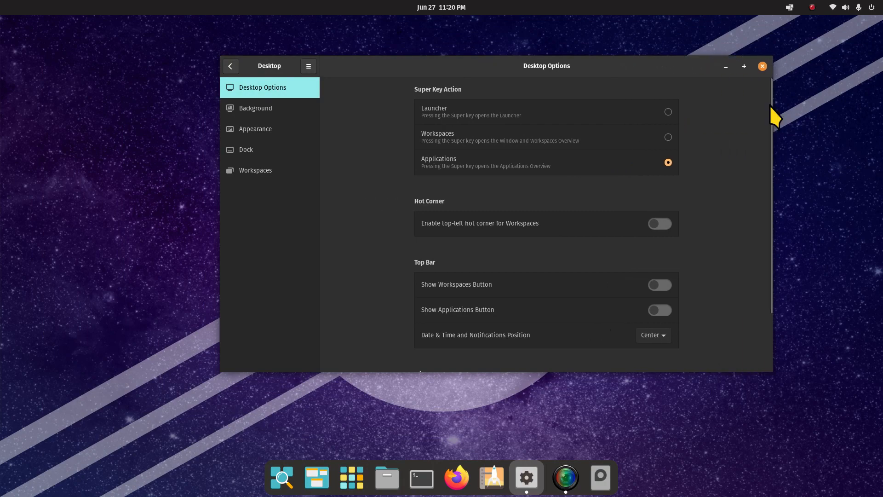
click(744, 66)
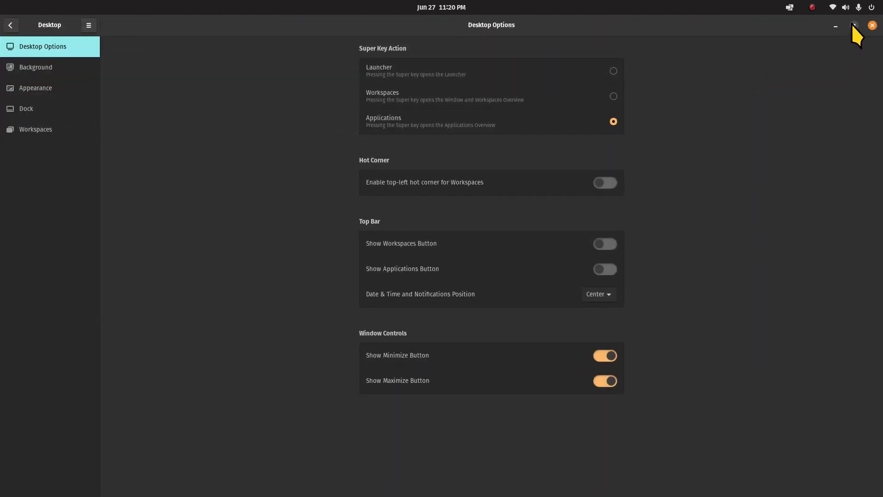
mouse_move(430, 29)
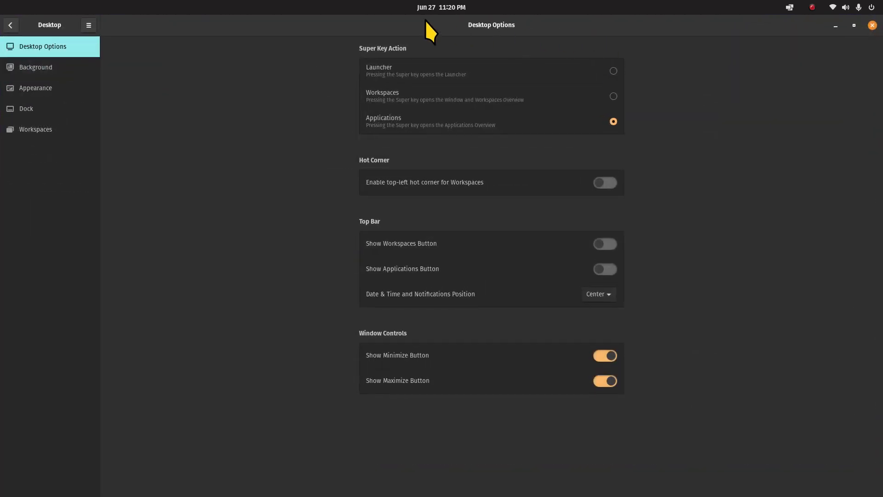
click(854, 26)
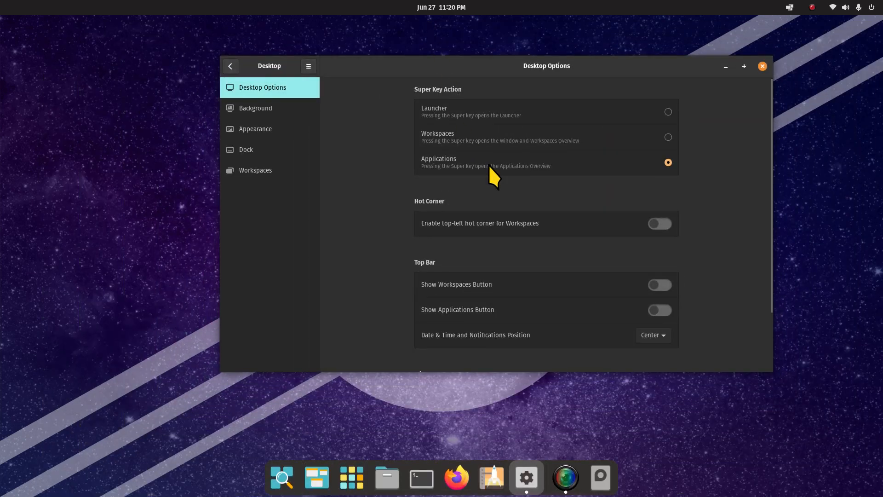
mouse_move(265, 92)
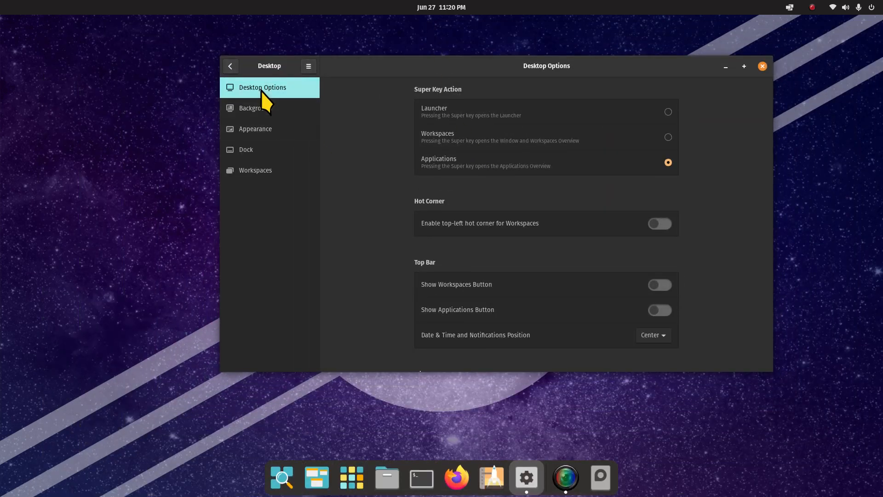
Step: Move through the Background and Appearance pages to reach the Dock settings page
click(254, 108)
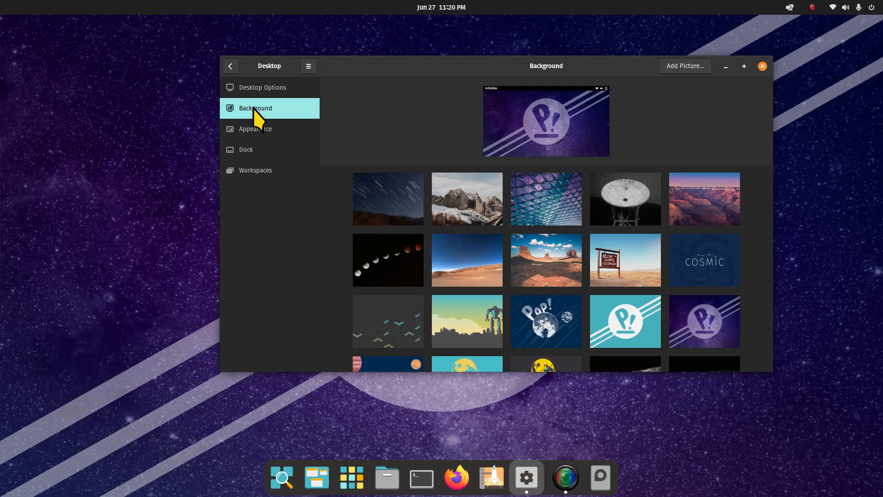
click(254, 128)
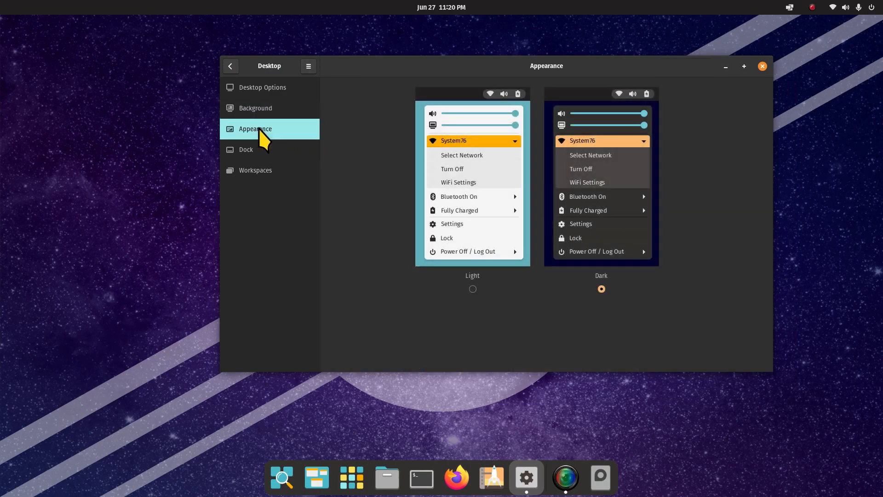
mouse_move(665, 191)
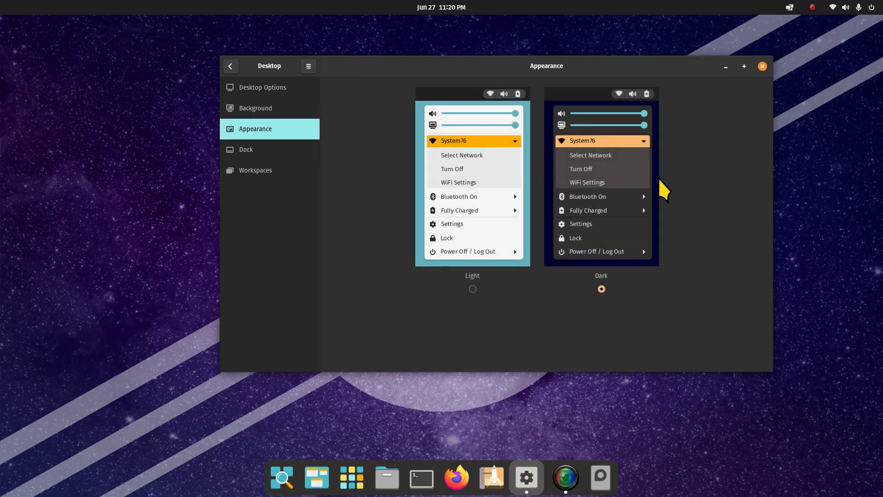
mouse_move(590, 303)
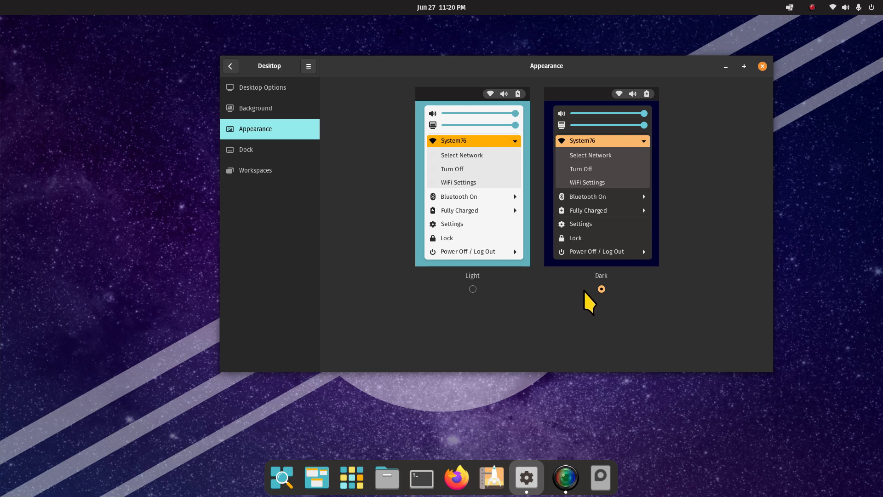
click(245, 148)
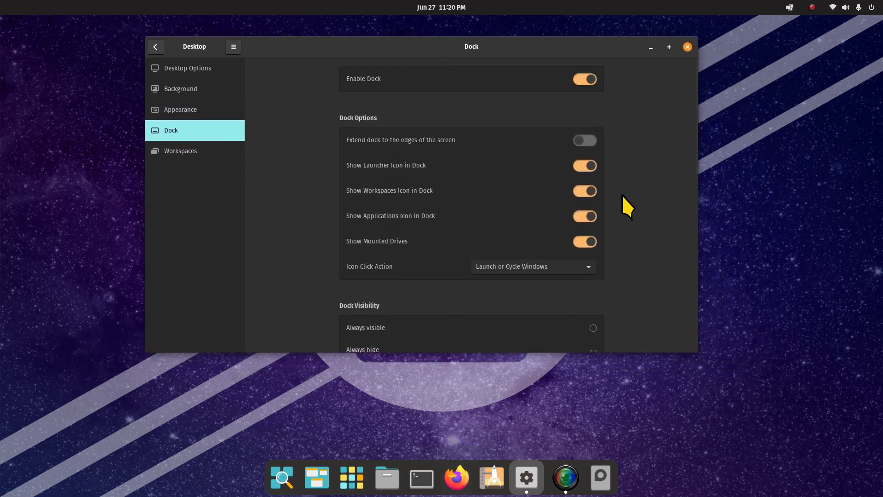
click(585, 79)
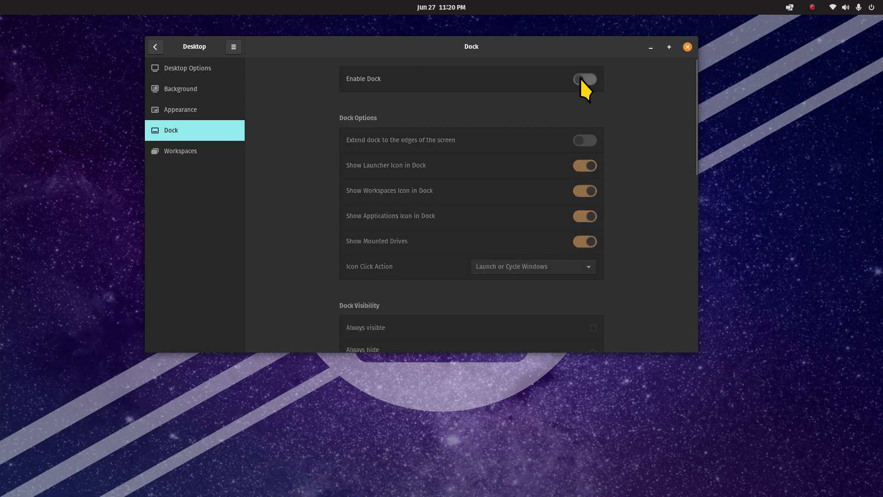
click(584, 78)
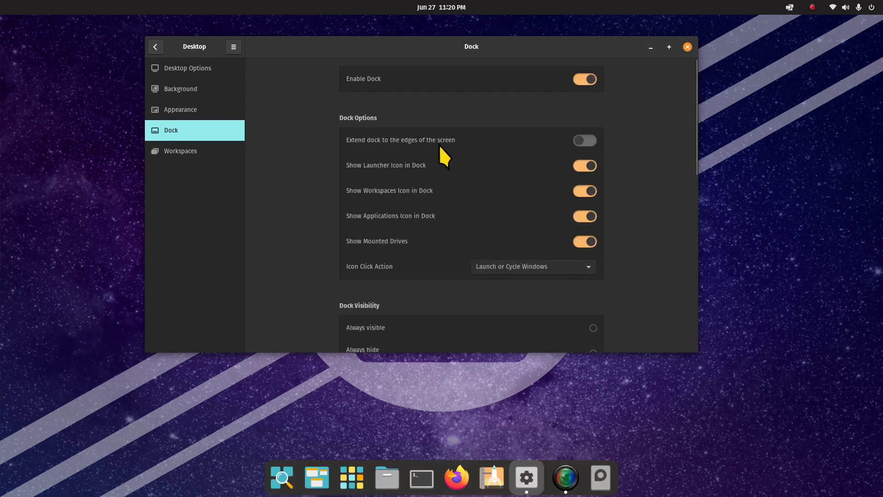
mouse_move(276, 476)
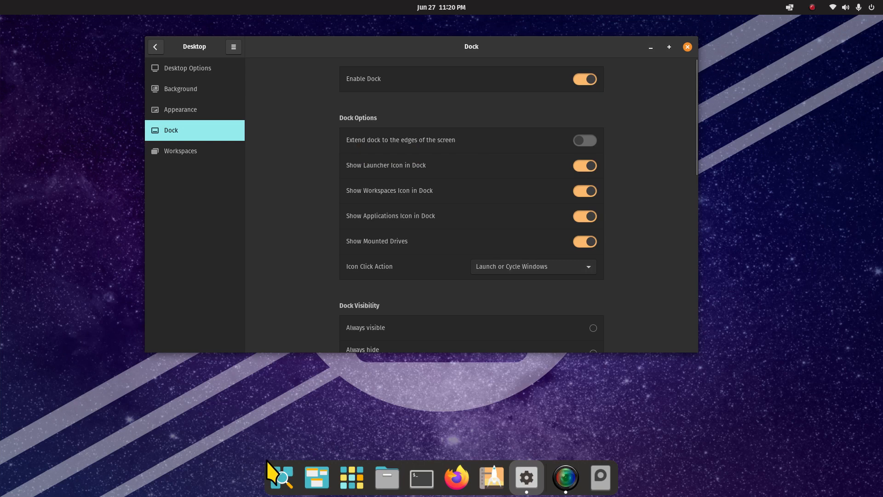
mouse_move(650, 489)
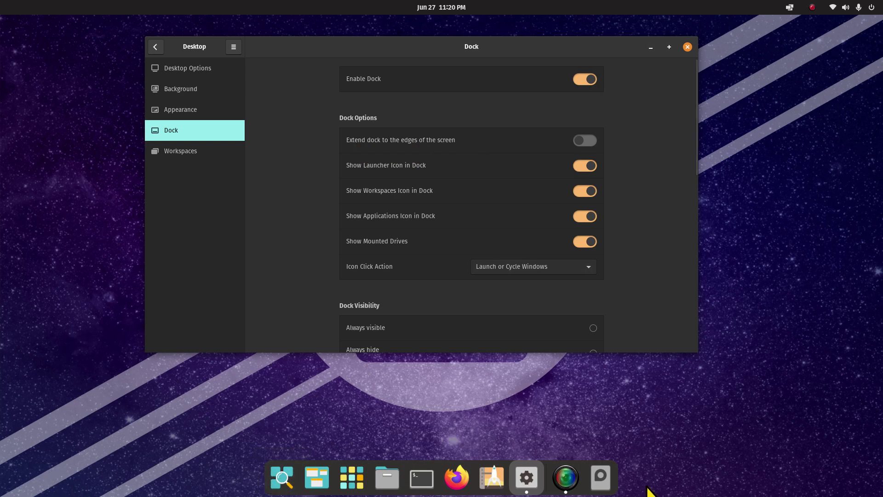
click(584, 139)
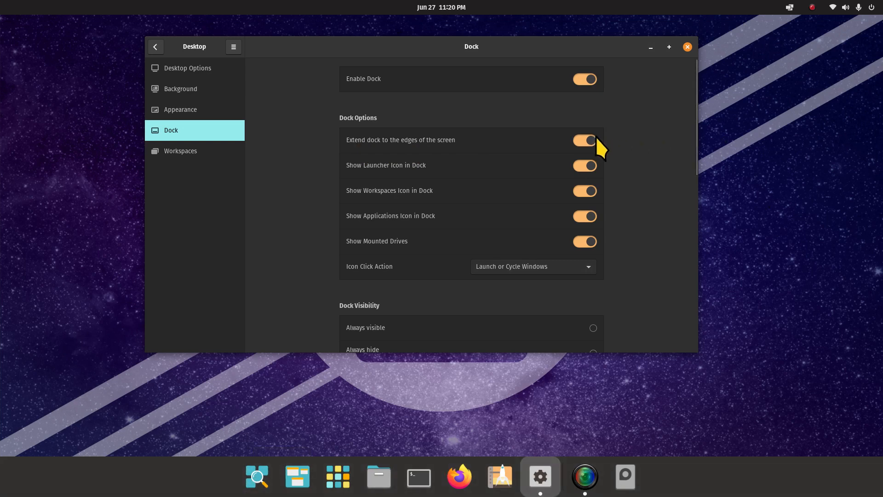
mouse_move(82, 479)
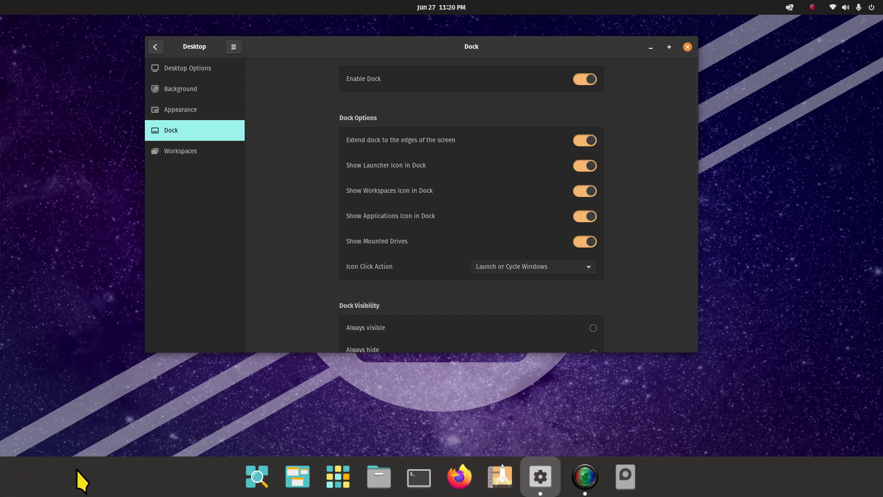
mouse_move(81, 482)
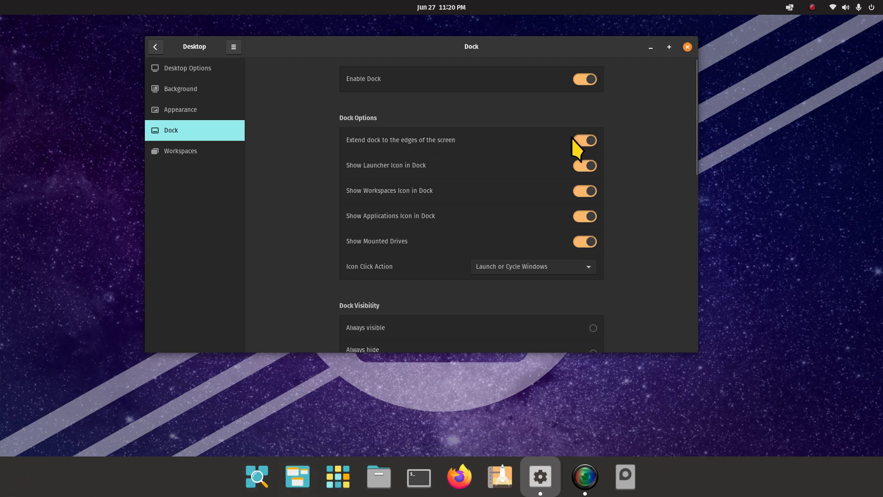
click(585, 140)
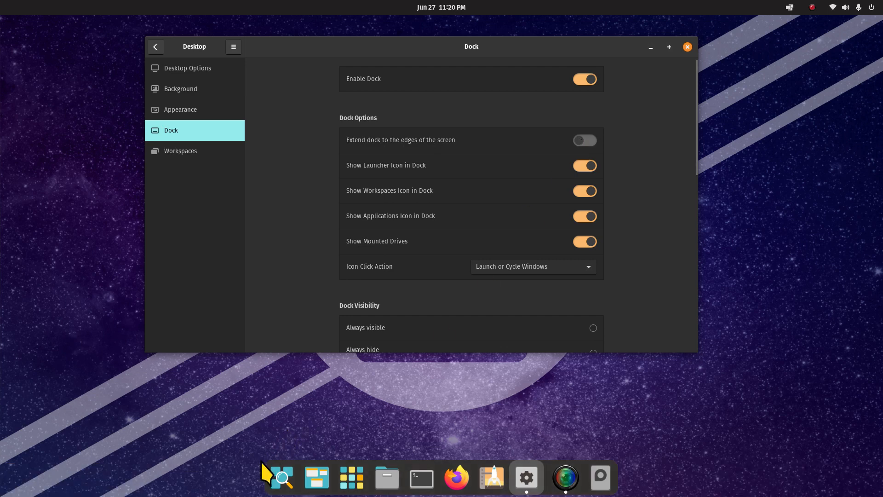
mouse_move(519, 467)
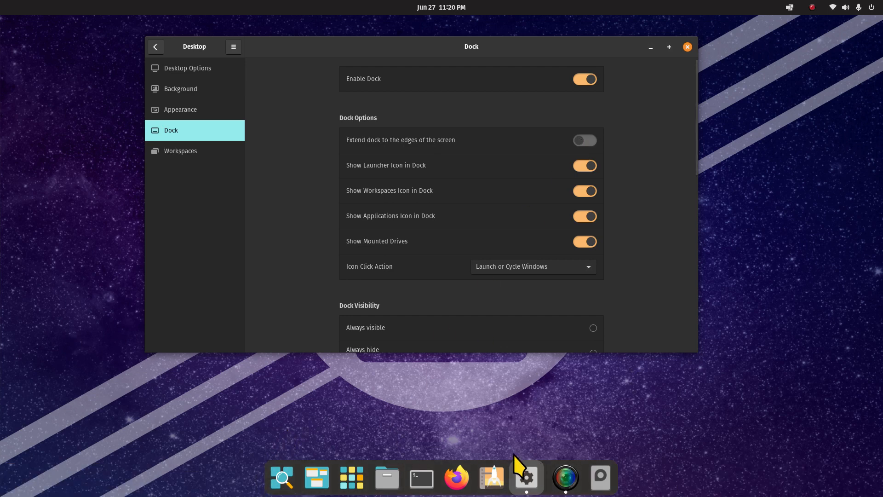
mouse_move(378, 445)
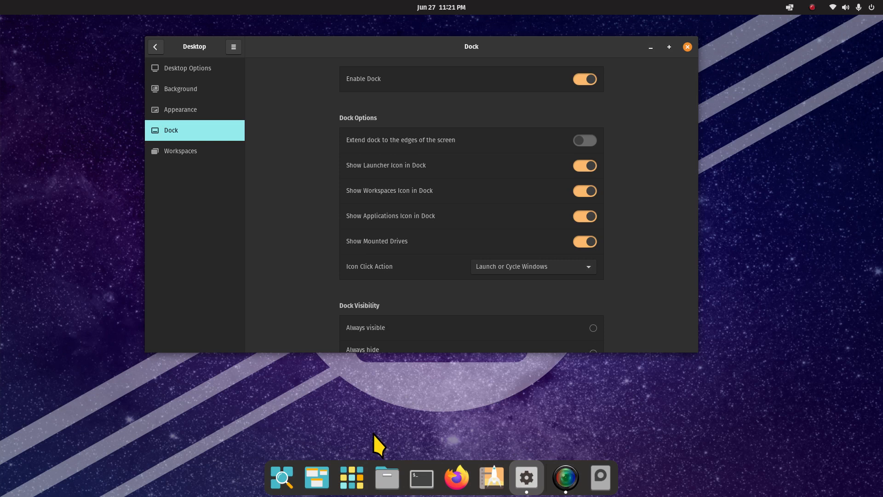
mouse_move(788, 350)
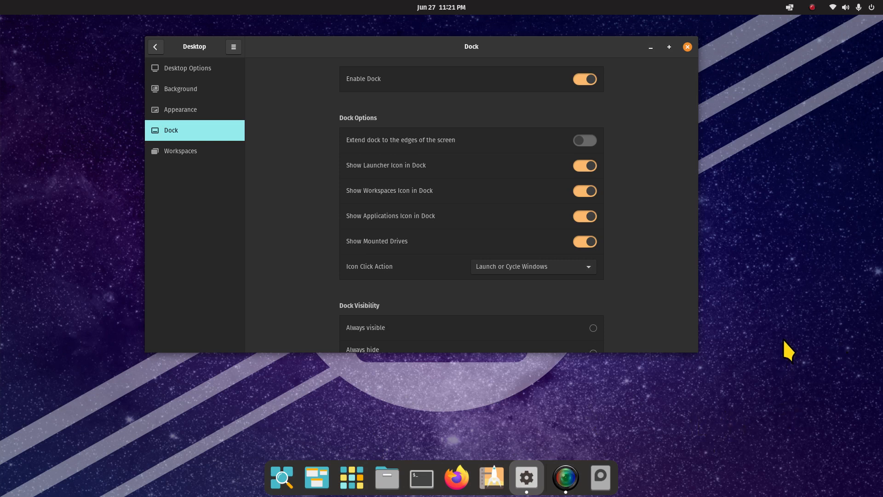
mouse_move(801, 199)
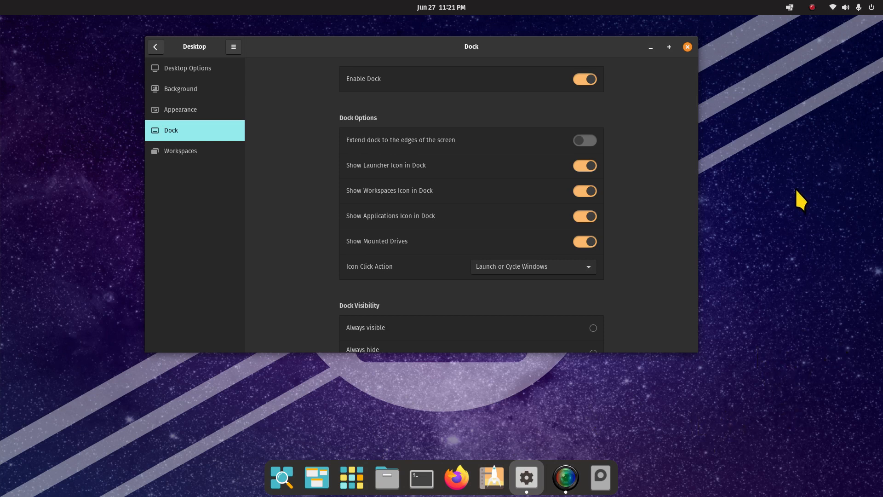
mouse_move(452, 178)
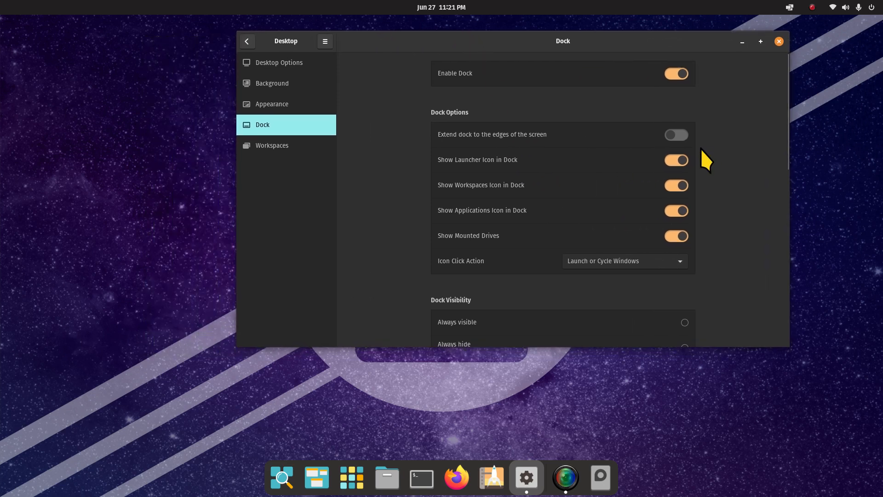
mouse_move(475, 176)
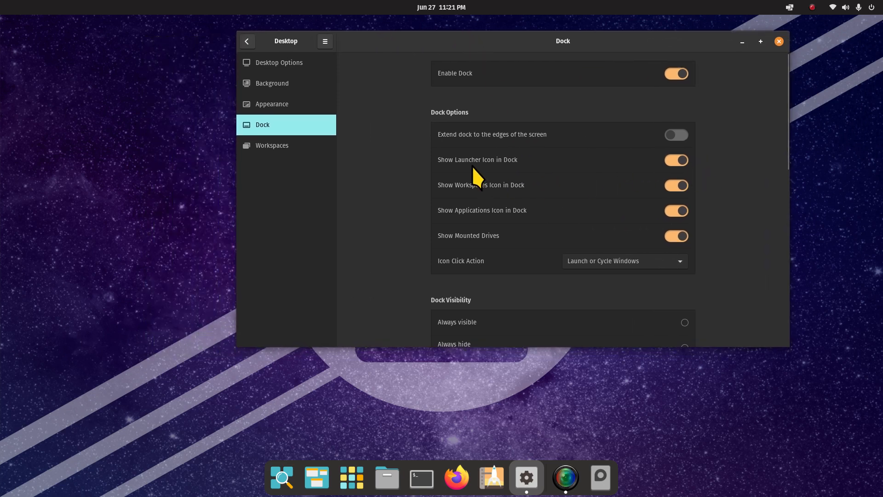
mouse_move(503, 201)
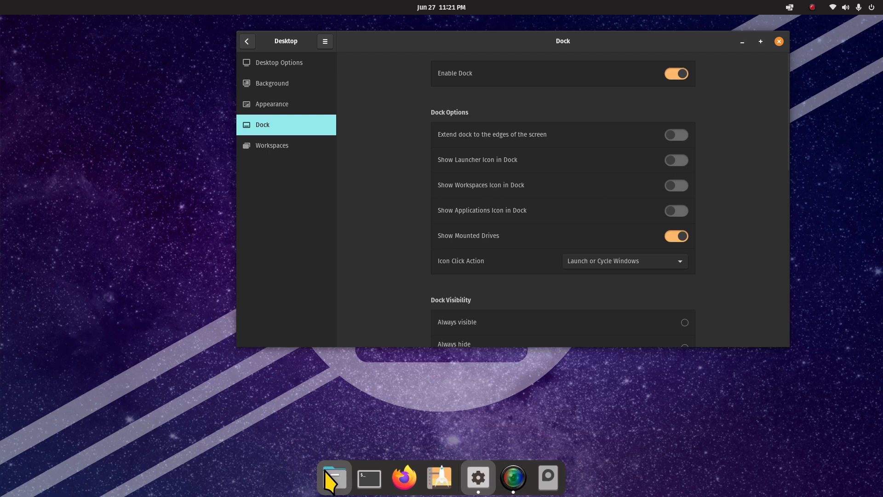
mouse_move(686, 161)
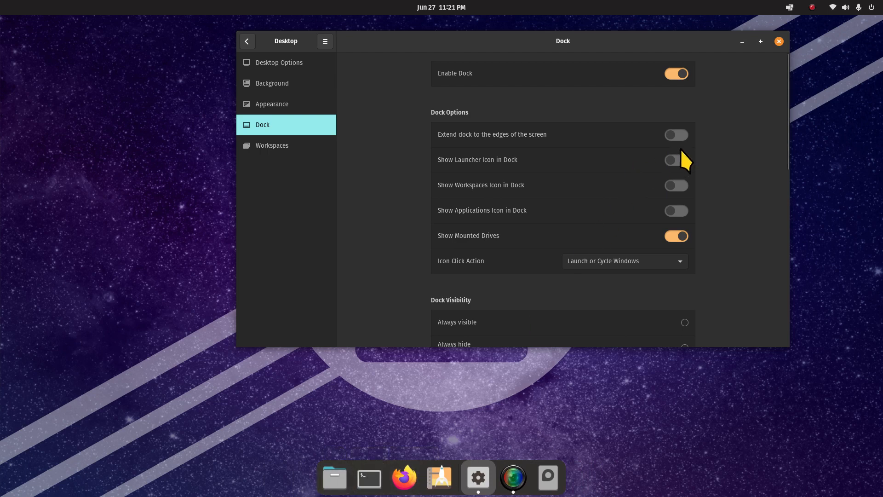
click(676, 160)
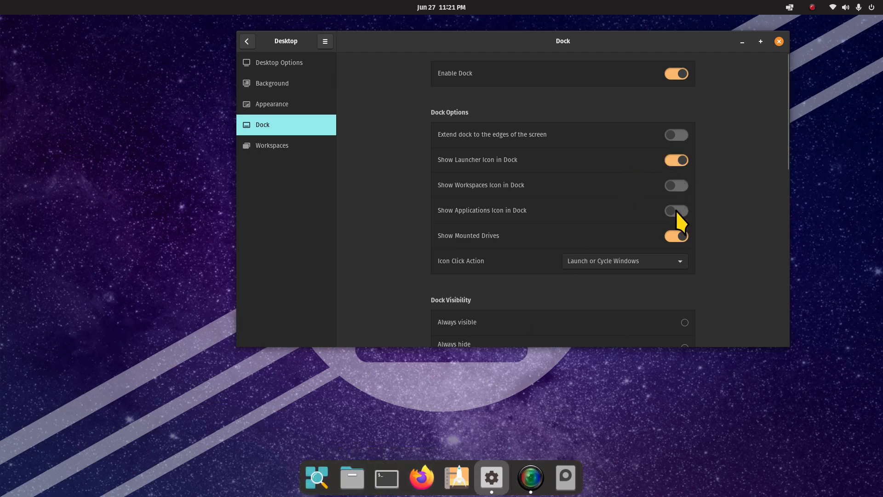
click(676, 211)
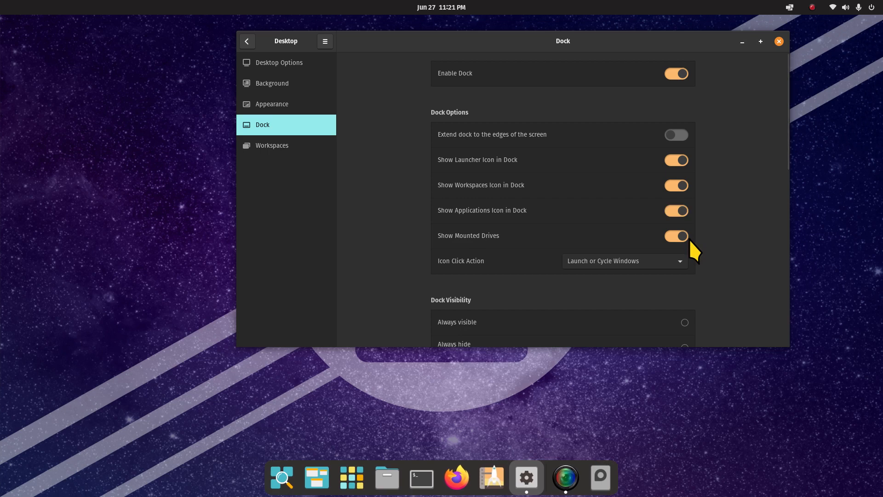
mouse_move(688, 281)
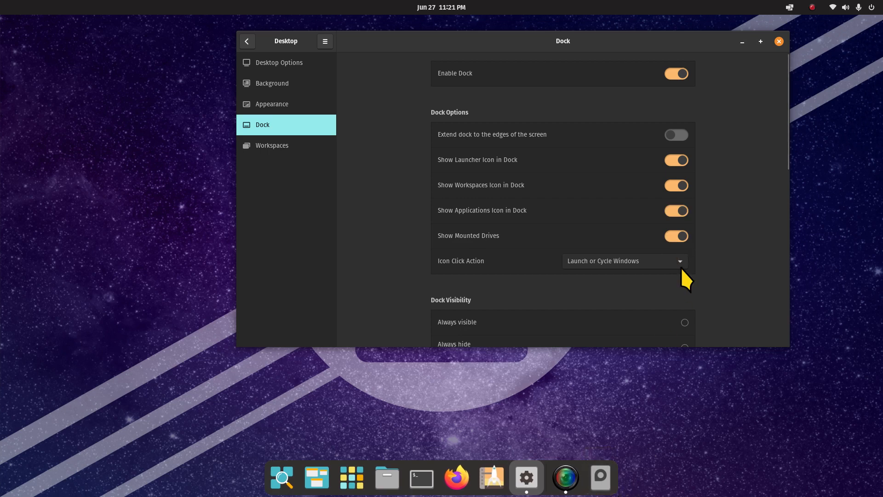
mouse_move(676, 218)
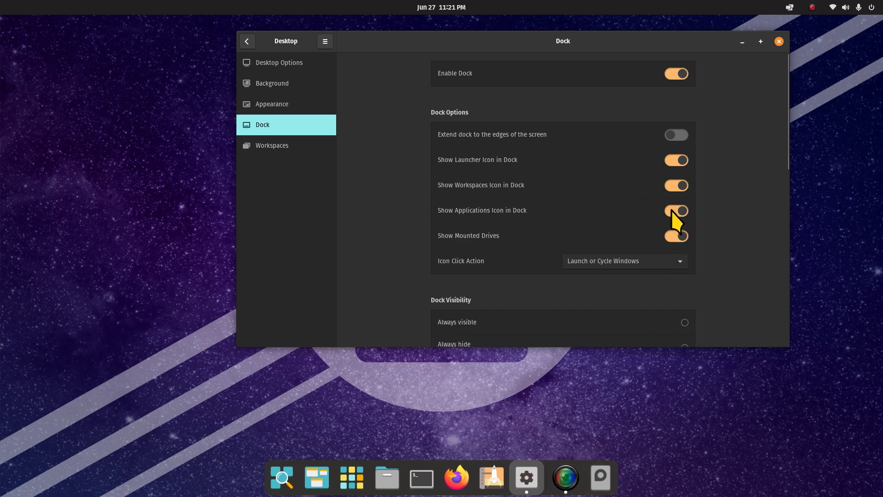
click(677, 210)
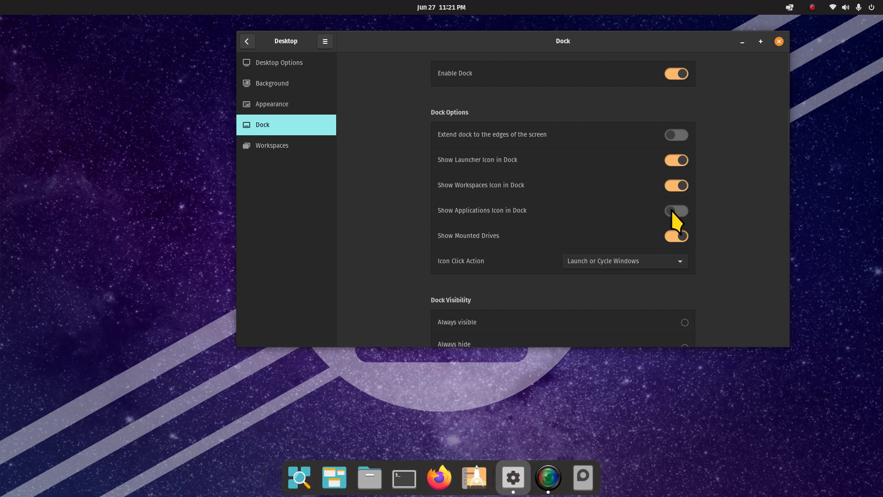
click(675, 210)
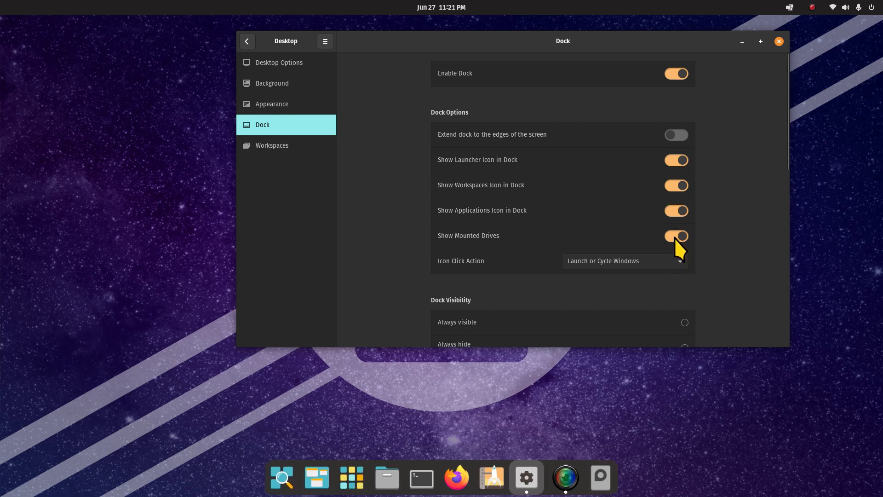
mouse_move(683, 243)
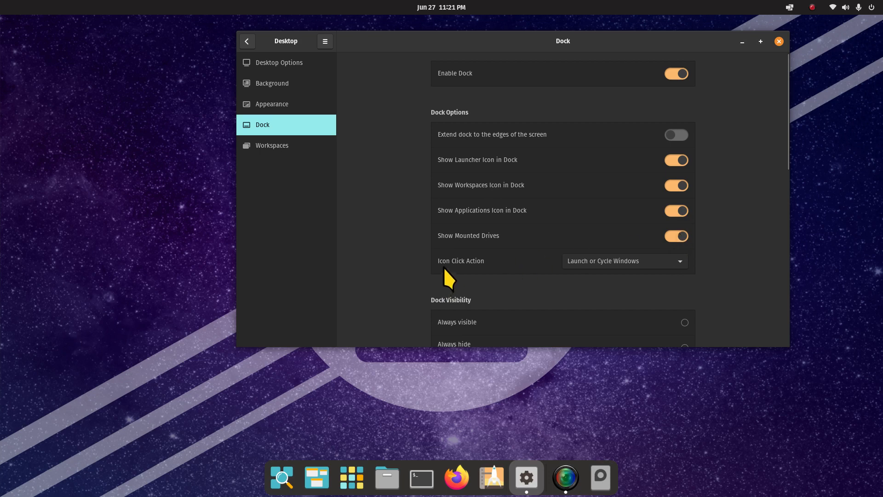
mouse_move(642, 269)
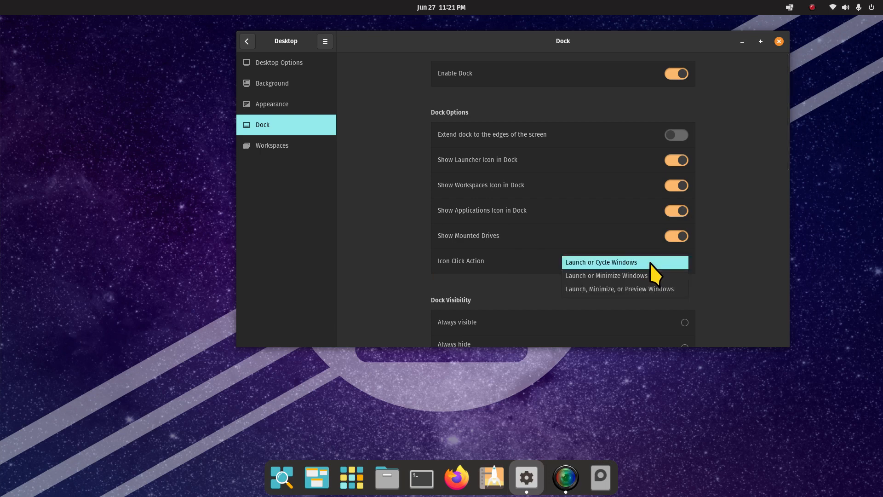
click(602, 262)
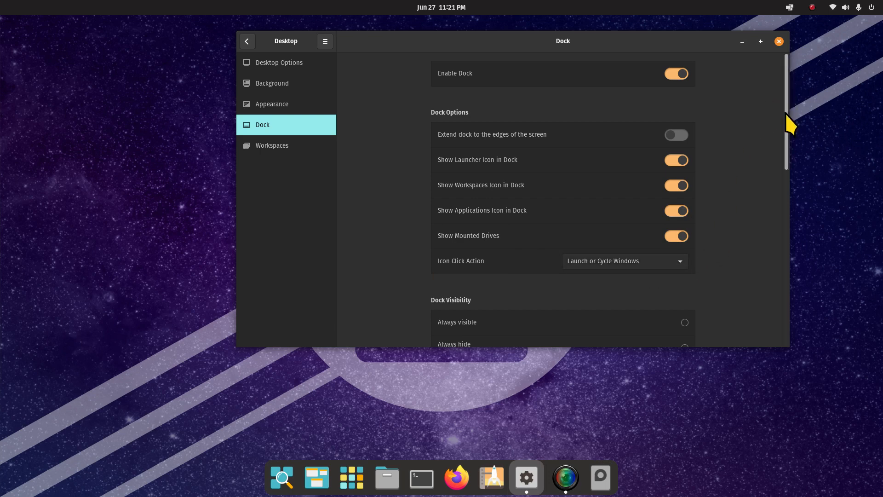
Step: Try Always visible, then set Dock Visibility to Always hide
scroll(down, 3)
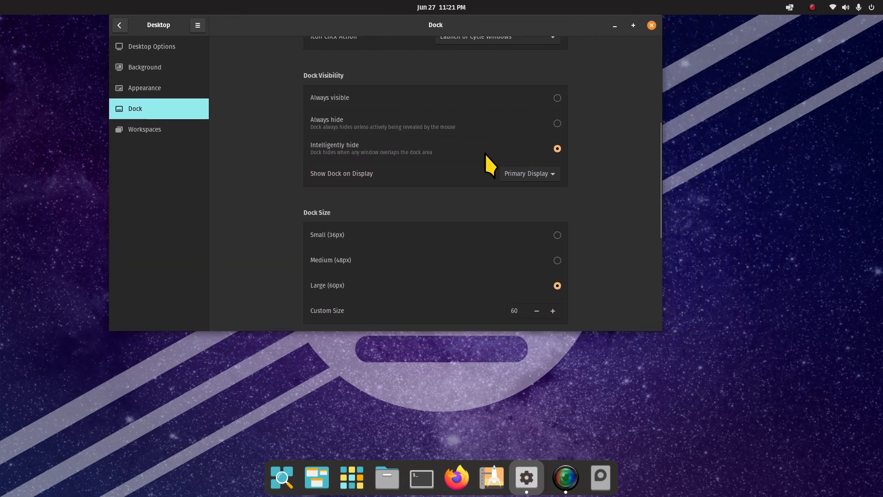
mouse_move(366, 163)
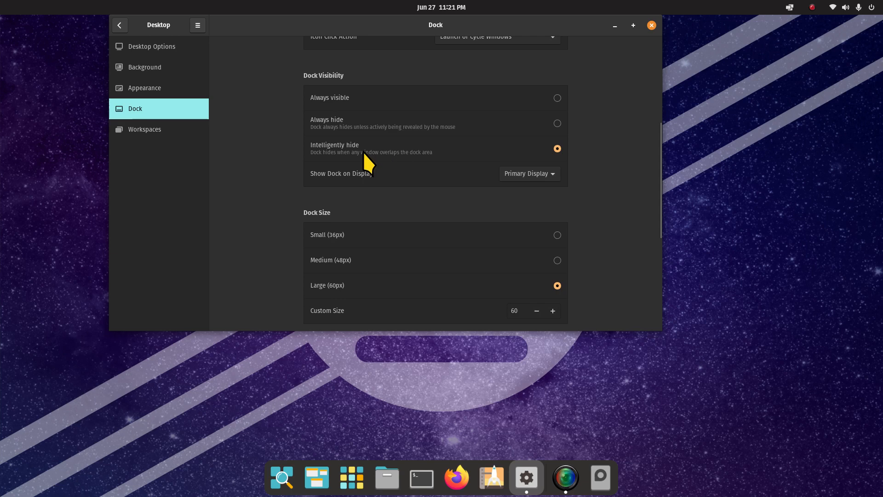
mouse_move(558, 107)
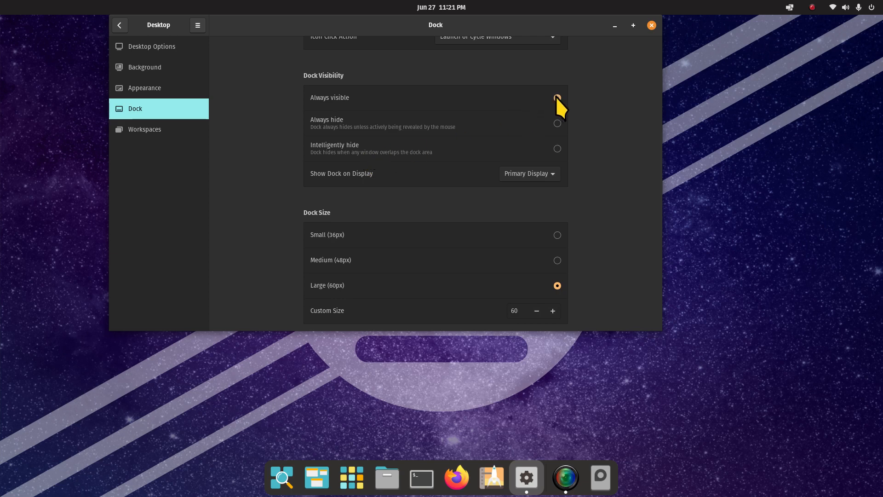
click(556, 97)
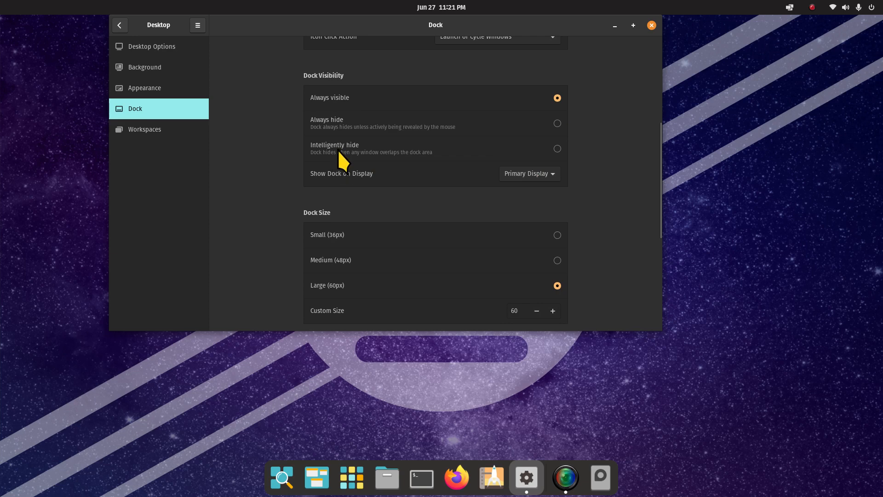
mouse_move(563, 133)
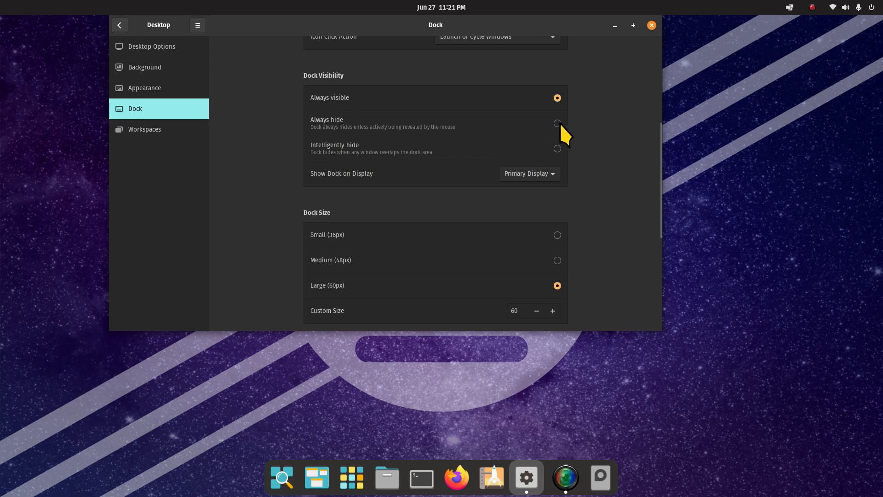
click(557, 122)
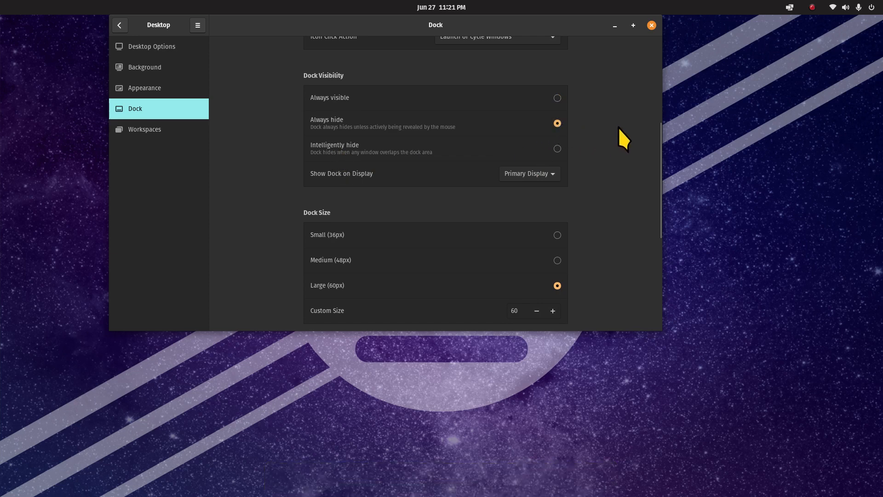
mouse_move(542, 339)
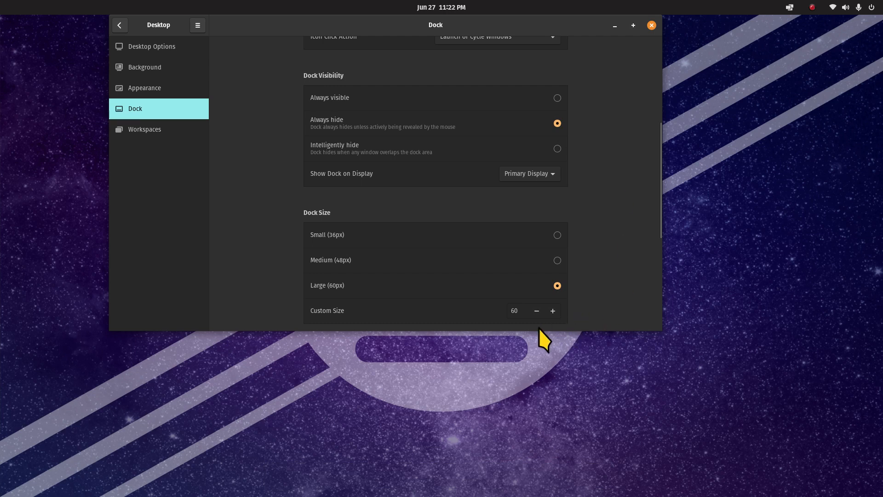
mouse_move(592, 399)
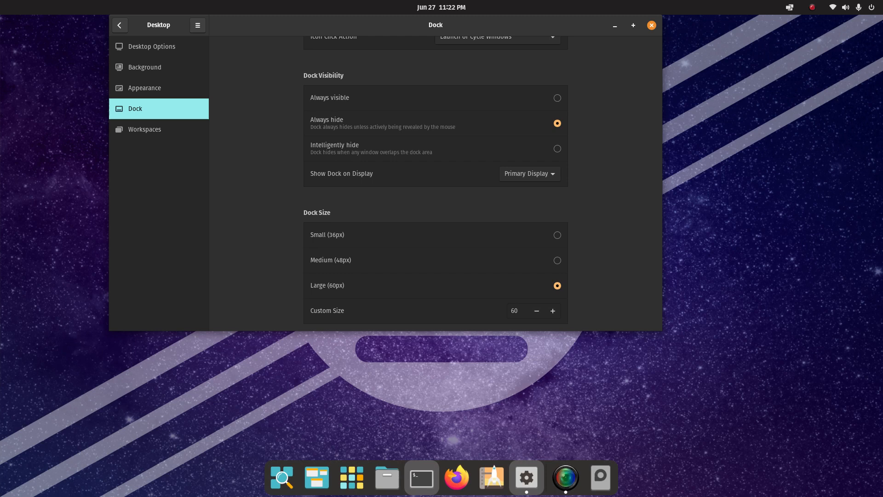
mouse_move(472, 366)
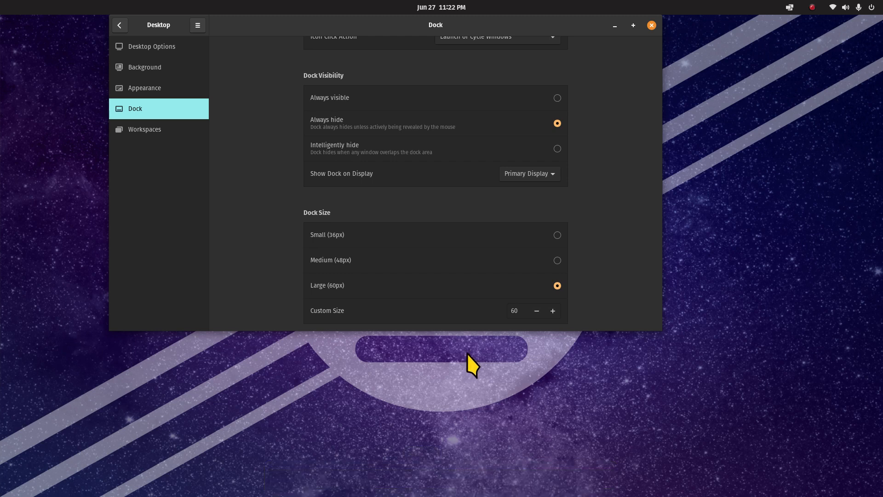
mouse_move(619, 155)
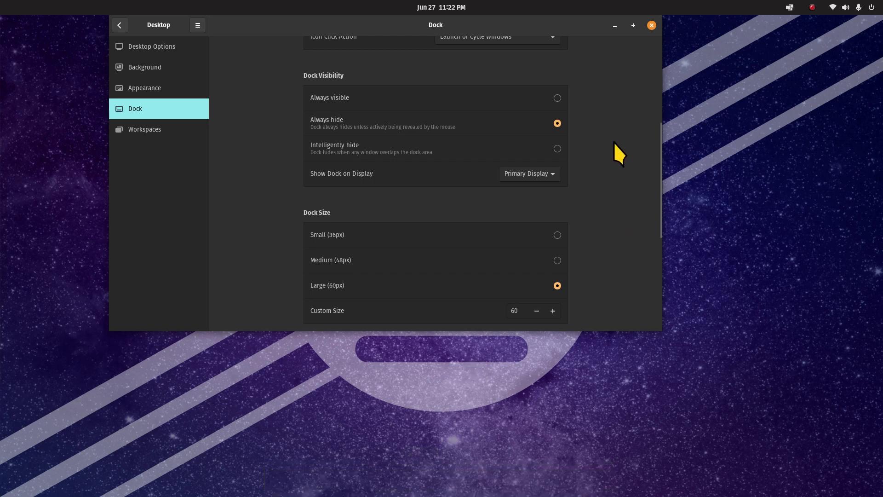
mouse_move(634, 167)
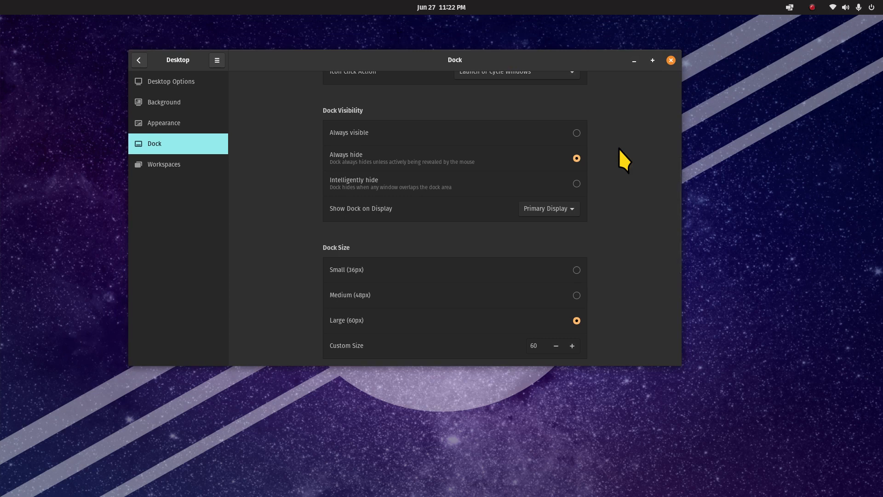
mouse_move(389, 194)
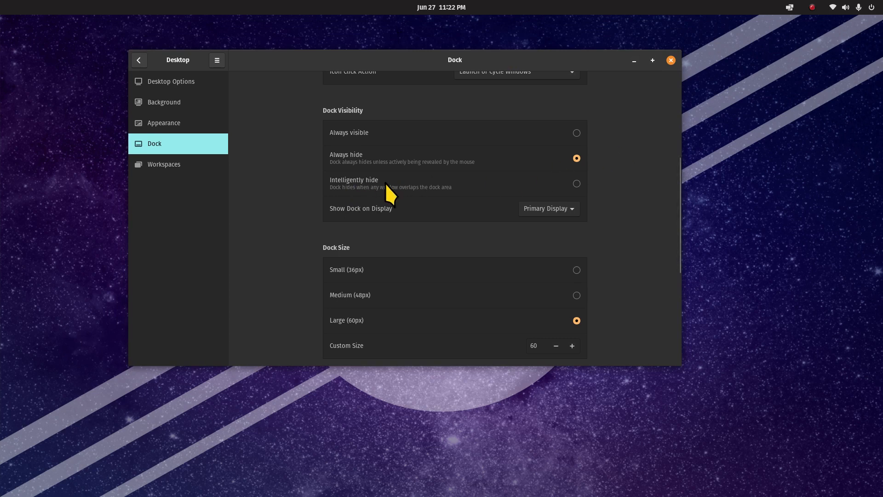
Step: Switch Dock Visibility to Intelligently hide
click(575, 183)
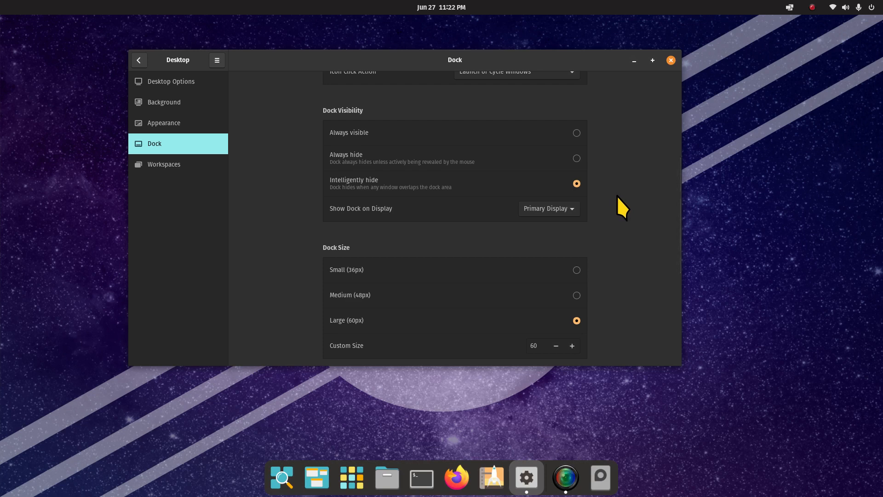
mouse_move(504, 24)
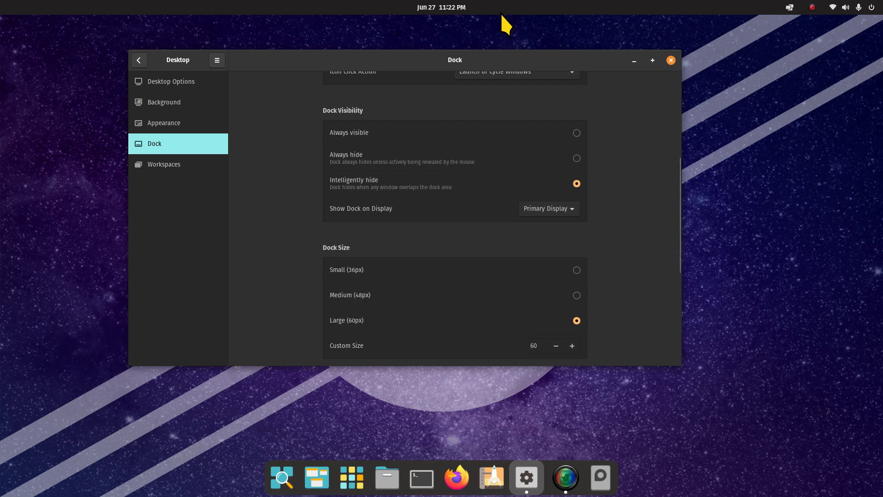
mouse_move(319, 471)
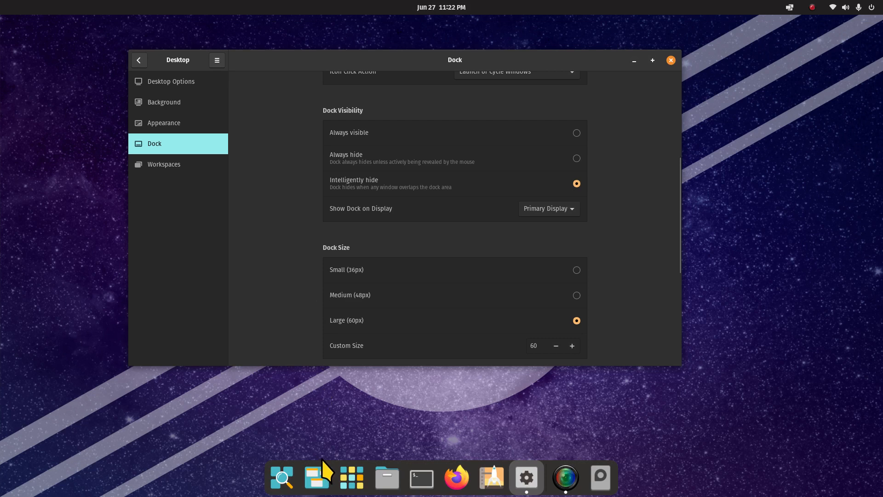
mouse_move(569, 68)
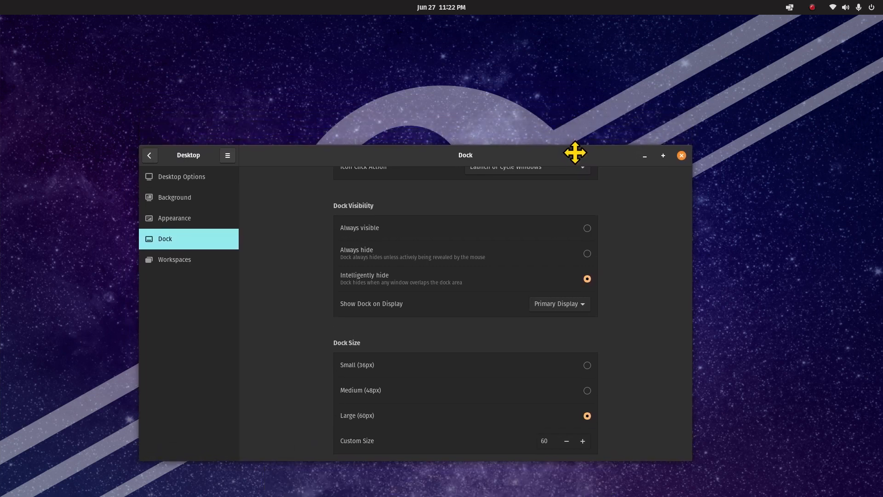
mouse_move(617, 225)
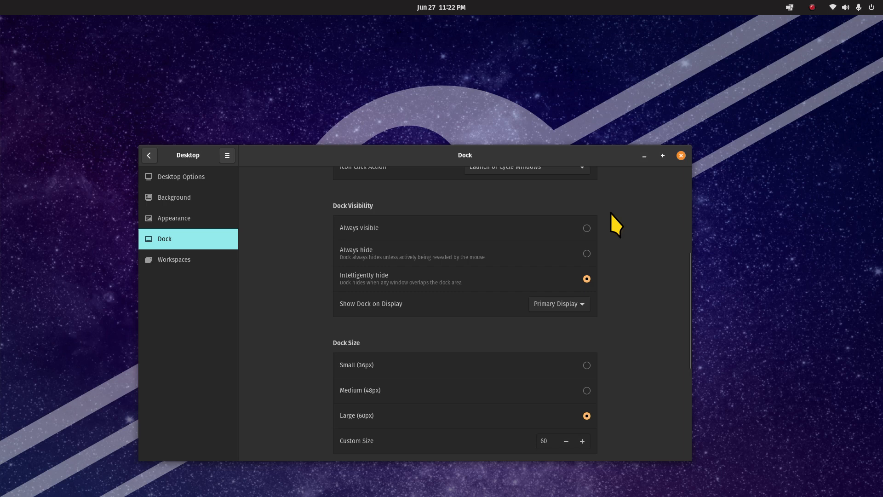
mouse_move(495, 394)
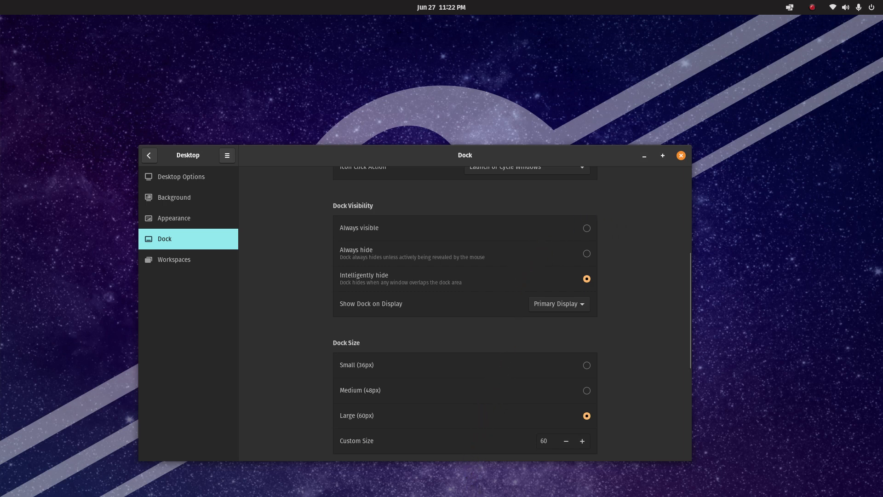
mouse_move(421, 477)
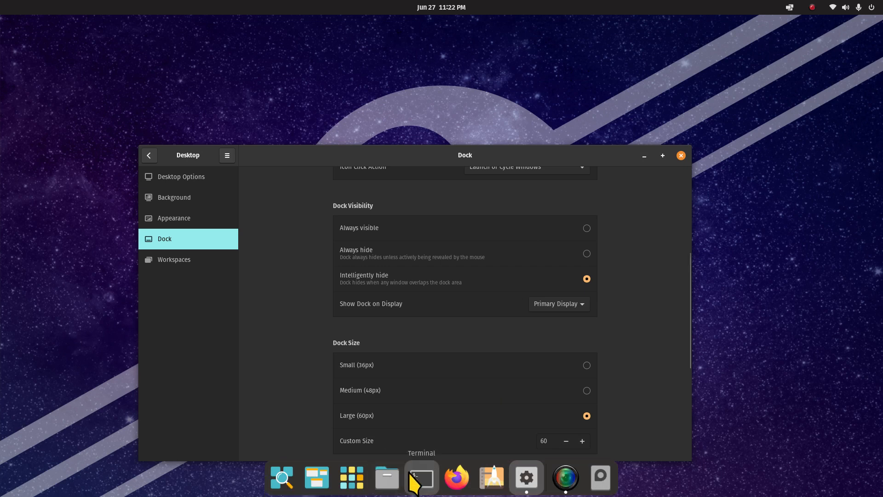
mouse_move(708, 341)
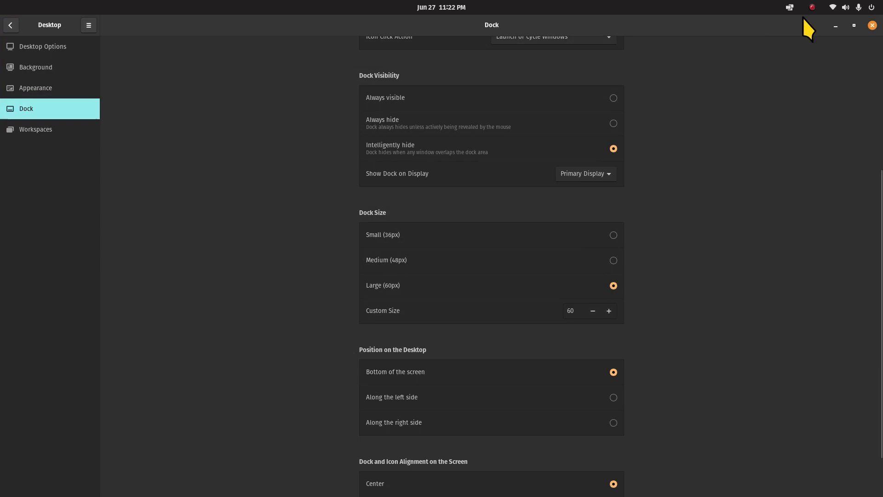
Step: Minimize Settings, launch Firefox from the dock and maximize it, then reopen Background settings
click(872, 25)
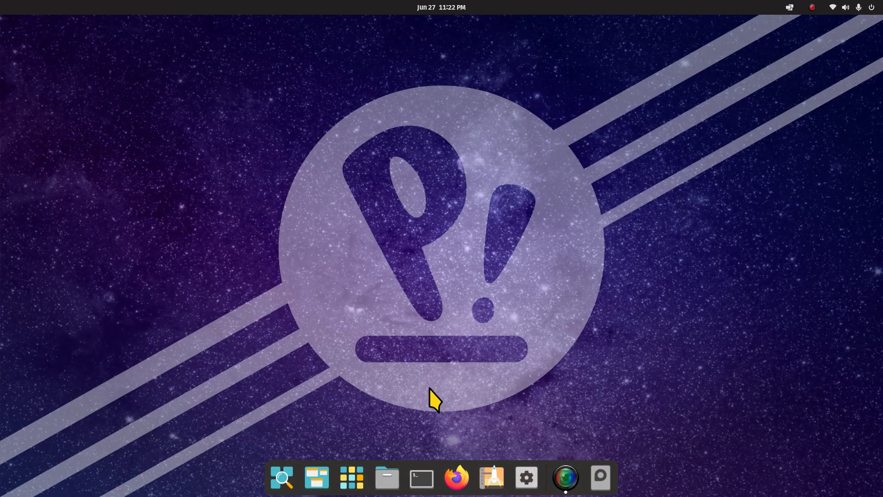
click(456, 477)
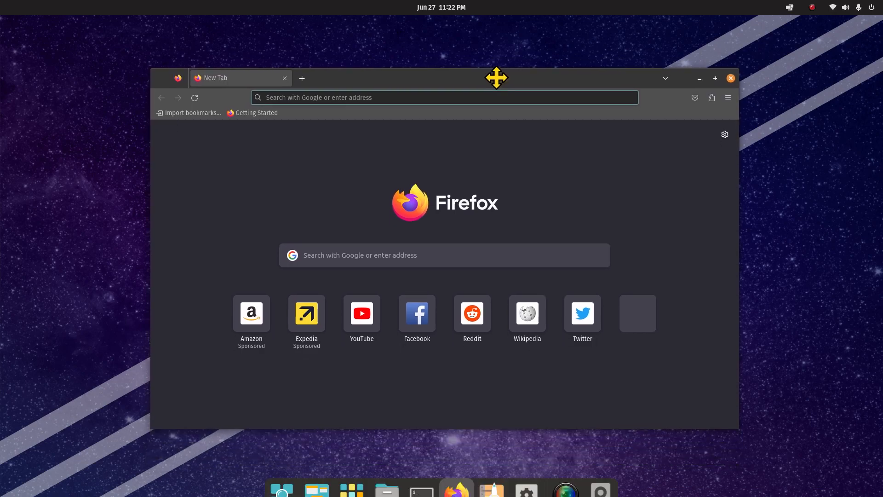
click(715, 79)
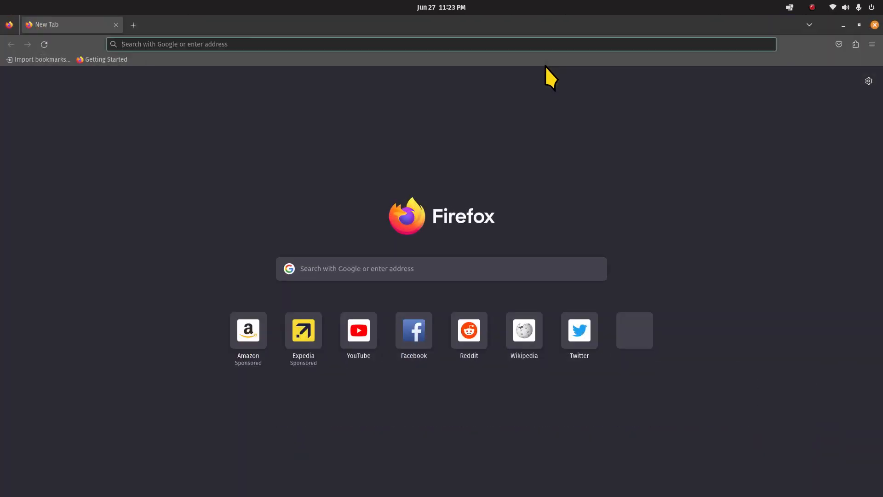
mouse_move(875, 27)
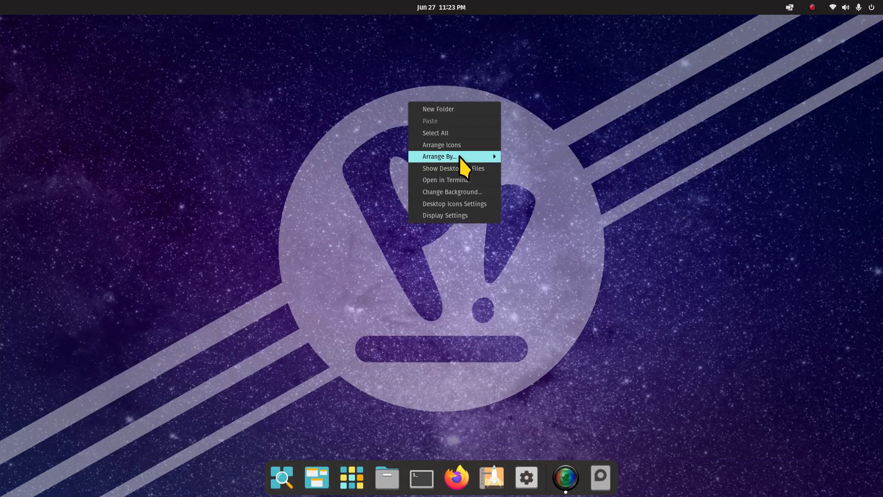
click(453, 192)
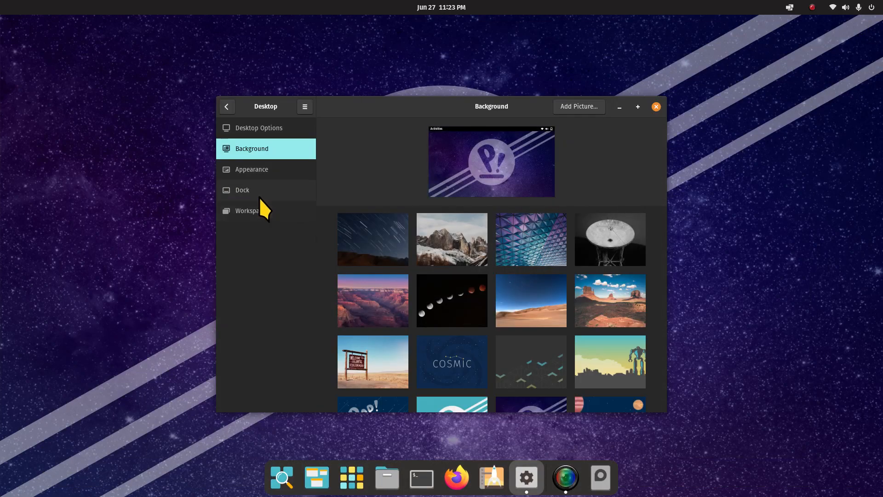
Step: Open Dock settings and review Show Dock on Display, keeping Primary Display
click(242, 190)
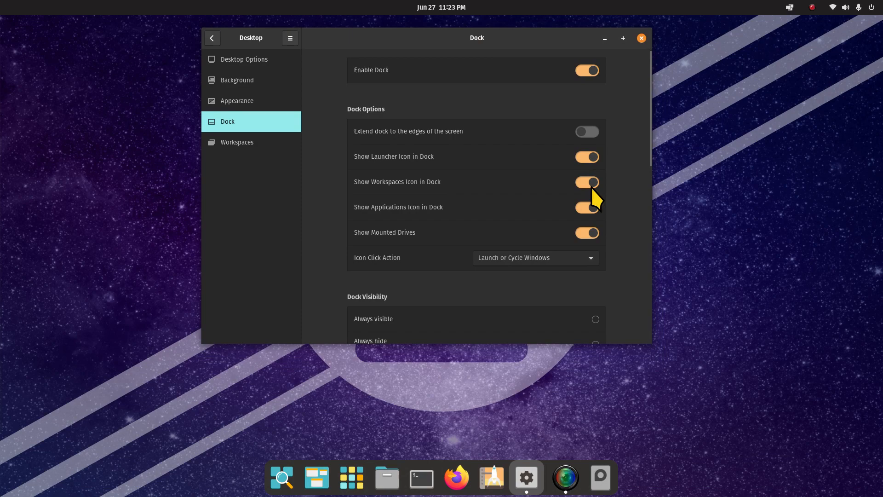
scroll(down, 3)
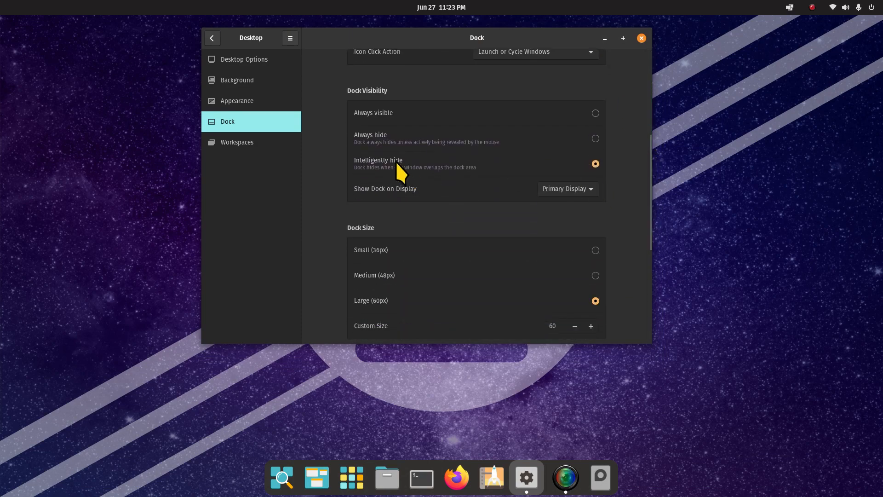
mouse_move(587, 189)
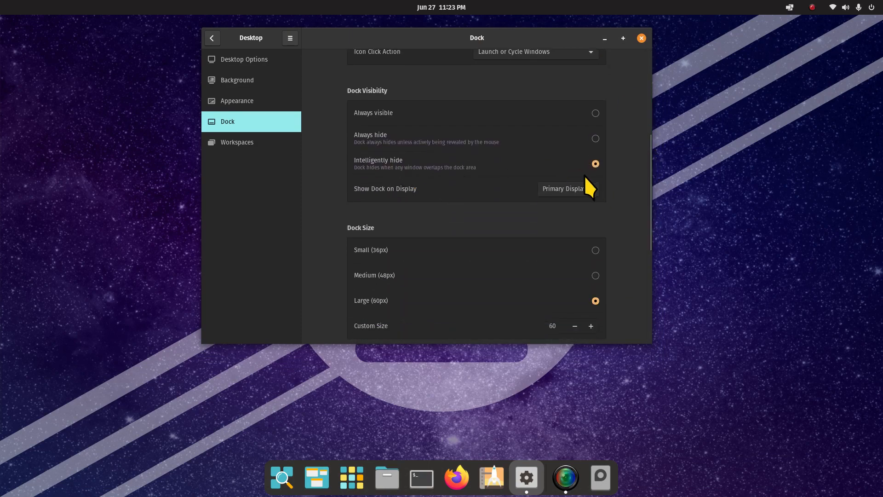
mouse_move(601, 126)
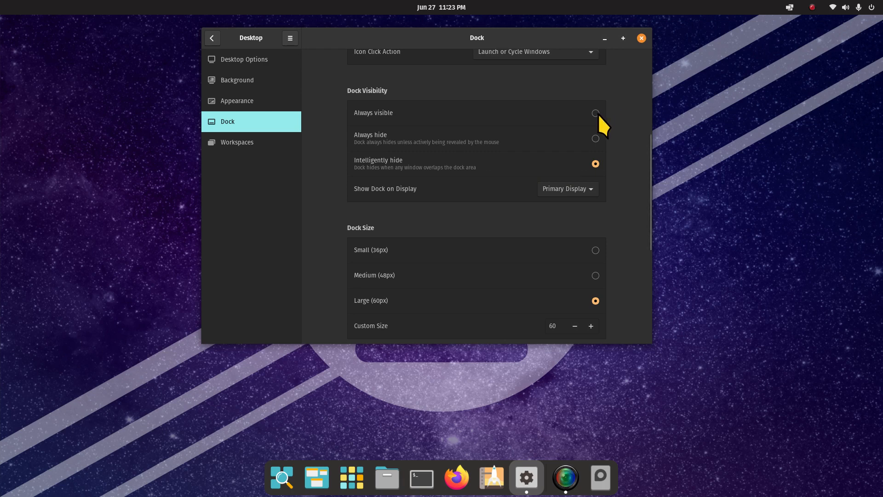
mouse_move(367, 203)
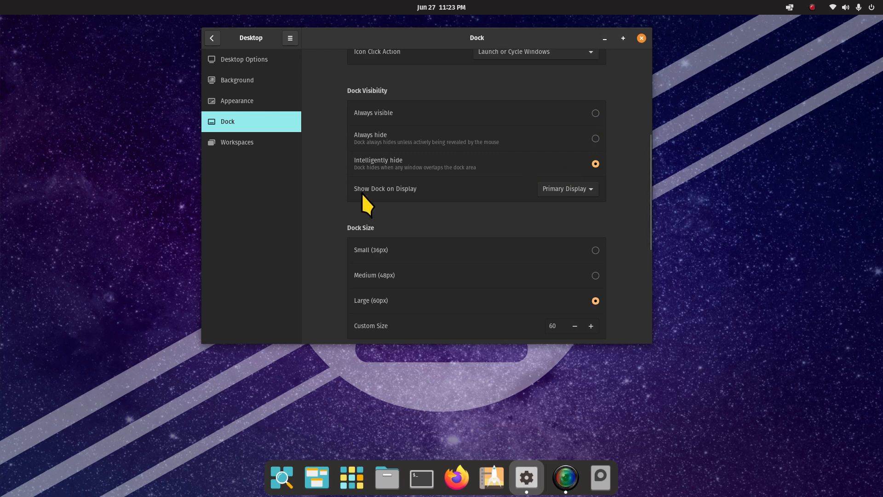
mouse_move(574, 202)
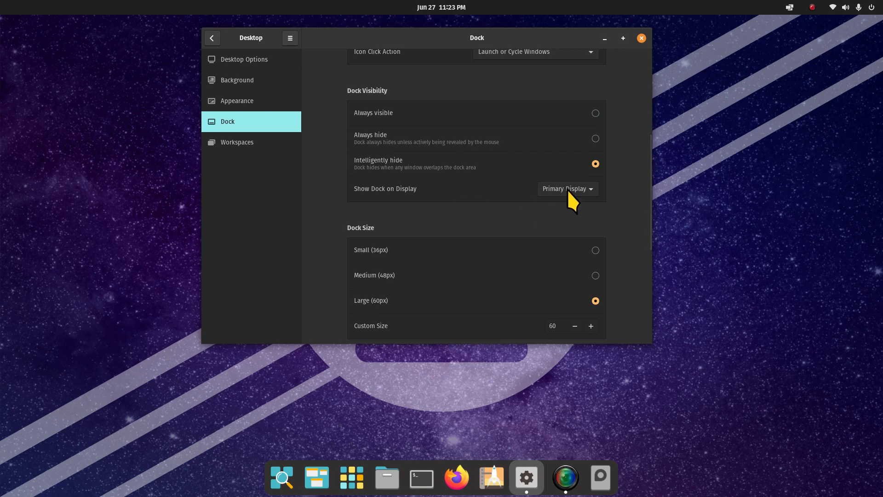
click(566, 188)
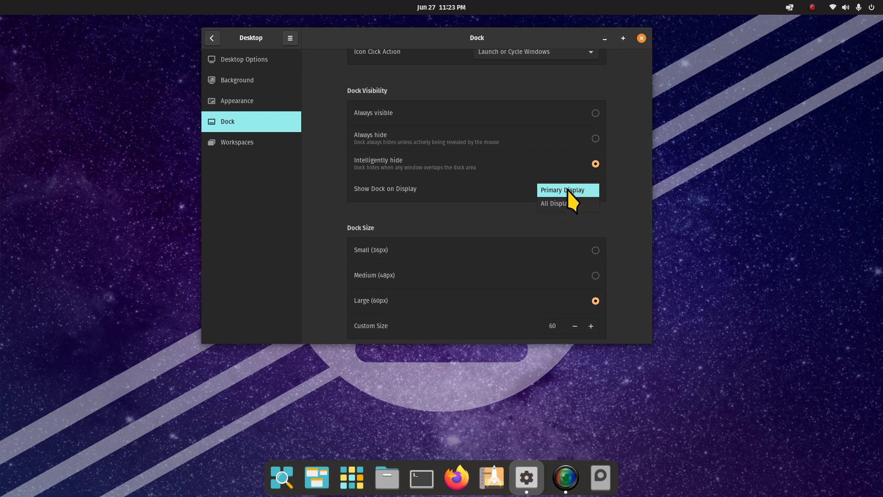
mouse_move(596, 201)
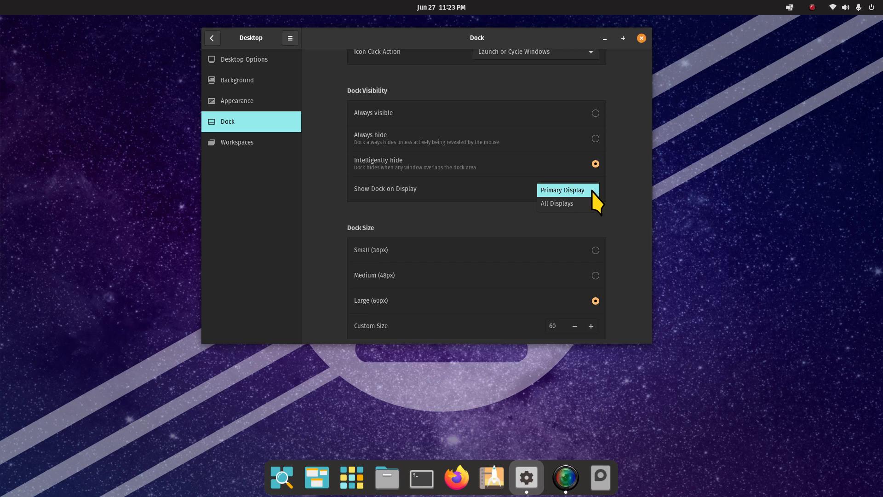
mouse_move(557, 204)
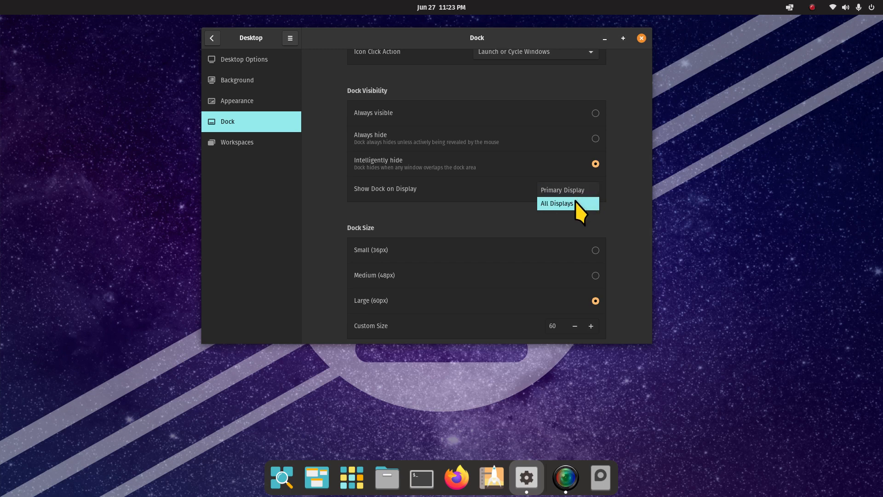
mouse_move(562, 190)
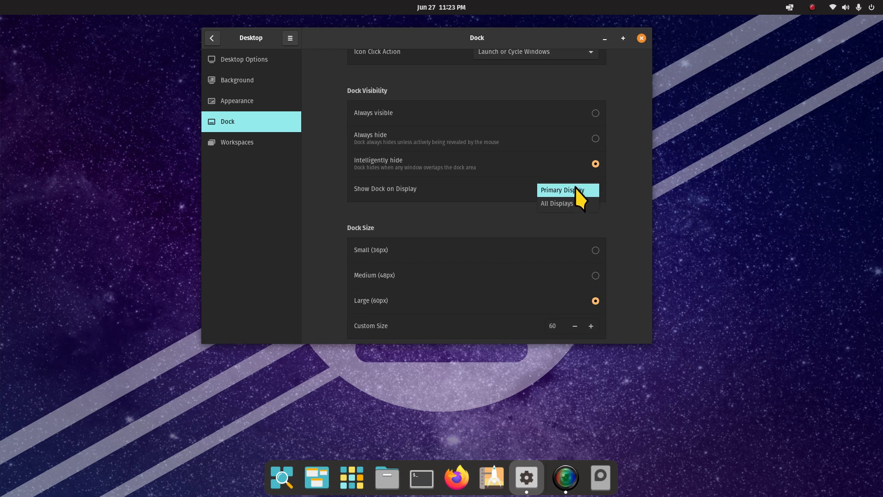
click(562, 190)
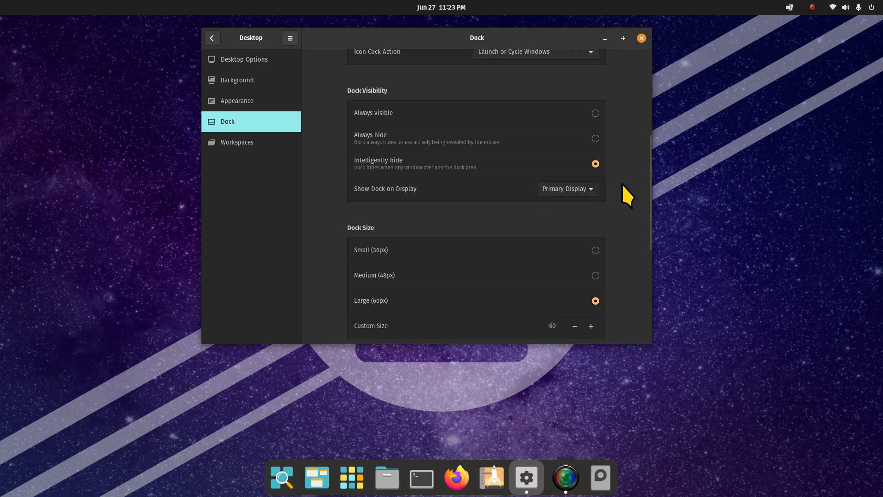
mouse_move(542, 86)
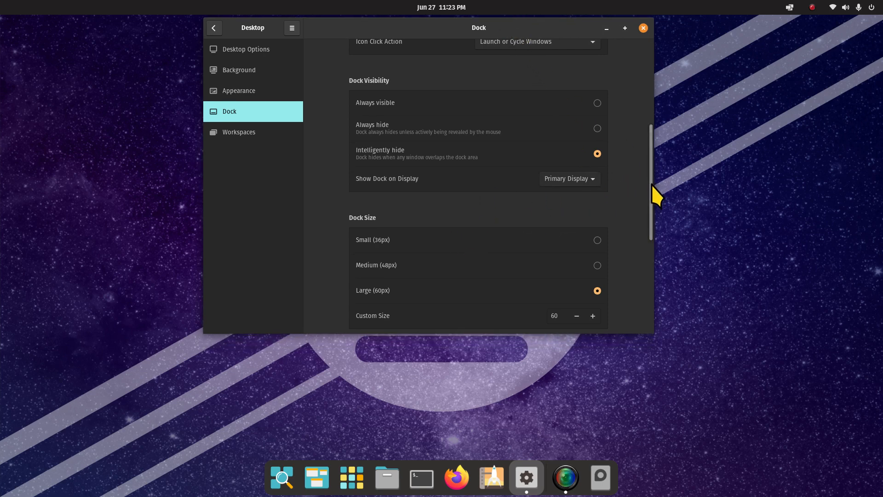
scroll(down, 3)
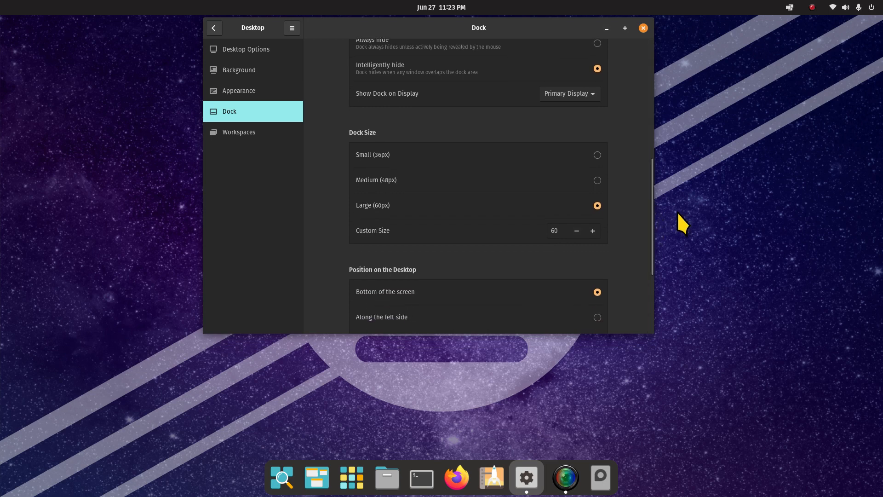
mouse_move(600, 166)
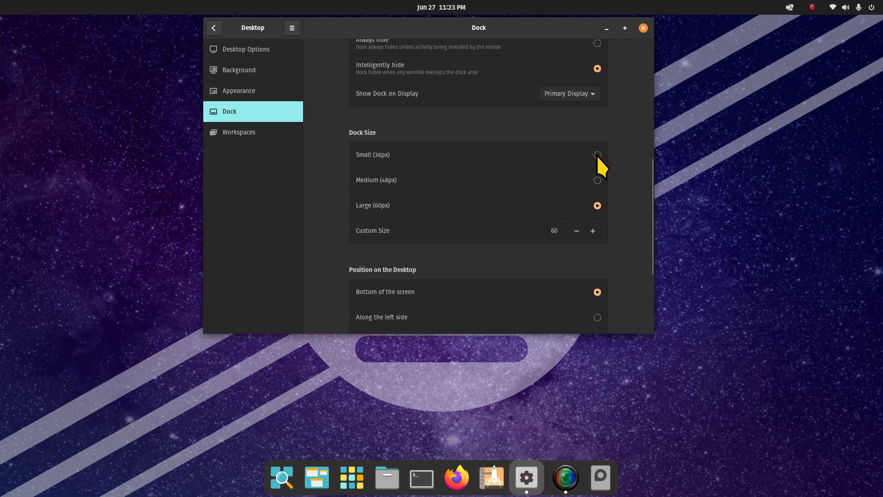
click(598, 154)
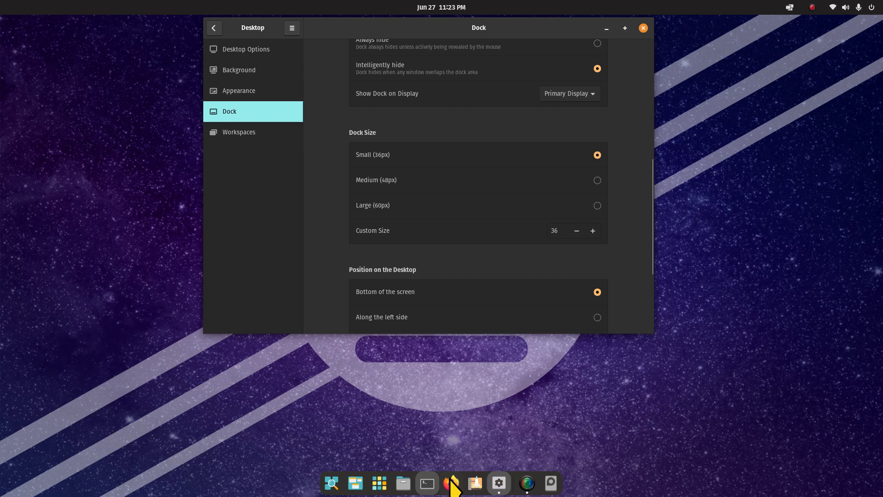
mouse_move(608, 194)
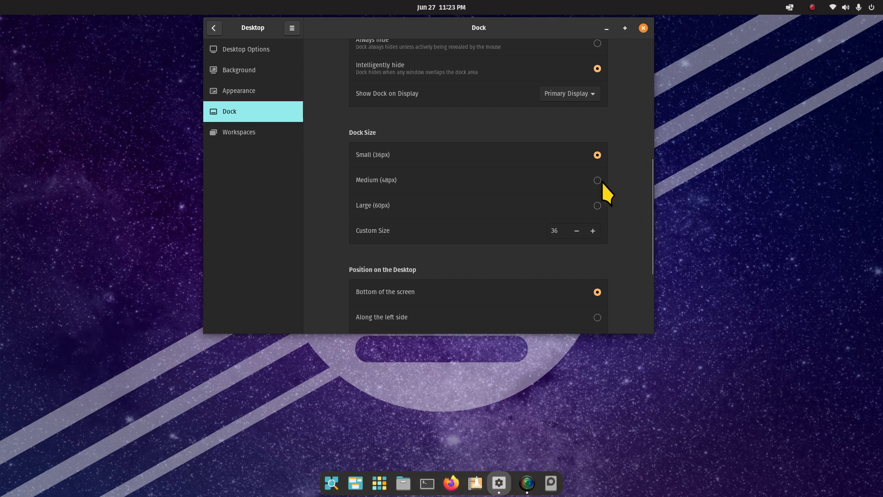
click(596, 180)
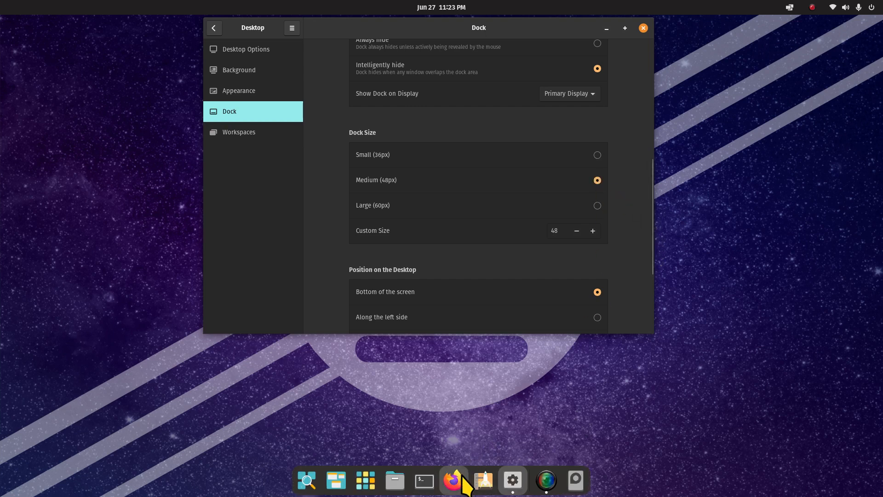
click(597, 205)
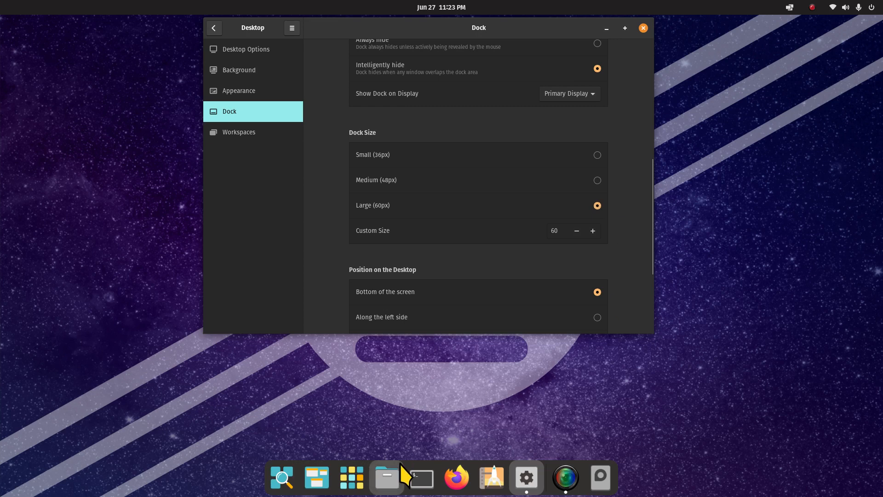
mouse_move(592, 239)
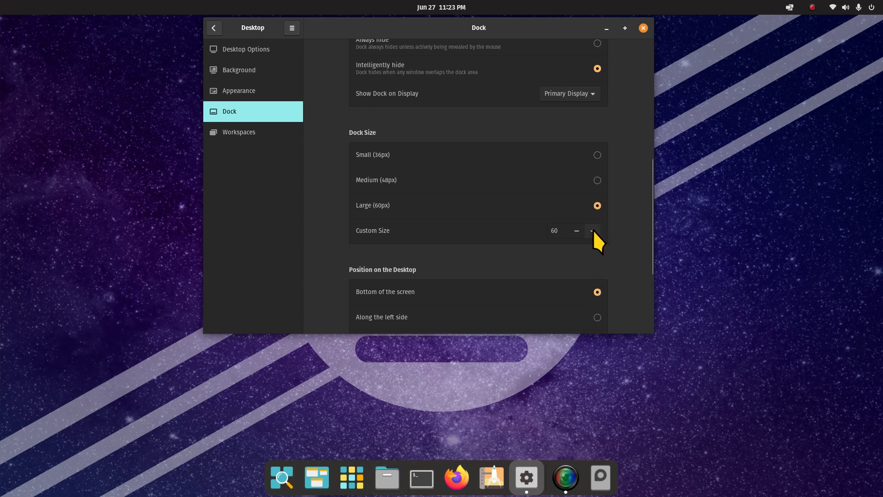
Step: Adjust the dock's custom size, briefly try Large (60px), and end at 90px
click(592, 230)
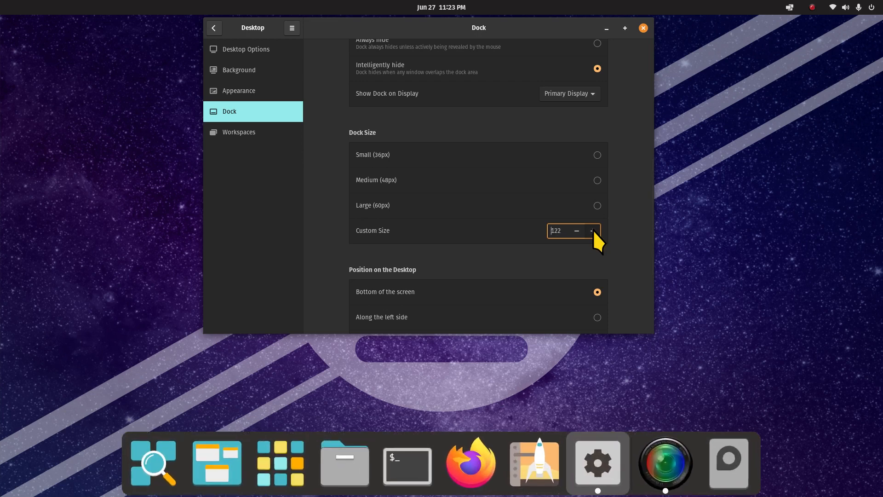
click(592, 226)
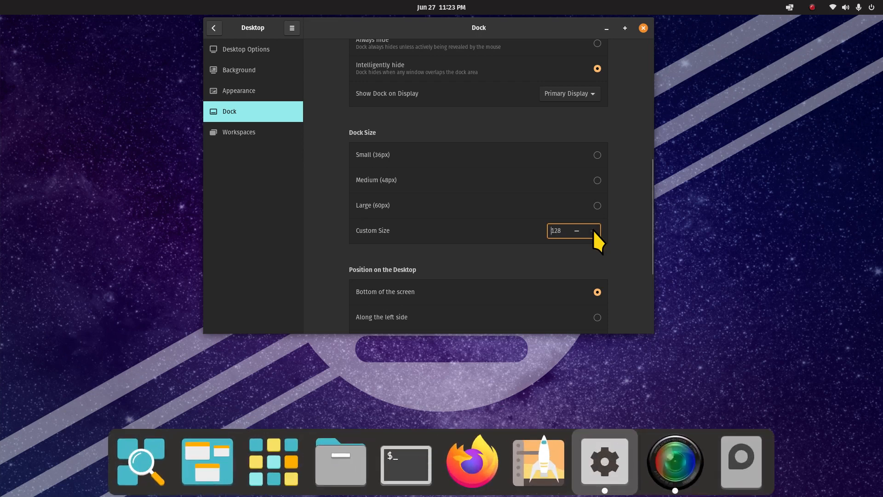
click(575, 231)
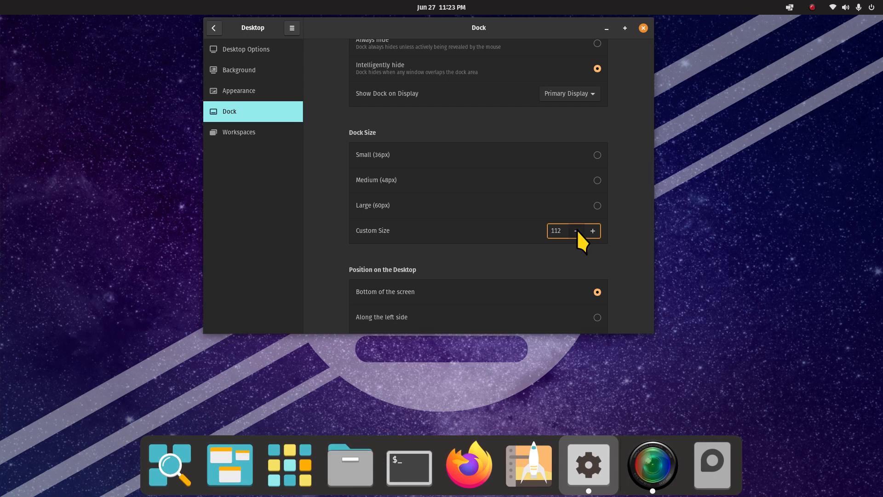
click(575, 231)
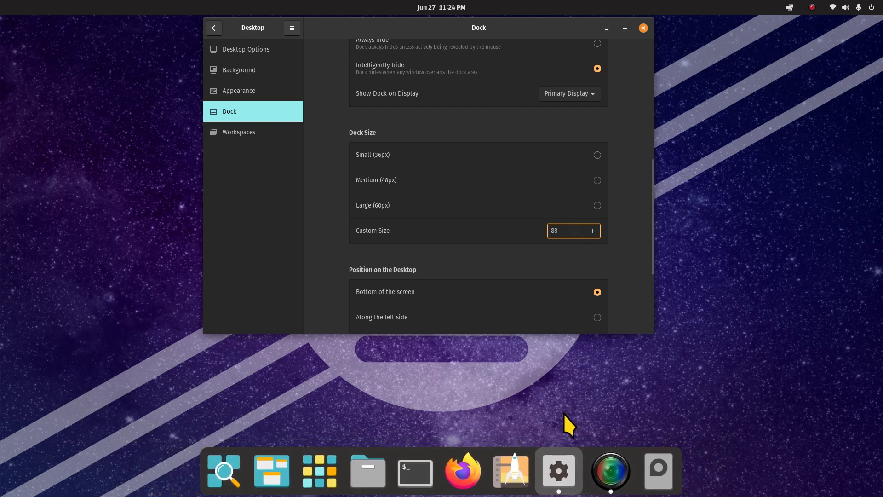
mouse_move(374, 219)
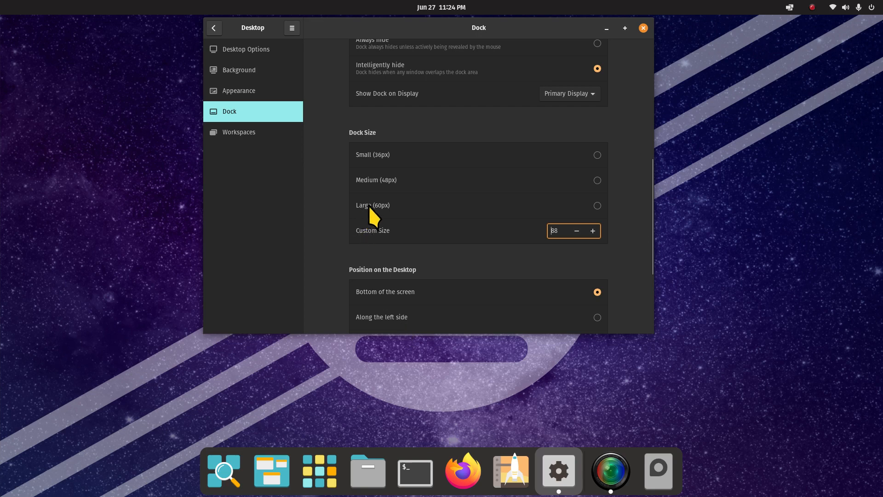
mouse_move(379, 248)
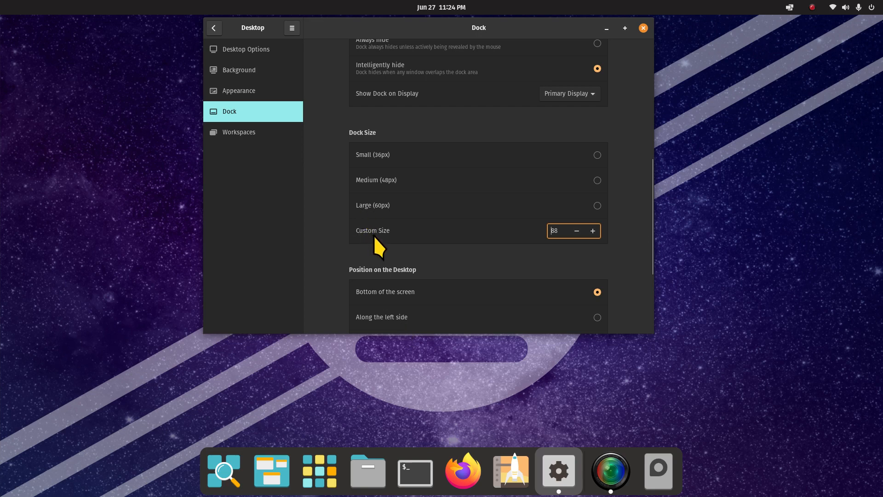
mouse_move(605, 218)
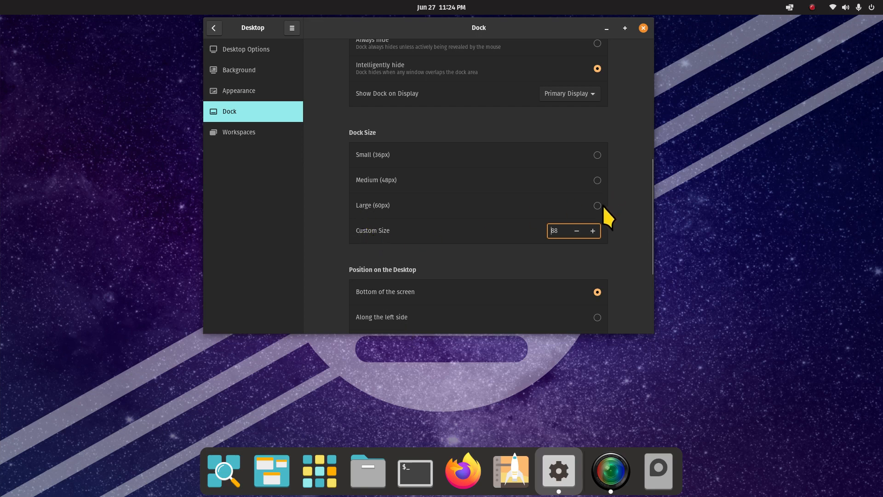
click(597, 205)
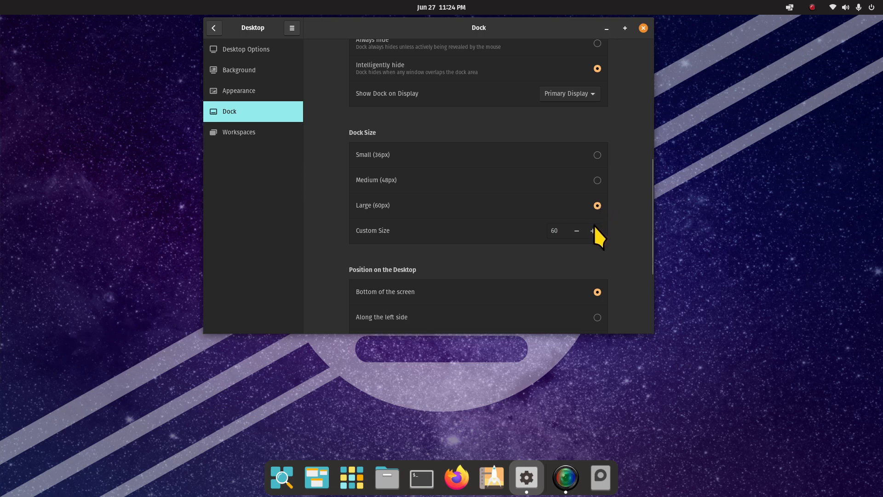
click(563, 231)
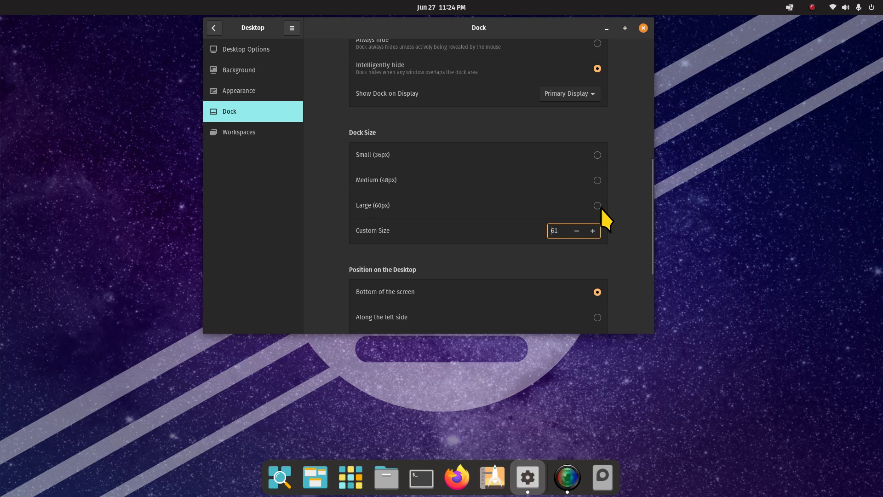
click(592, 231)
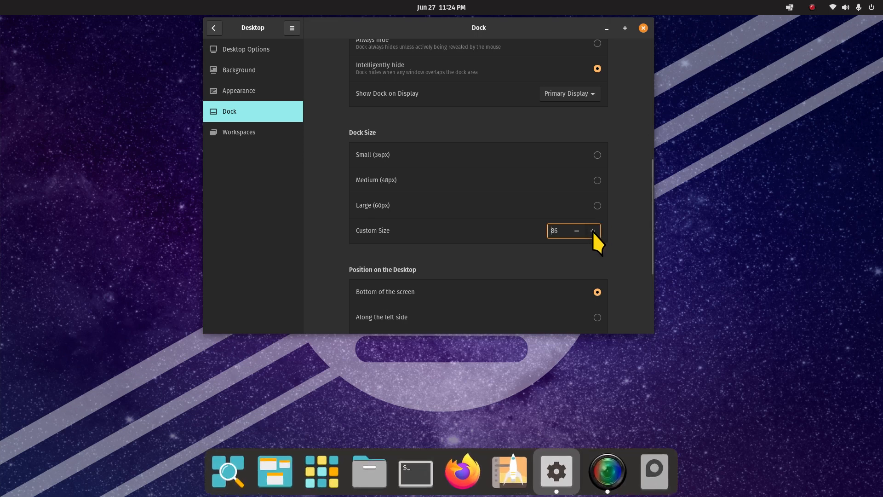
click(592, 231)
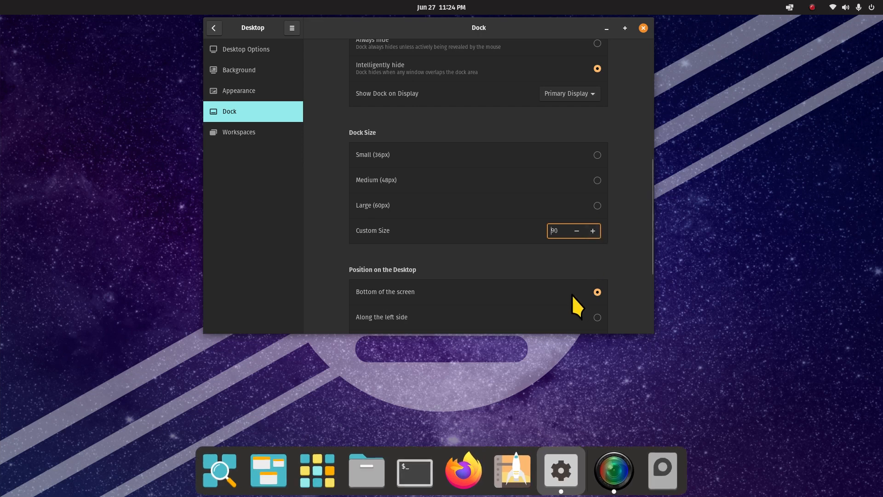
Step: Try left and right dock positions, then settle on Bottom of the screen
scroll(down, 3)
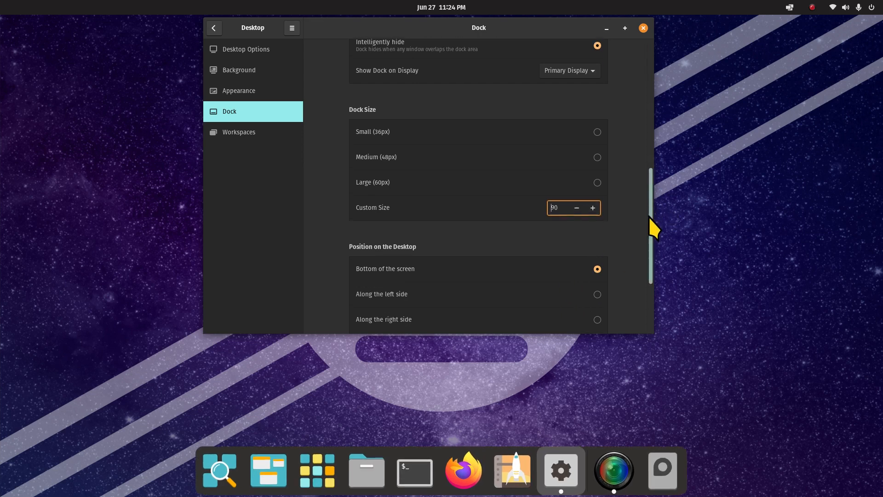
scroll(down, 3)
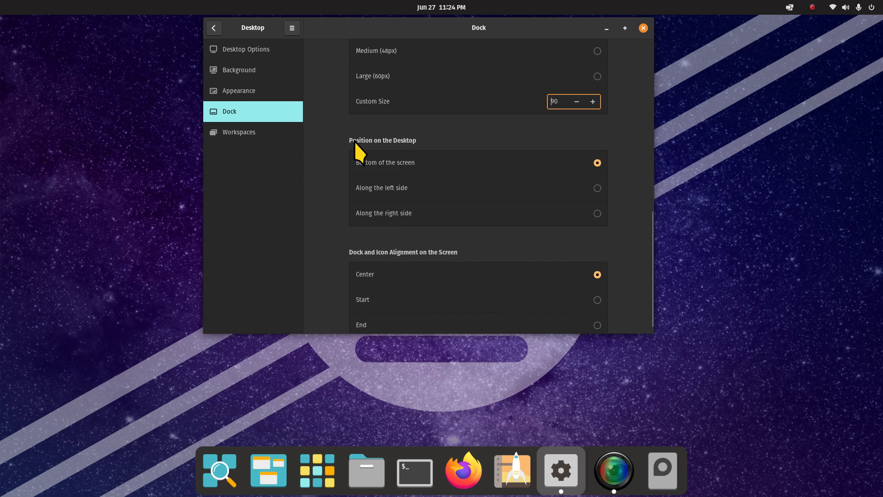
mouse_move(512, 471)
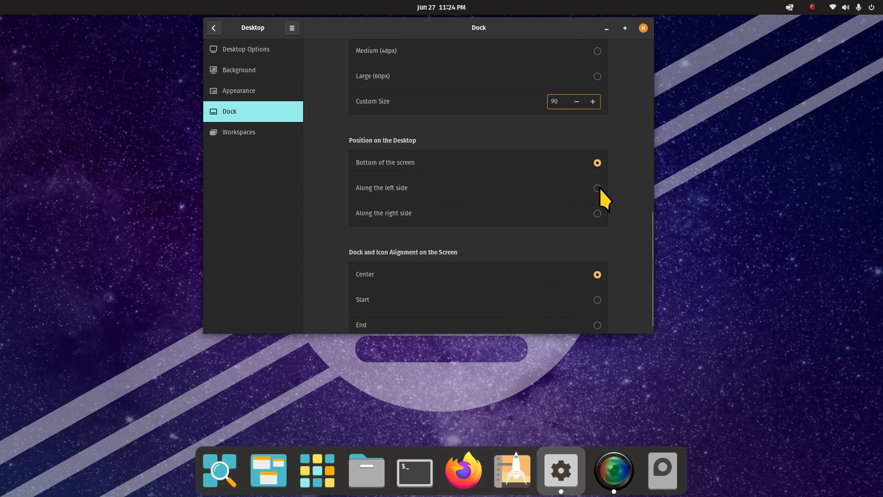
click(597, 188)
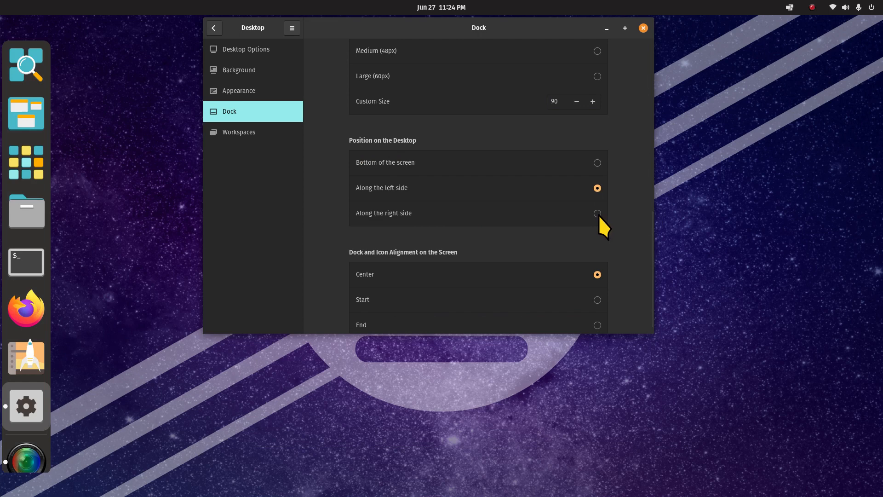
mouse_move(25, 449)
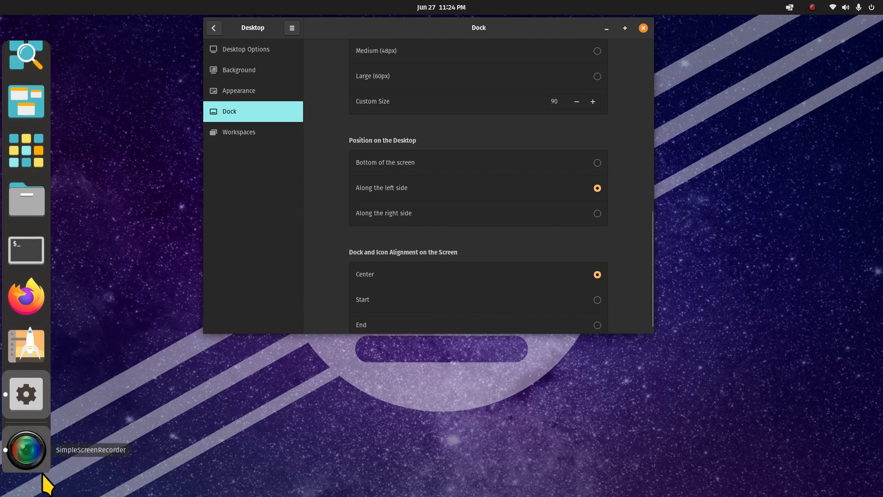
mouse_move(28, 45)
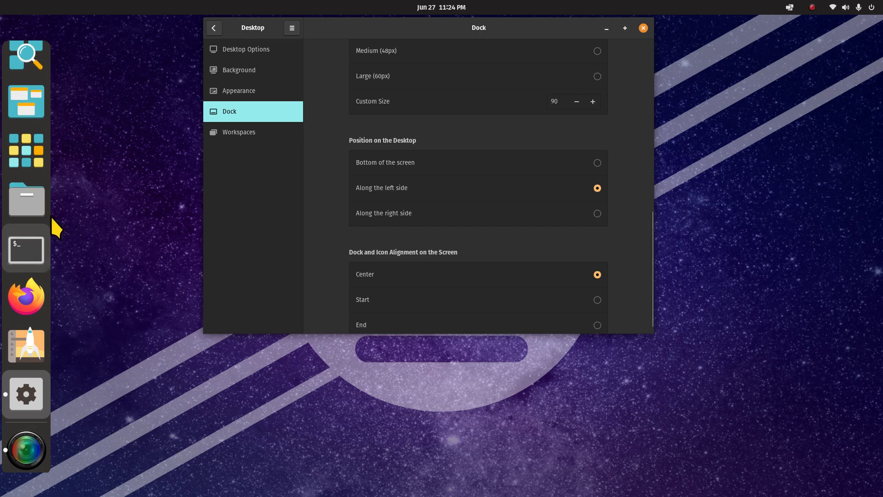
mouse_move(26, 406)
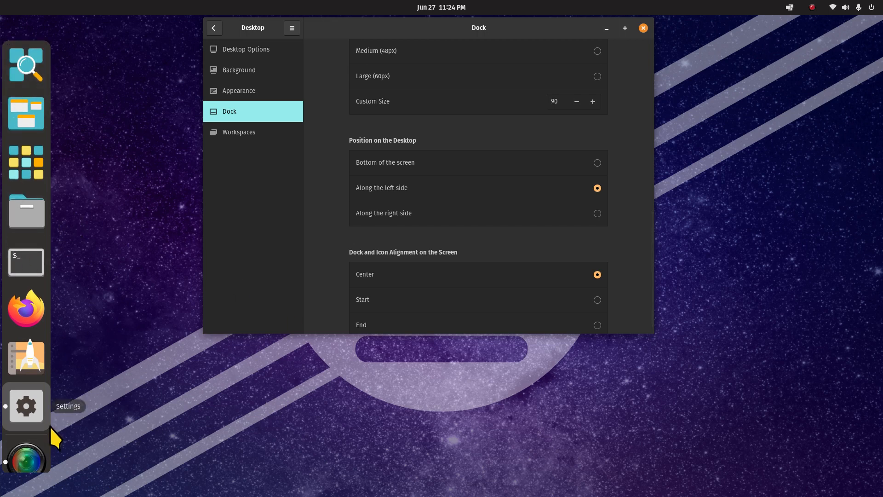
mouse_move(8, 419)
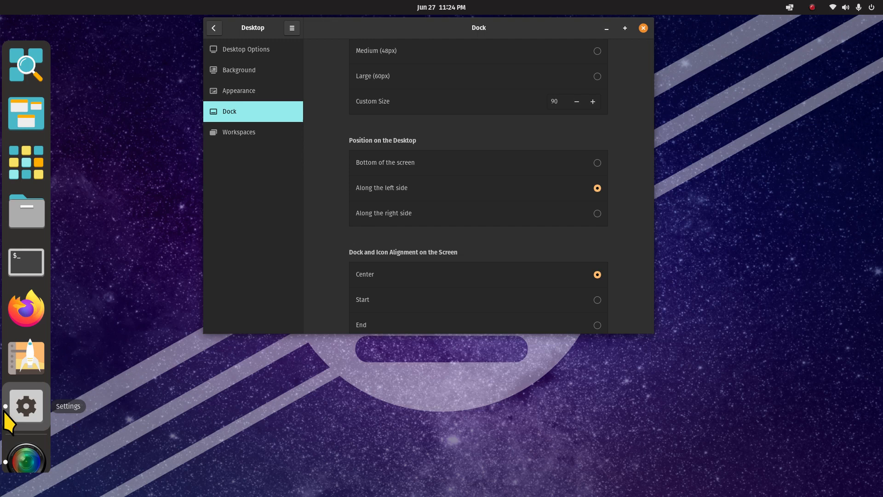
mouse_move(42, 466)
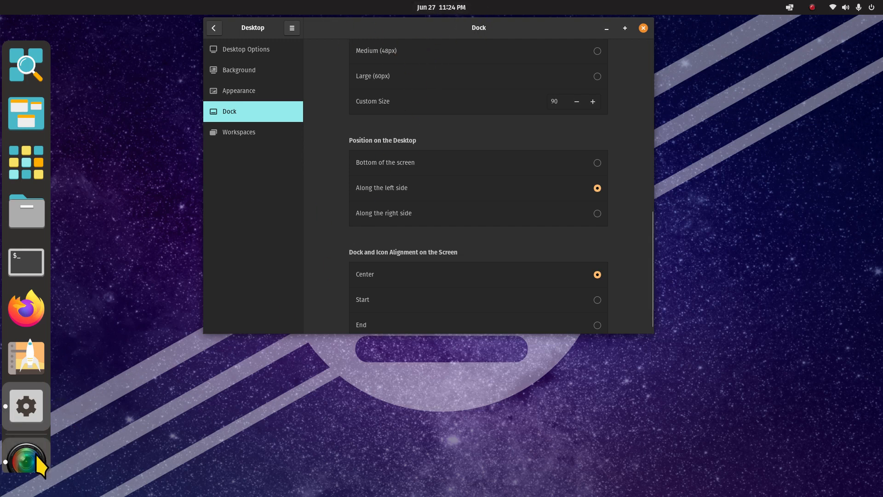
mouse_move(26, 451)
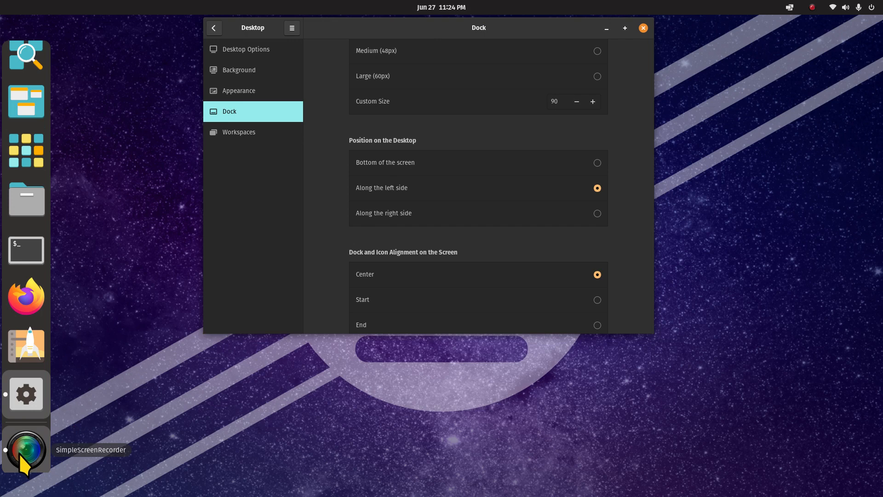
mouse_move(582, 290)
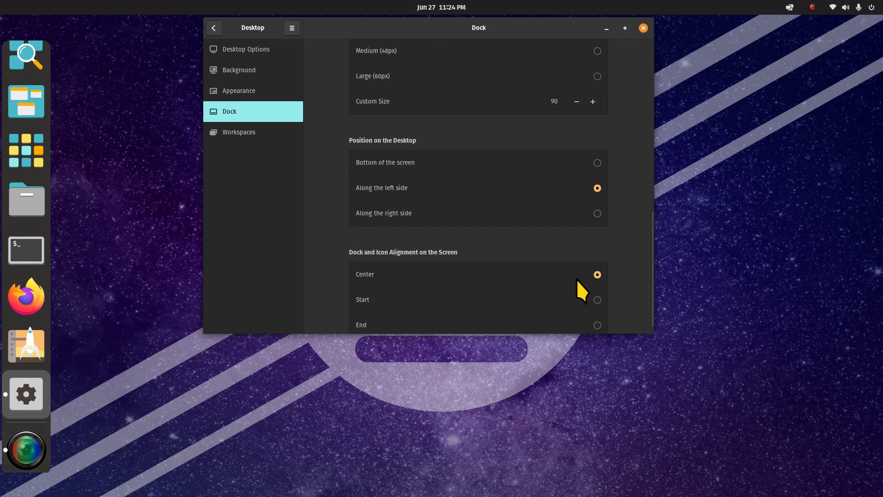
mouse_move(529, 202)
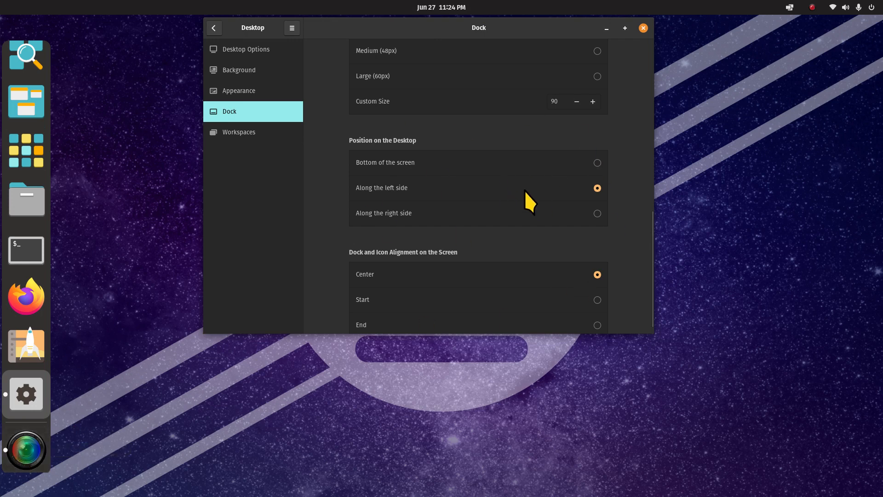
mouse_move(602, 306)
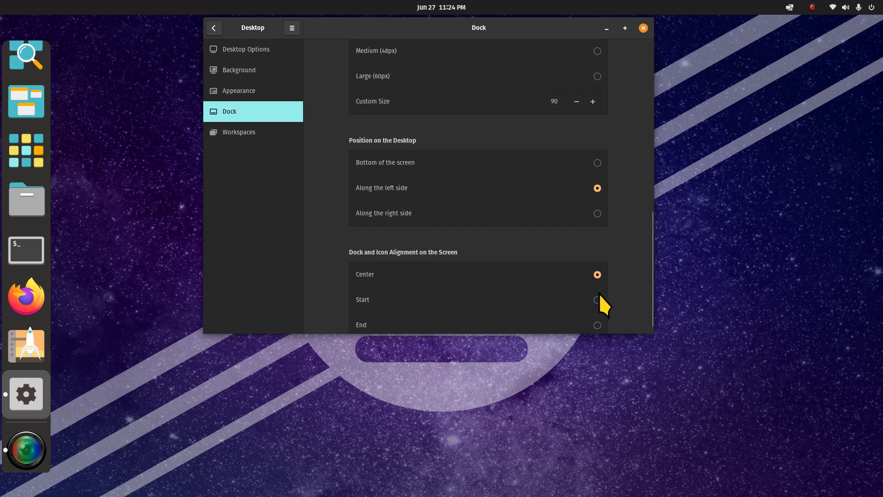
mouse_move(601, 169)
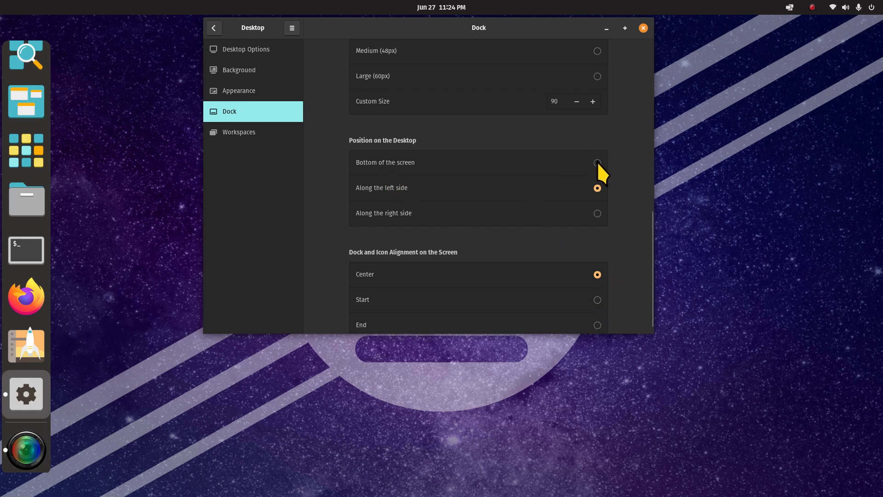
click(597, 162)
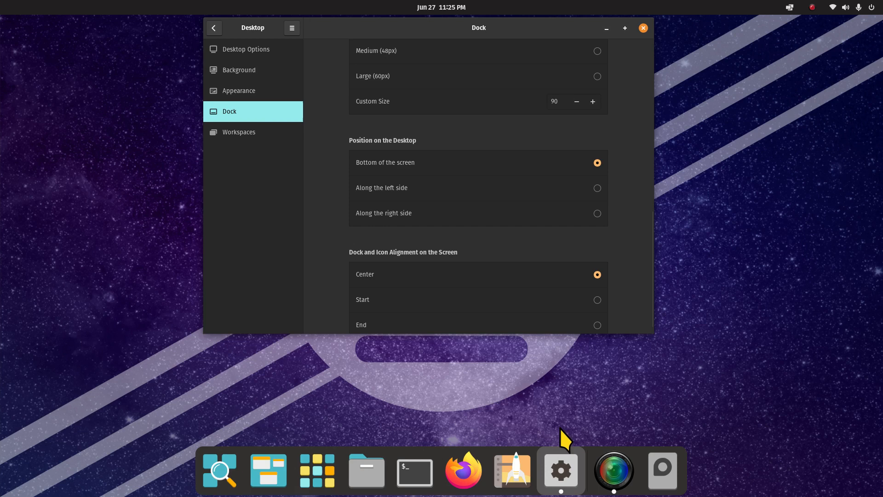
click(597, 188)
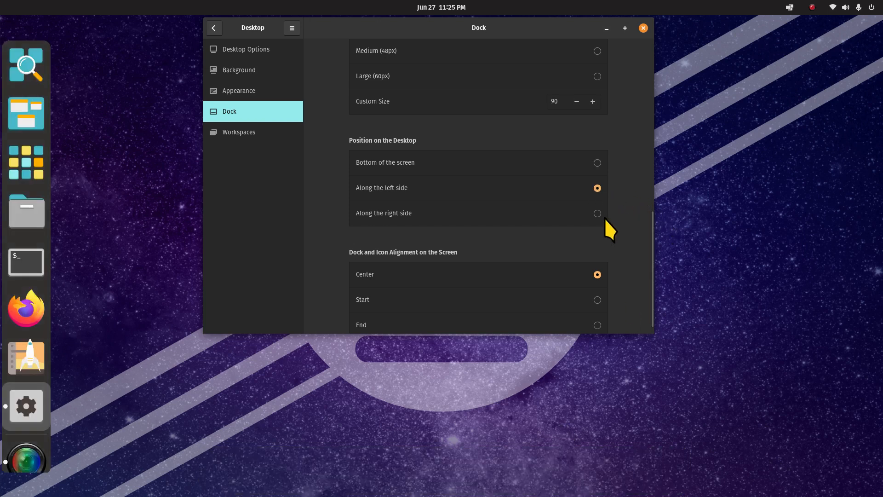
click(598, 213)
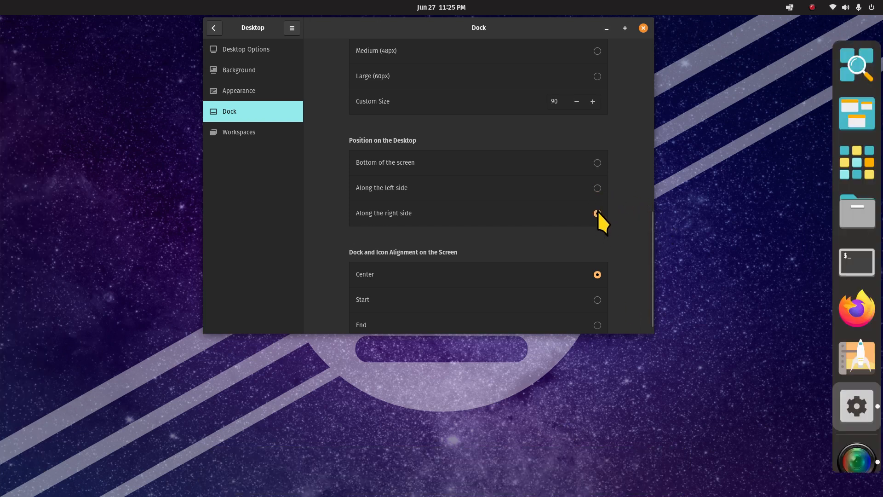
click(597, 213)
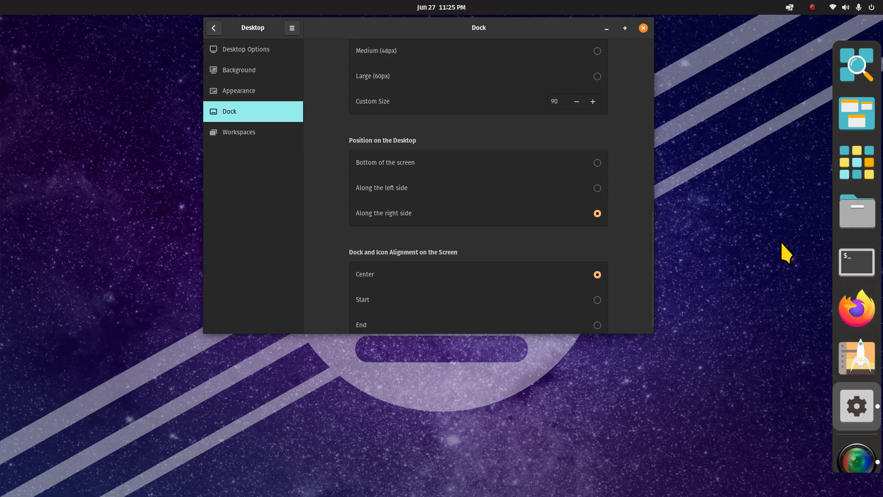
mouse_move(388, 81)
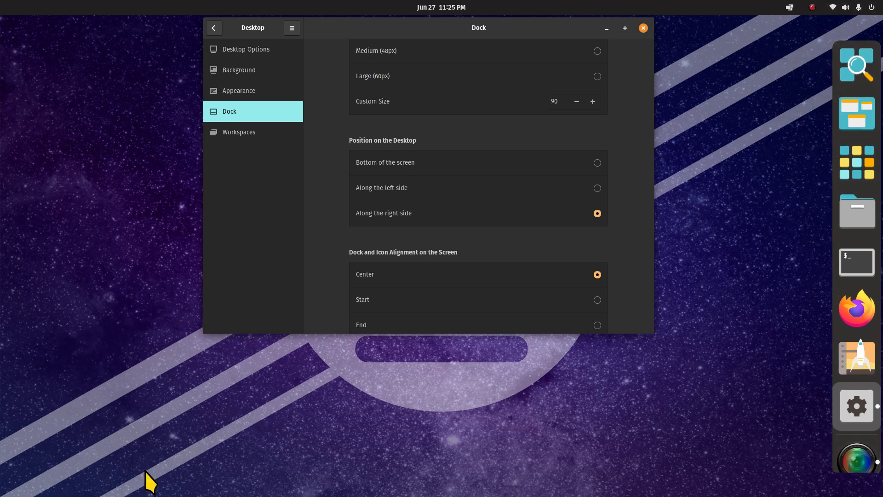
mouse_move(810, 141)
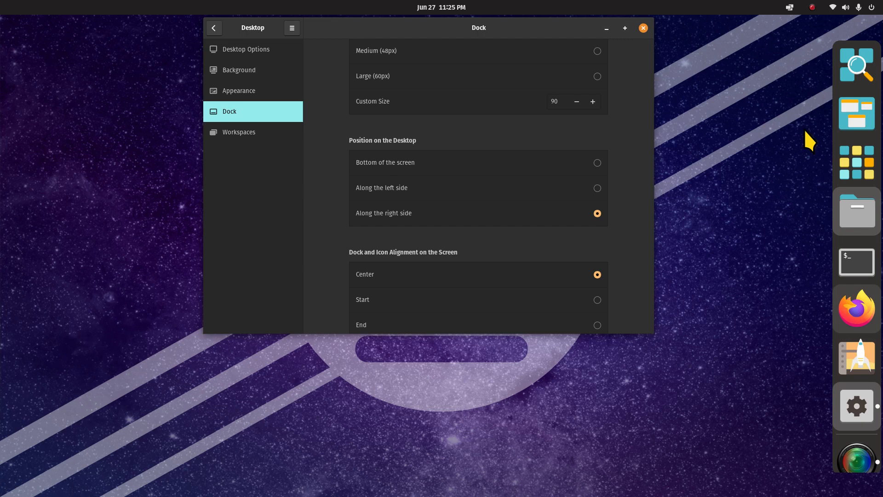
mouse_move(359, 221)
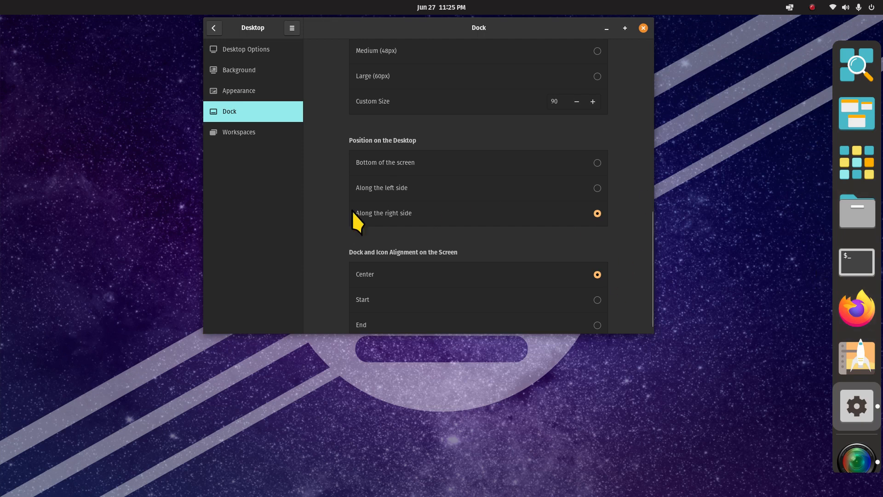
mouse_move(601, 173)
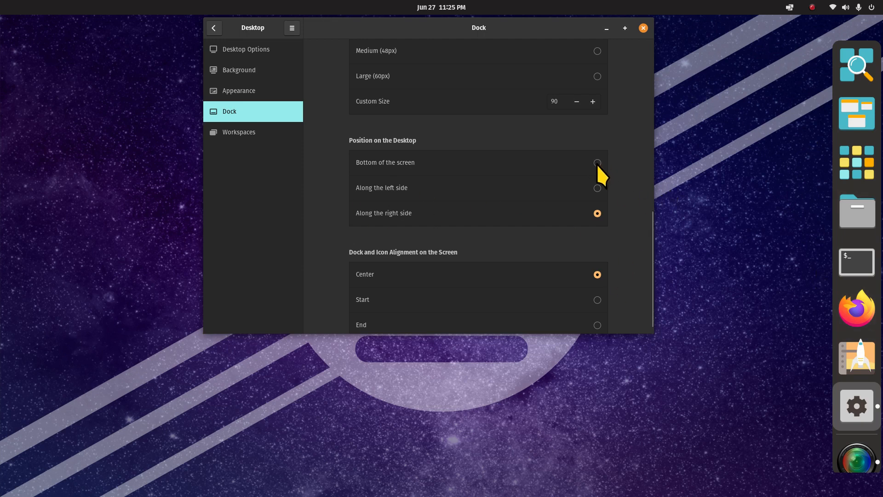
click(597, 162)
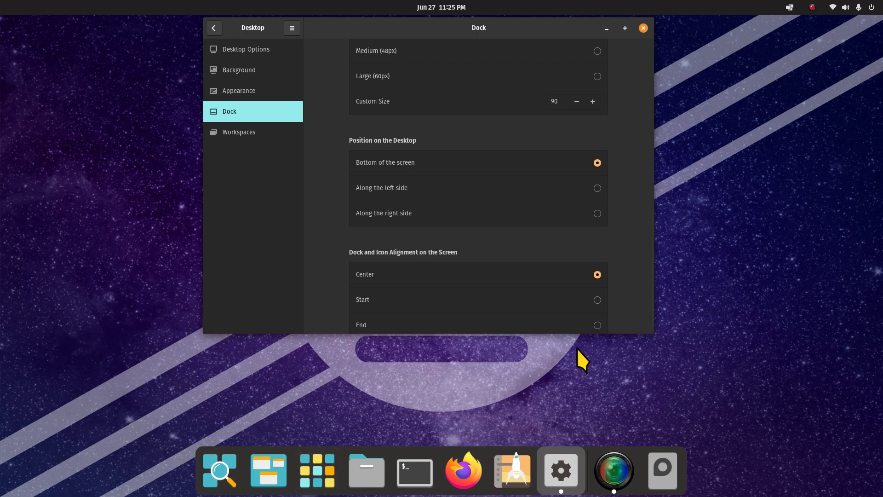
mouse_move(642, 223)
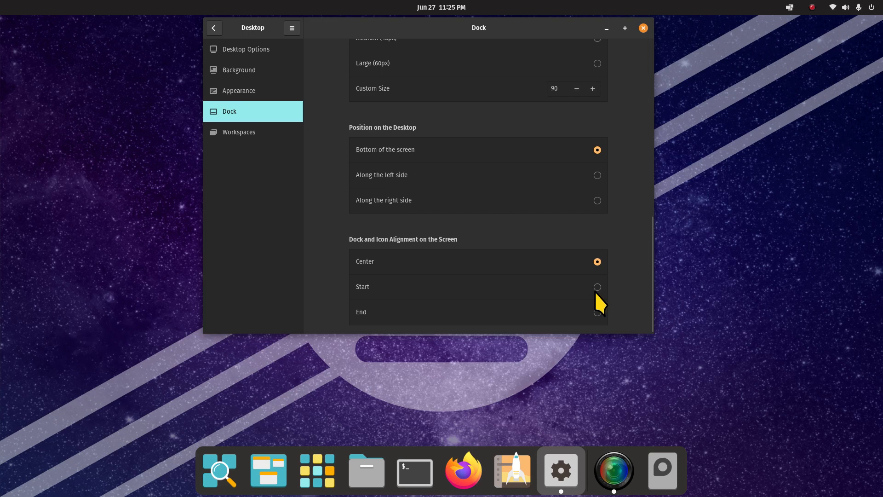
mouse_move(439, 317)
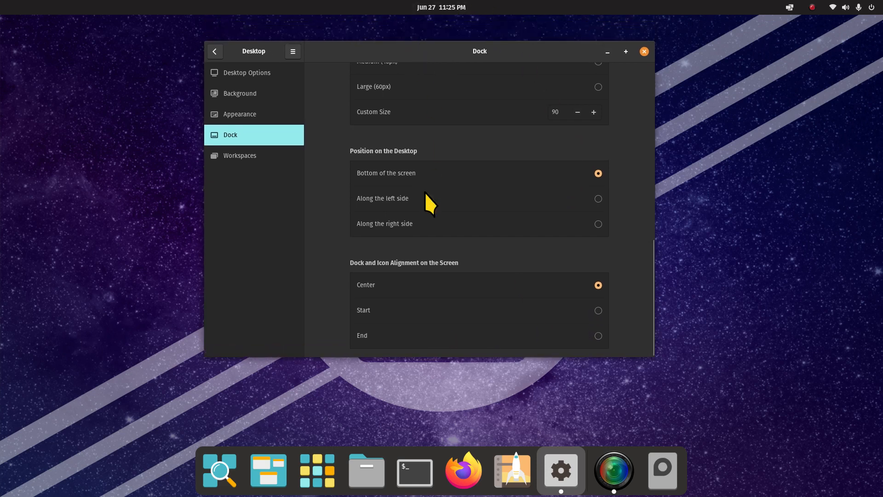
mouse_move(458, 343)
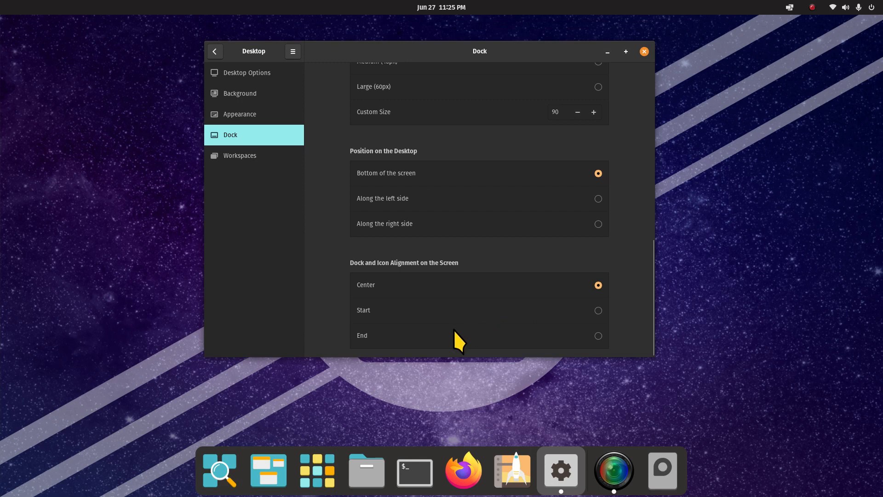
click(597, 309)
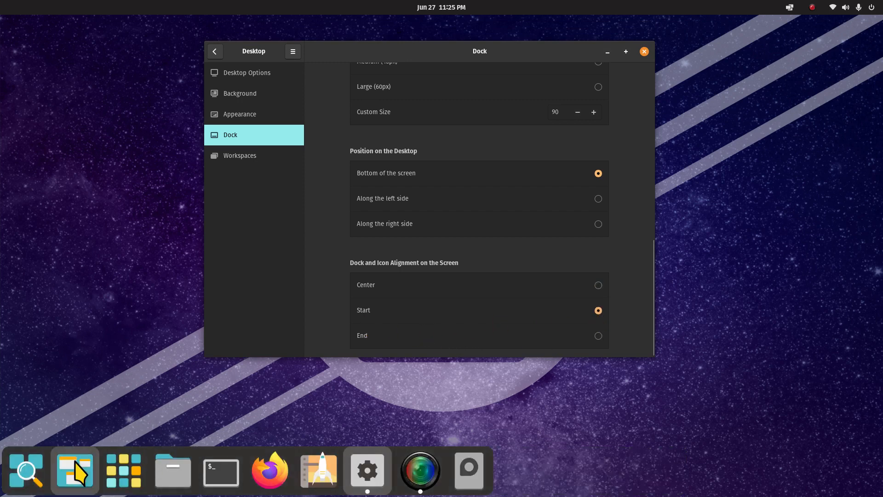
click(597, 335)
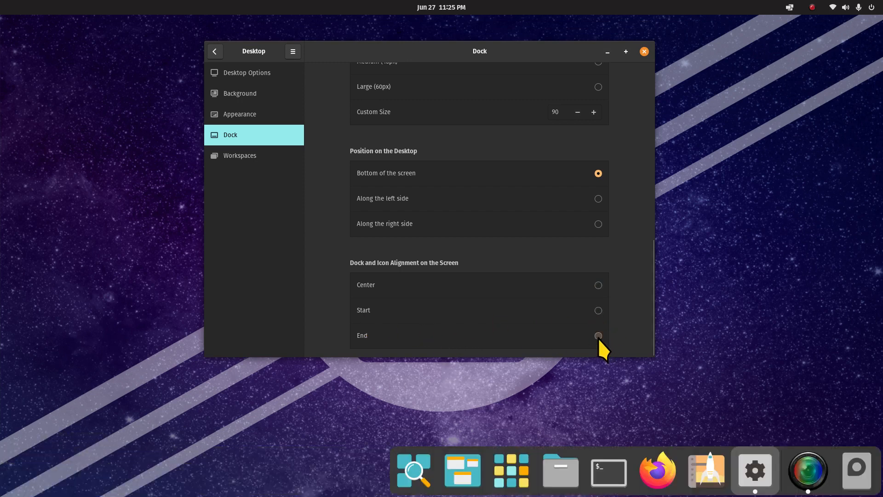
click(598, 336)
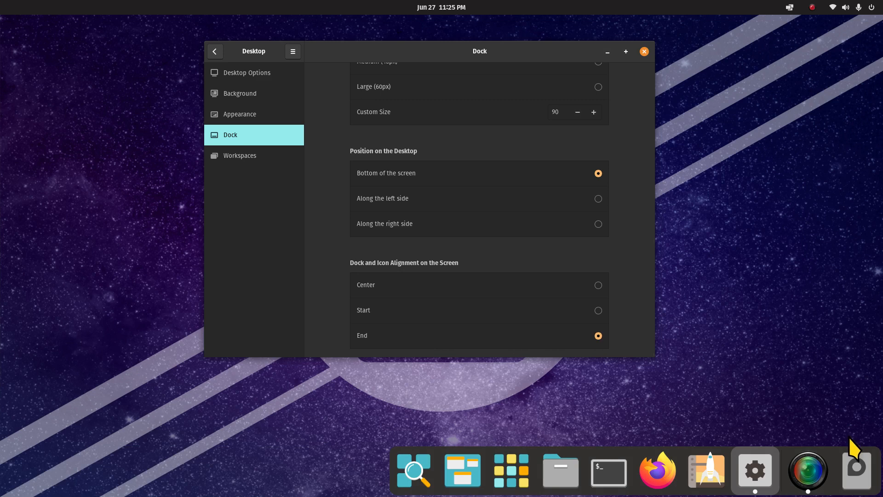
mouse_move(635, 330)
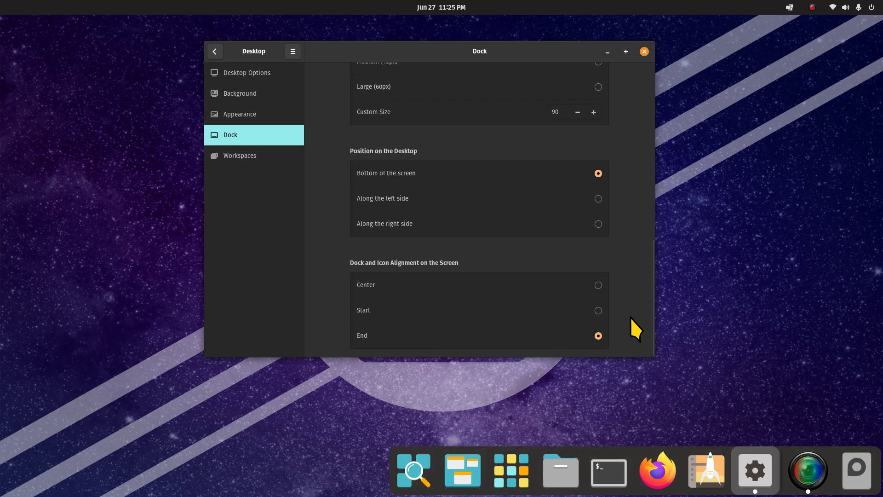
click(598, 284)
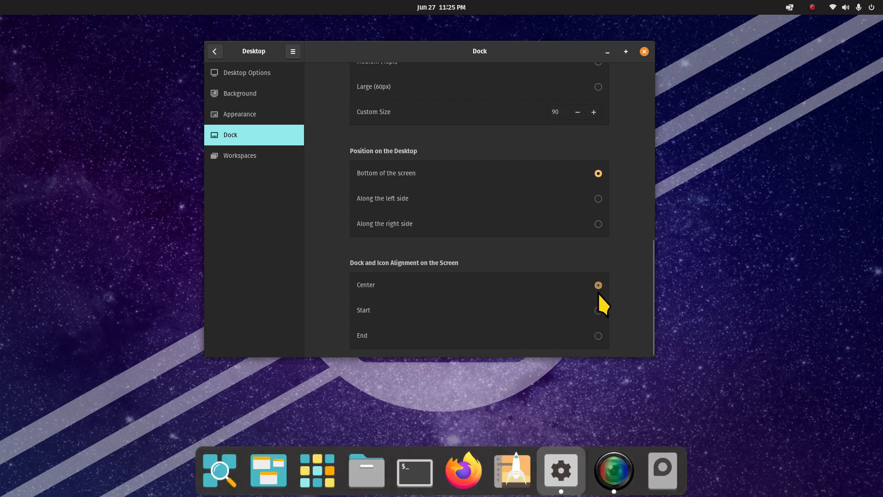
click(598, 310)
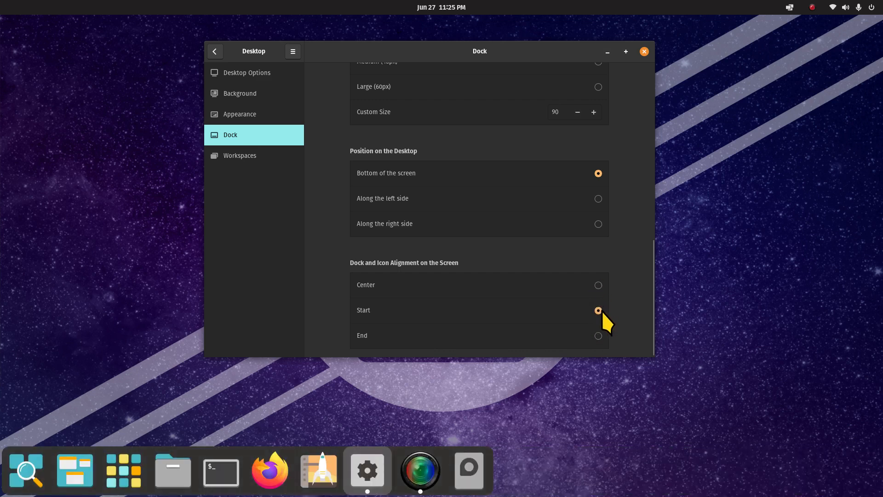
click(597, 335)
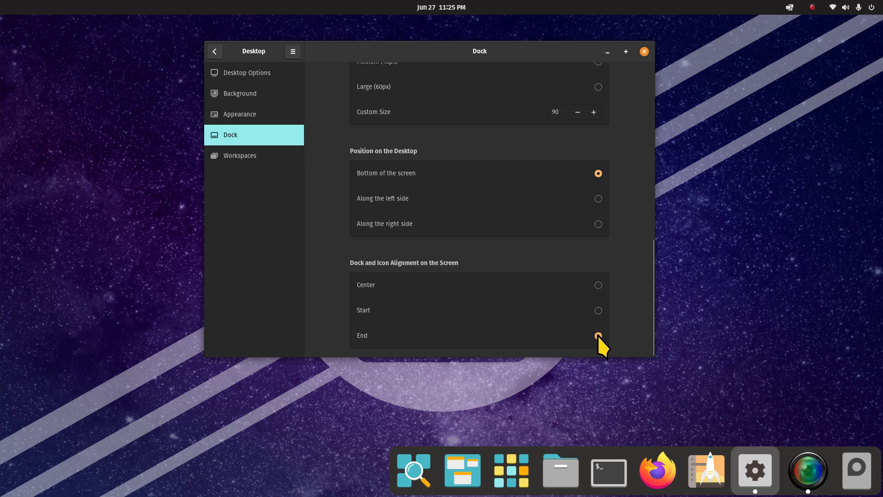
click(598, 335)
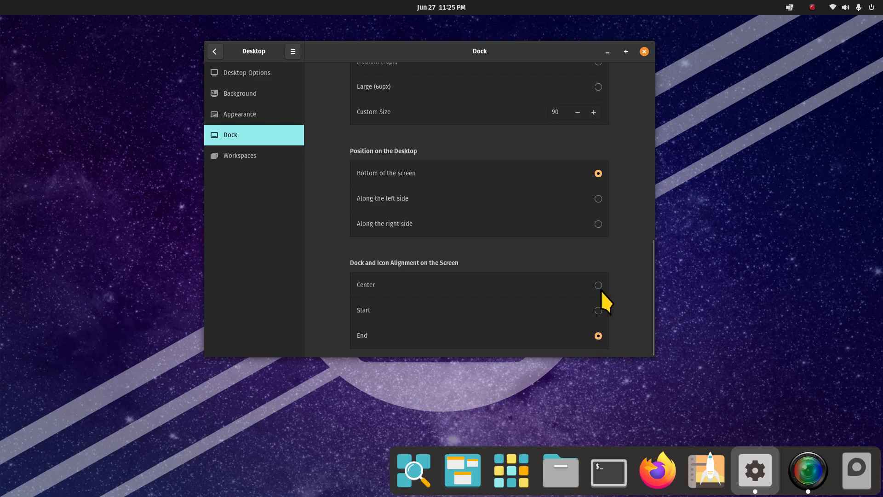
click(597, 285)
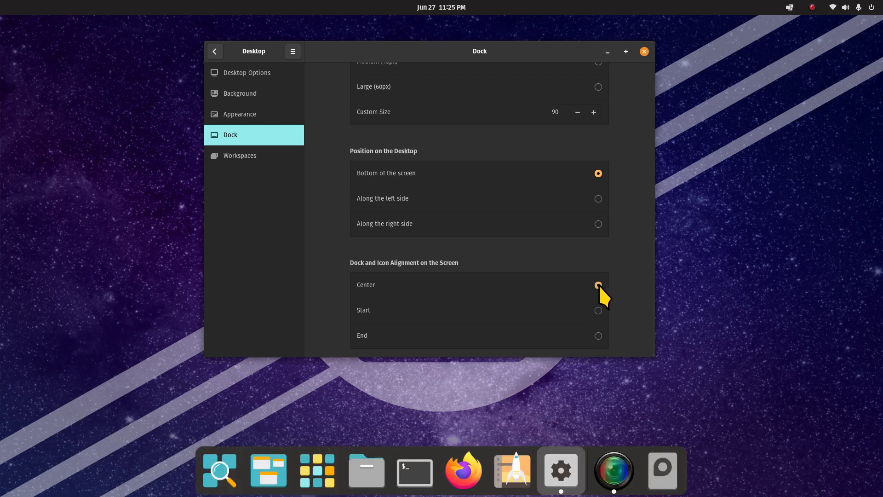
click(598, 285)
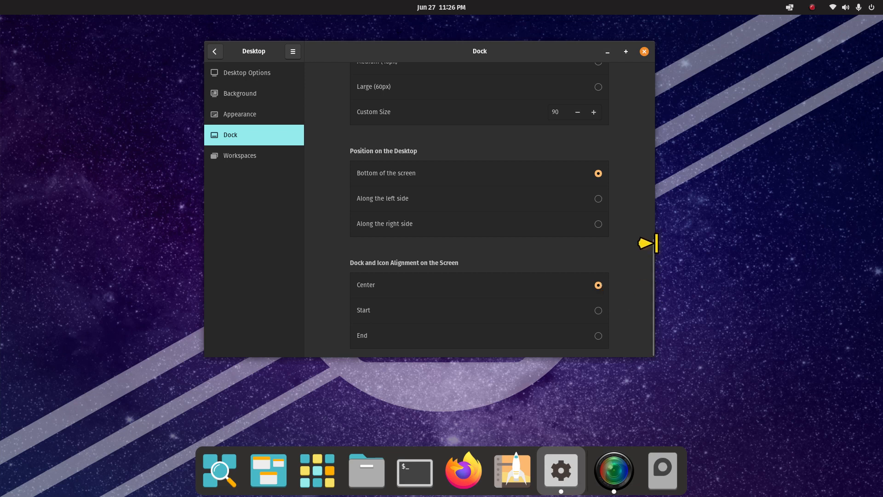
scroll(up, 3)
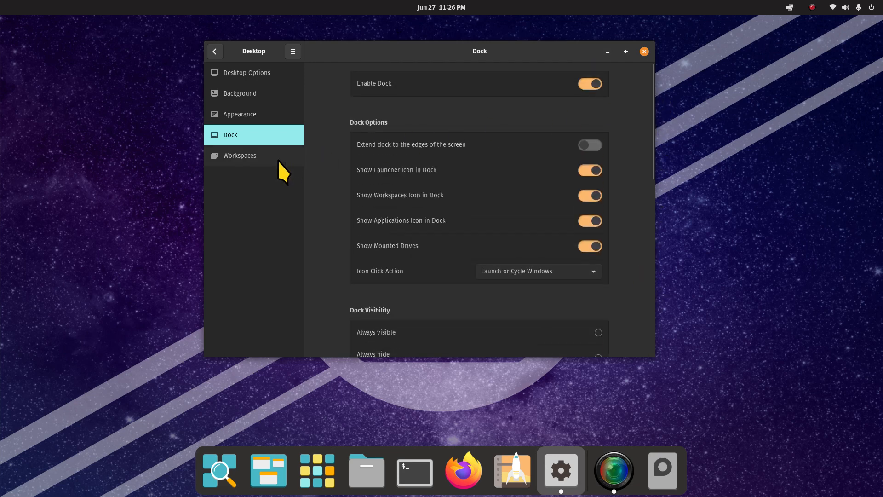
Step: Enable the Workspaces and Applications top bar buttons in Desktop Options, returning to Workspaces
click(240, 155)
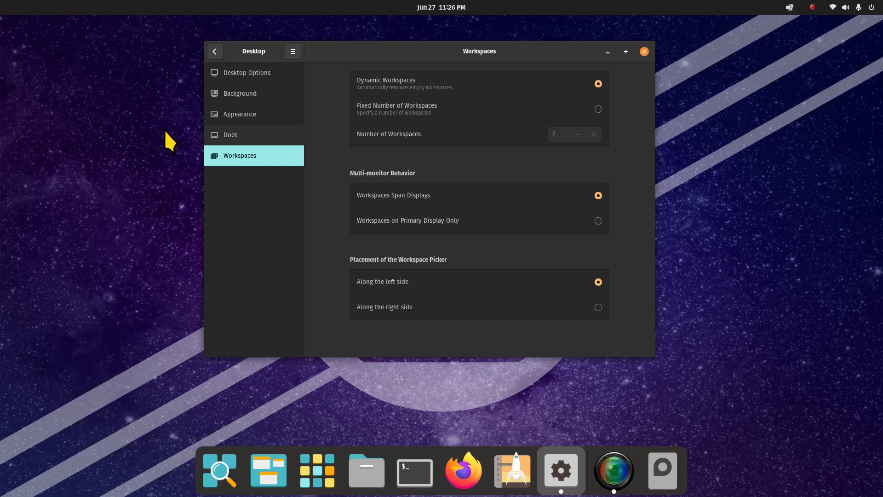
click(246, 72)
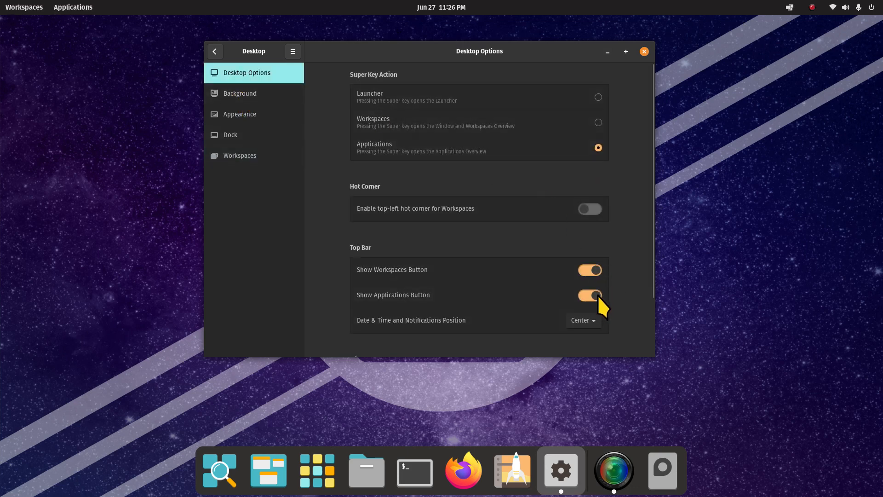
click(240, 156)
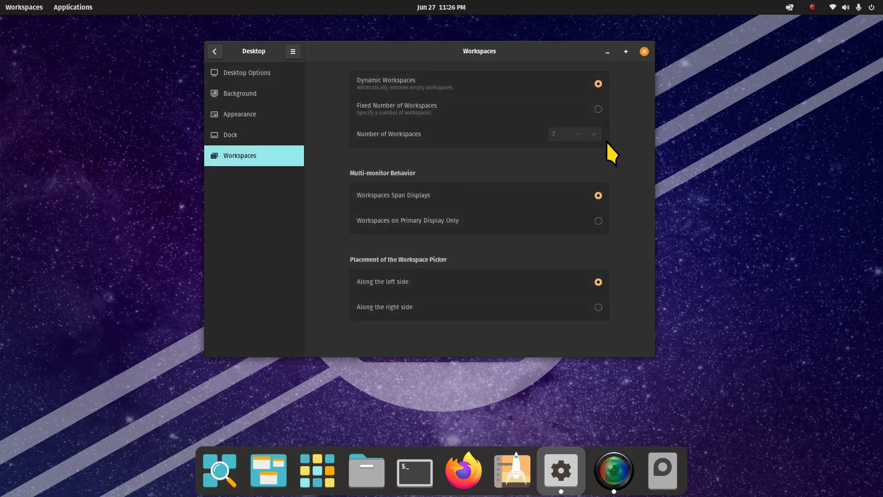
mouse_move(376, 62)
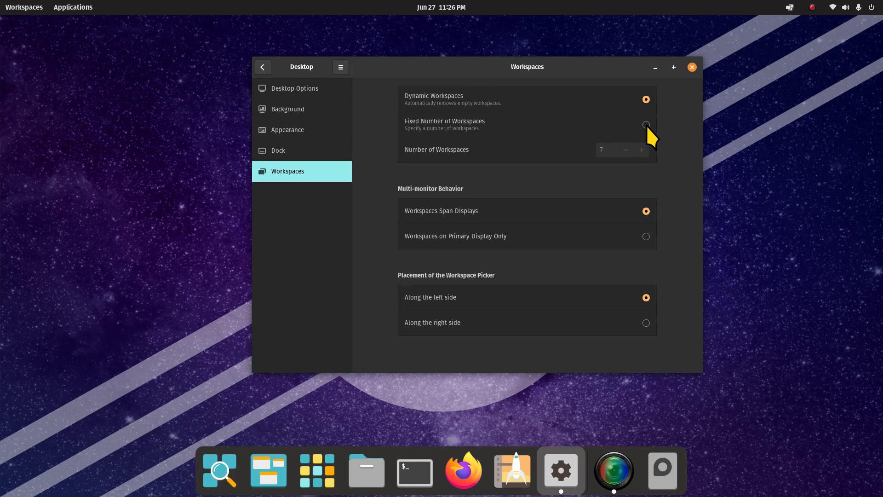
Step: Try a fixed count of four workspaces, then revert to Dynamic Workspaces
click(645, 124)
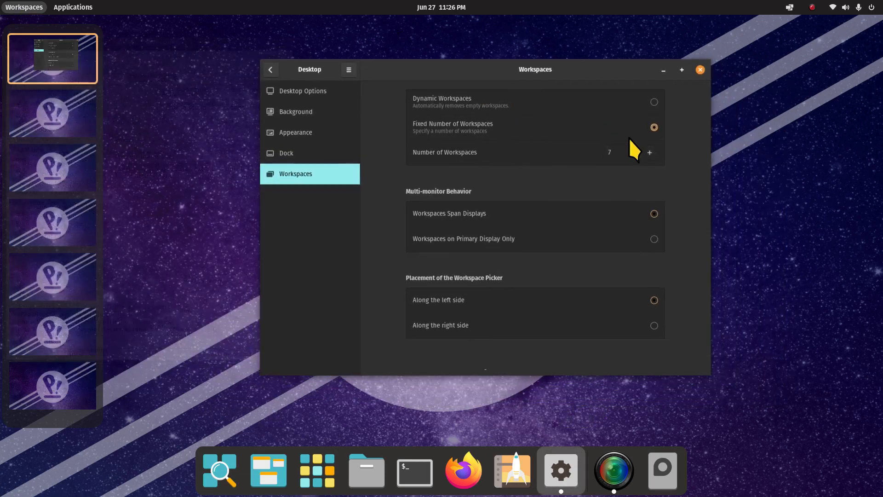
click(608, 152)
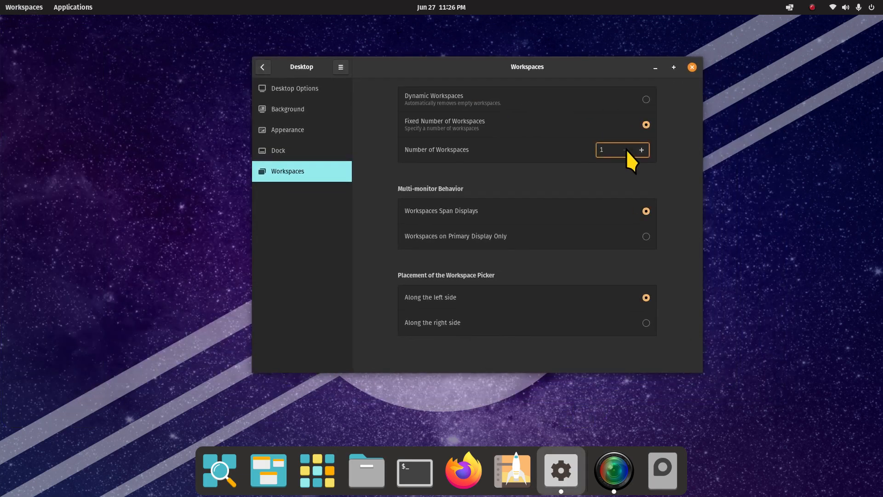
click(641, 150)
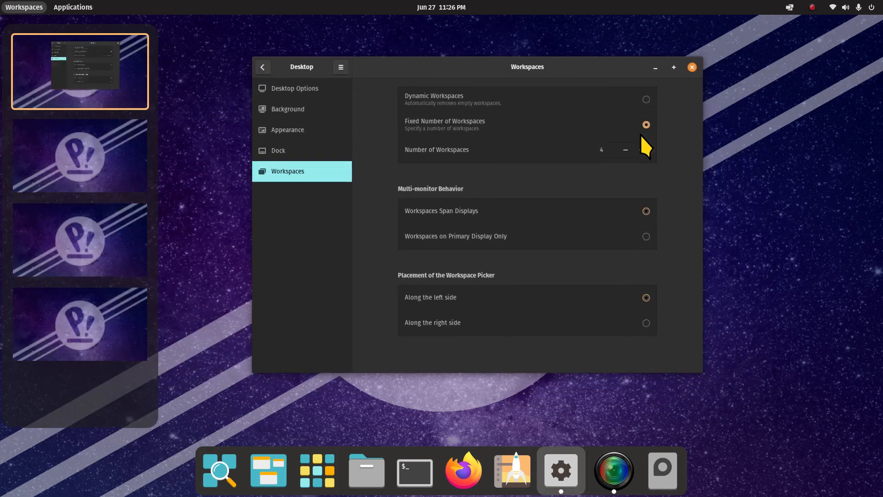
click(646, 99)
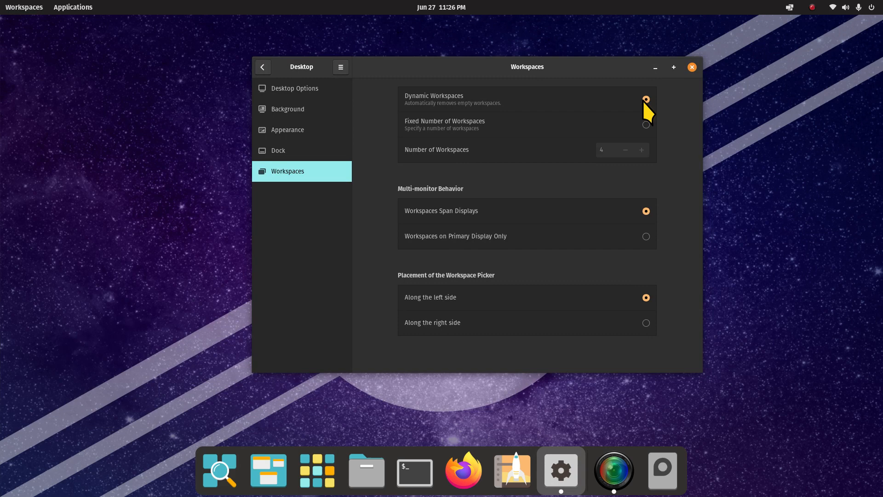
click(646, 99)
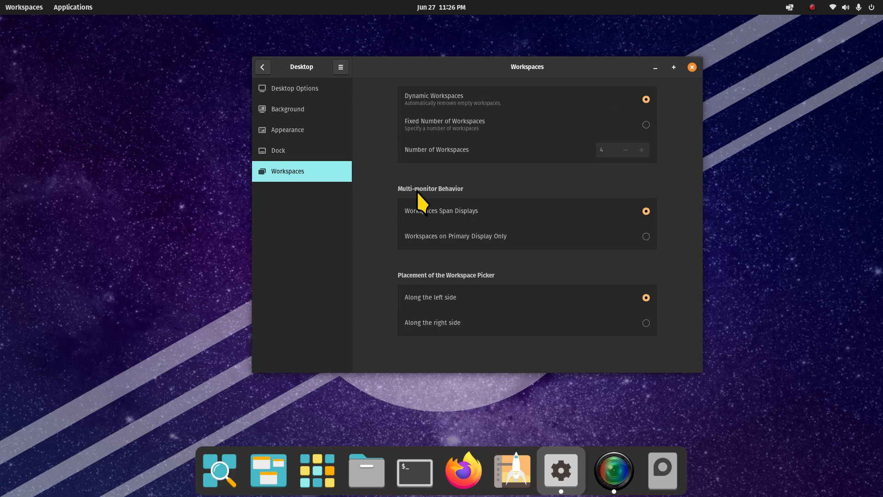
mouse_move(411, 228)
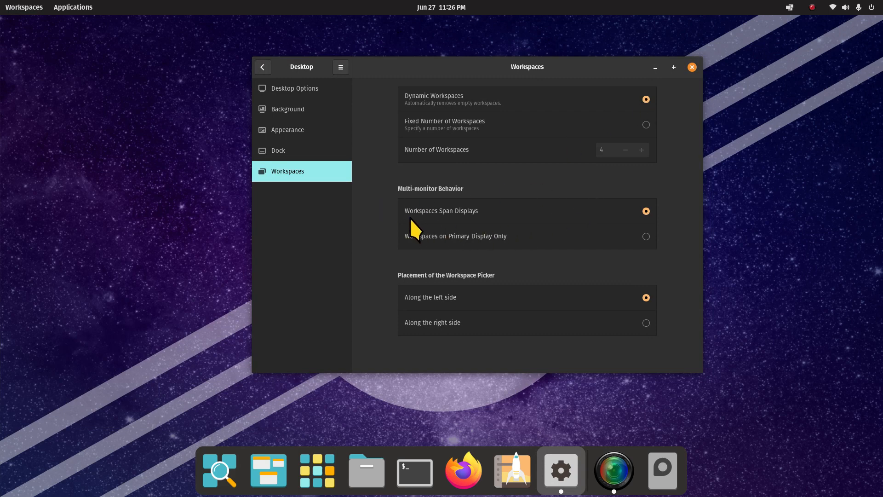
mouse_move(485, 226)
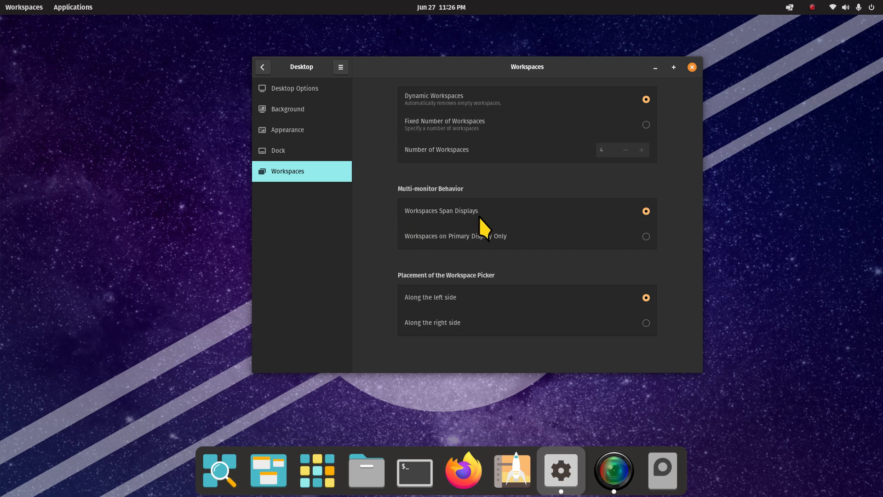
mouse_move(434, 253)
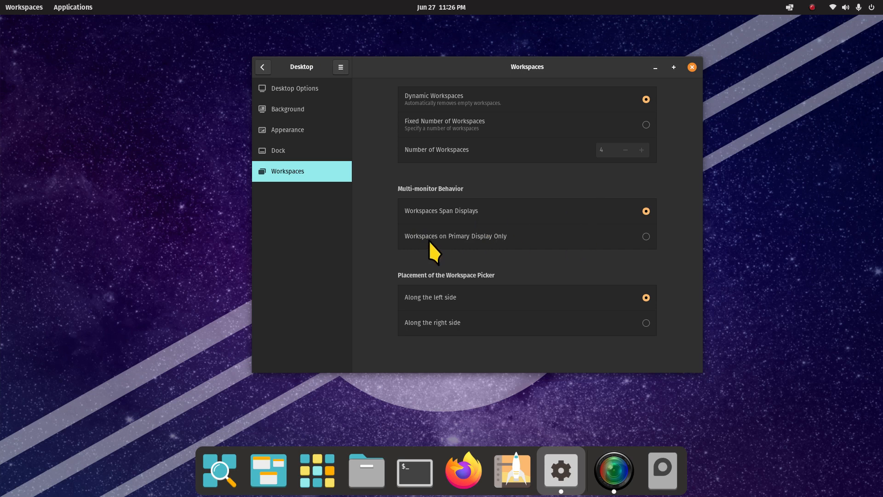
mouse_move(513, 248)
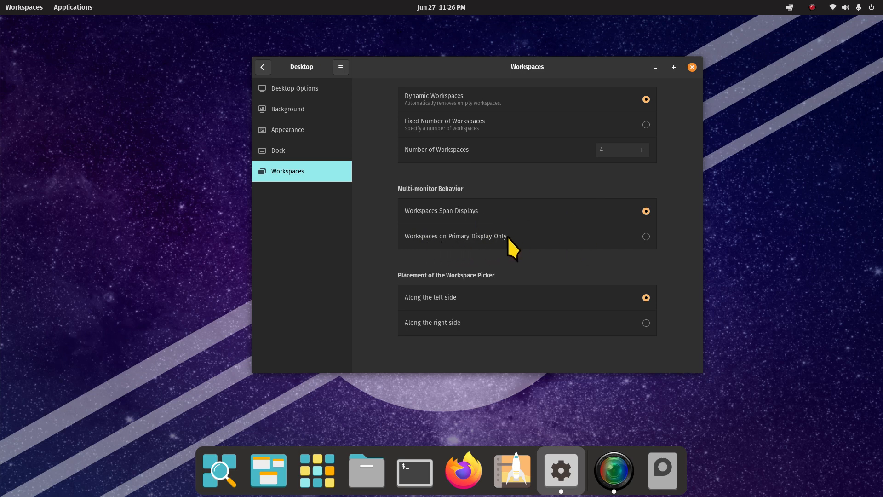
mouse_move(646, 251)
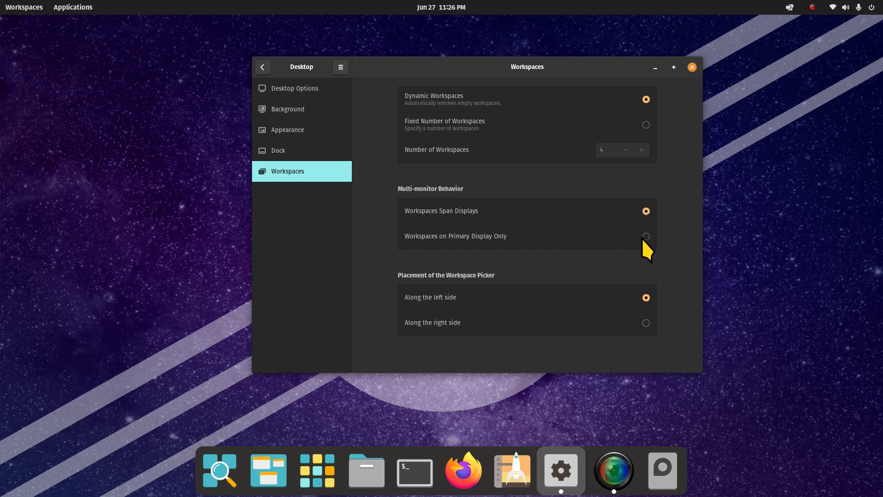
mouse_move(489, 298)
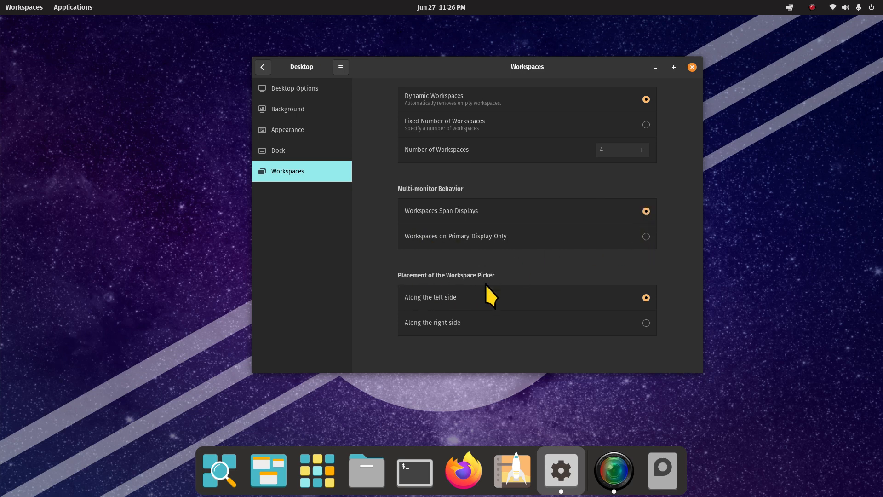
mouse_move(494, 291)
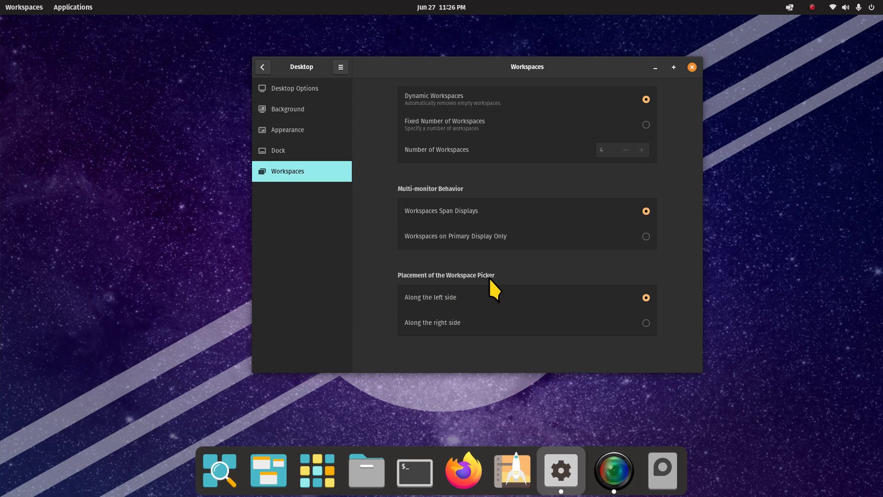
mouse_move(311, 169)
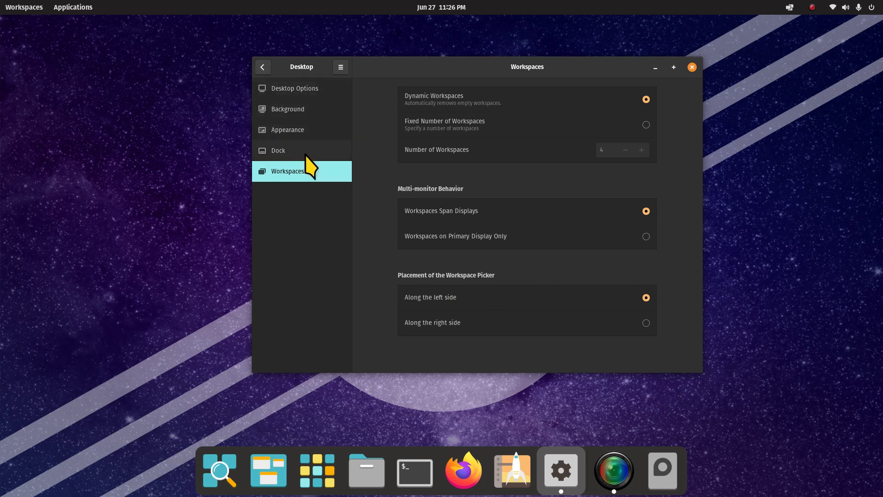
Step: Close Settings, reopen it from the dock at Background, and close it again
click(692, 66)
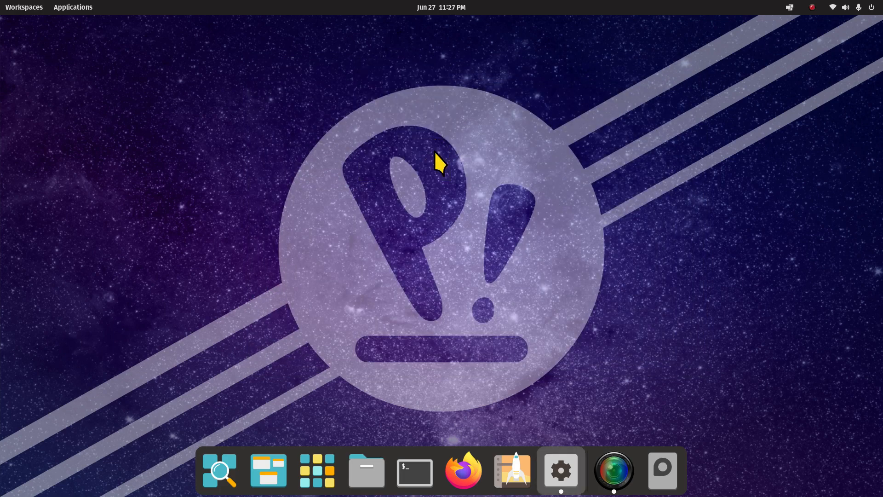
click(560, 470)
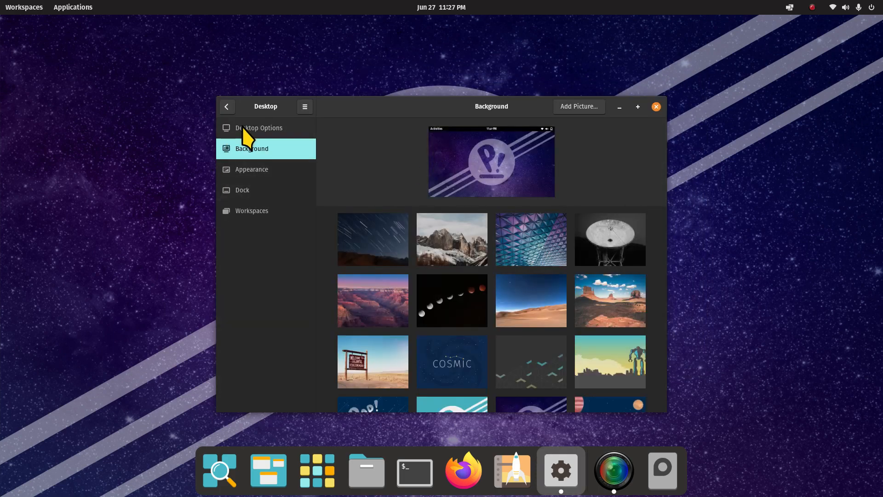
mouse_move(256, 221)
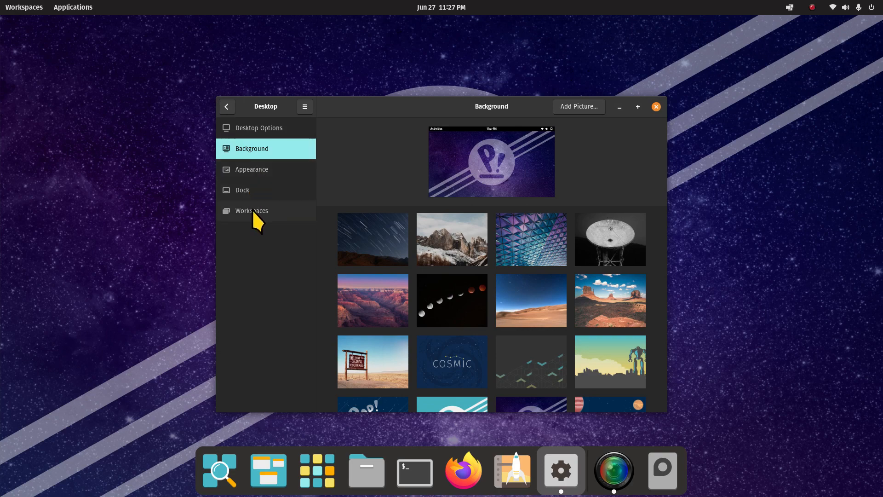
click(655, 107)
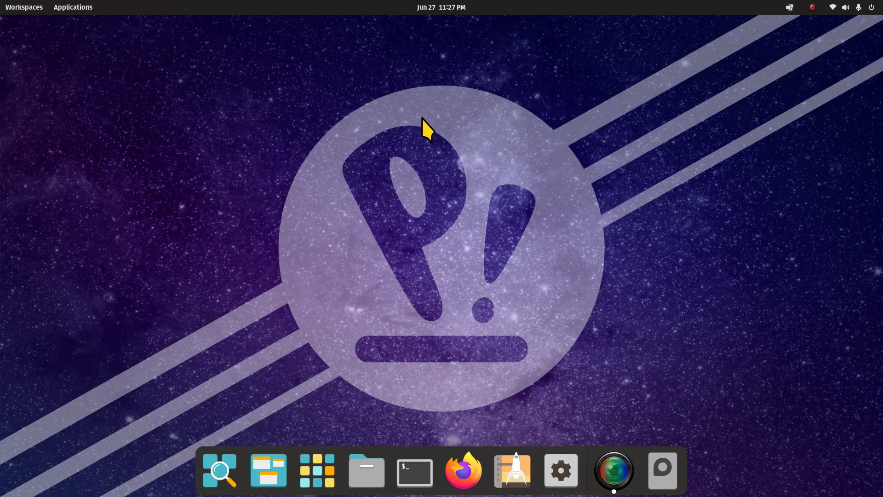
Step: Create a New Folder on the desktop via the desktop context menu
right_click(427, 130)
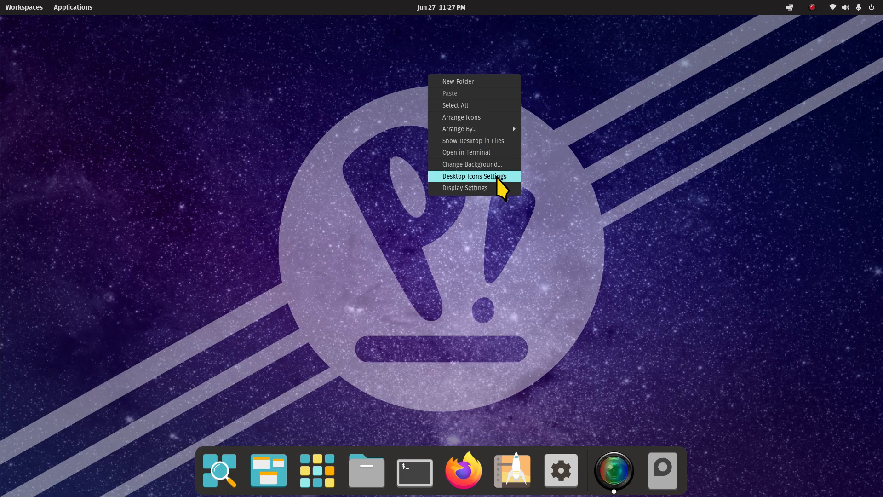
click(475, 176)
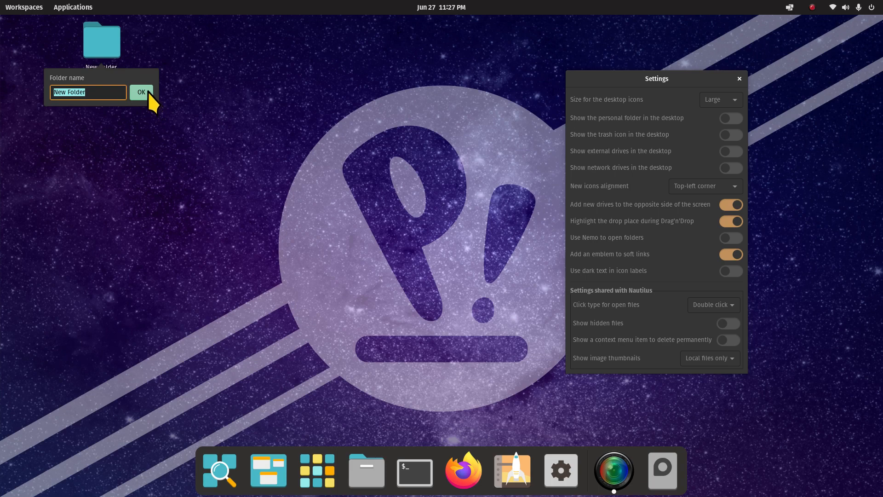
click(141, 93)
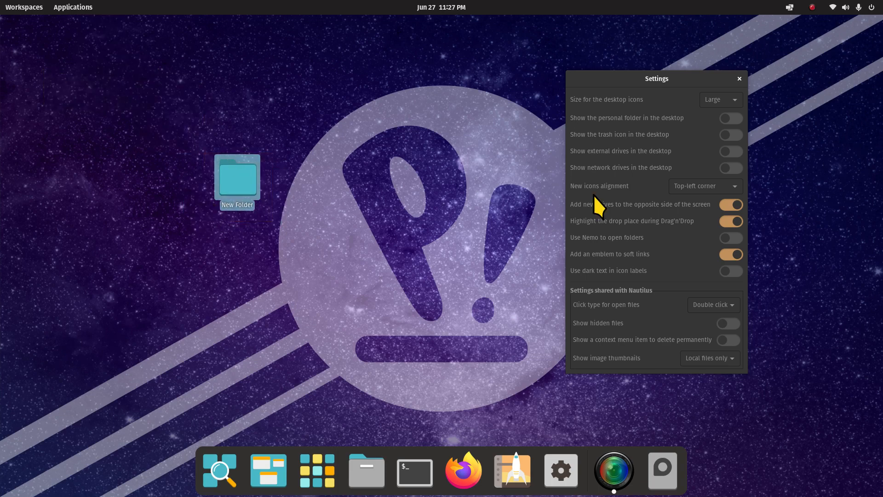
Step: Try Tiny and Small desktop icon sizes, then set it back to Large
click(719, 99)
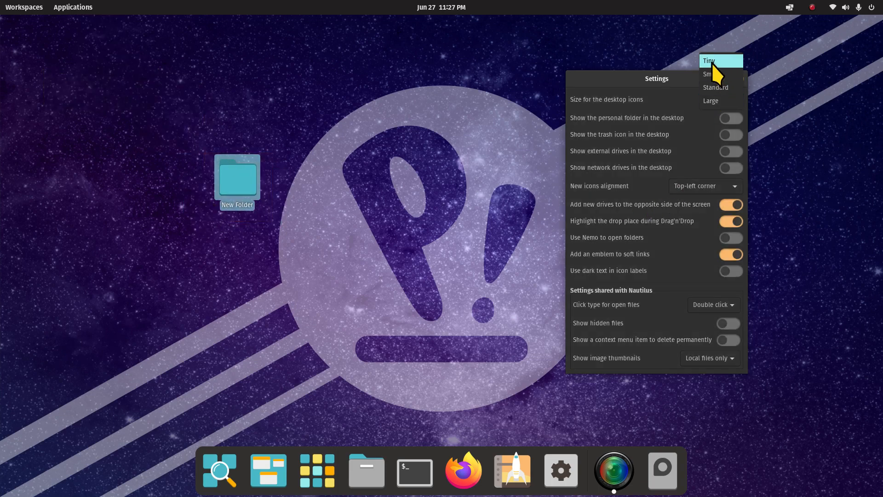
click(708, 60)
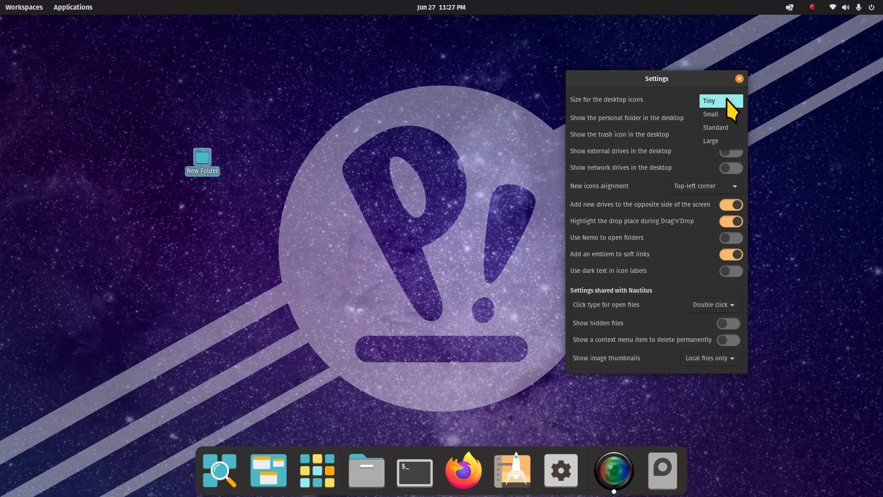
click(710, 113)
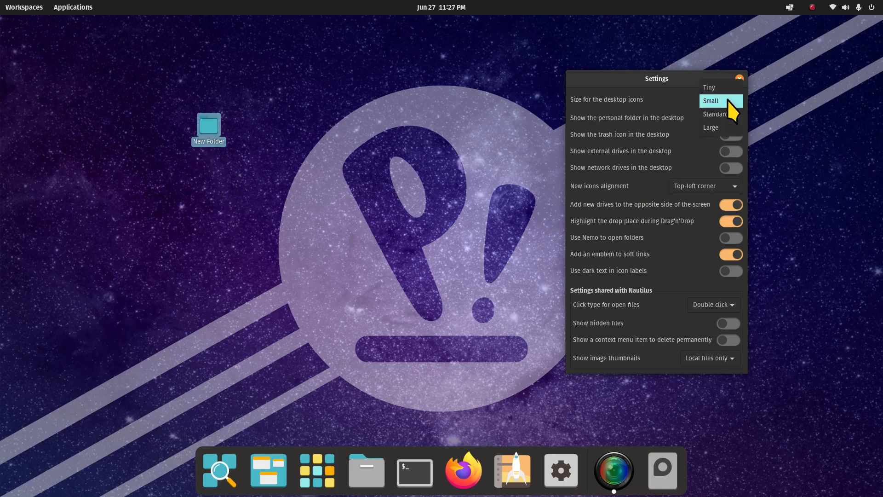
click(711, 128)
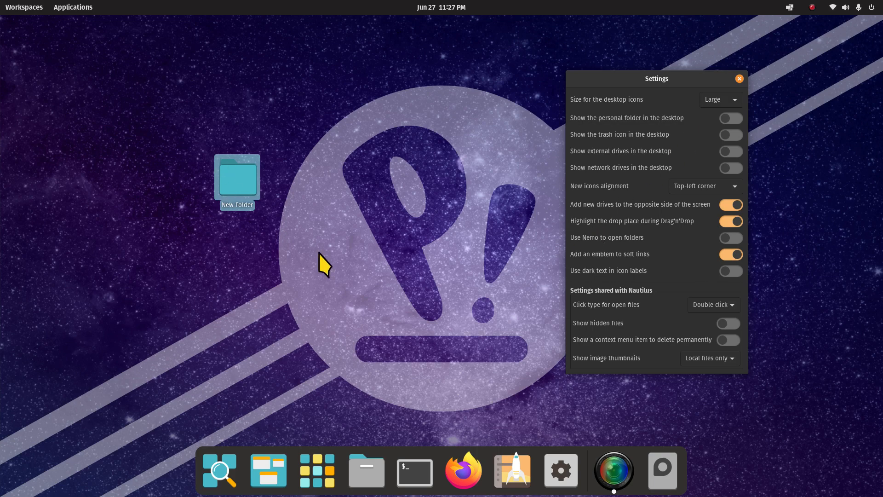
mouse_move(392, 278)
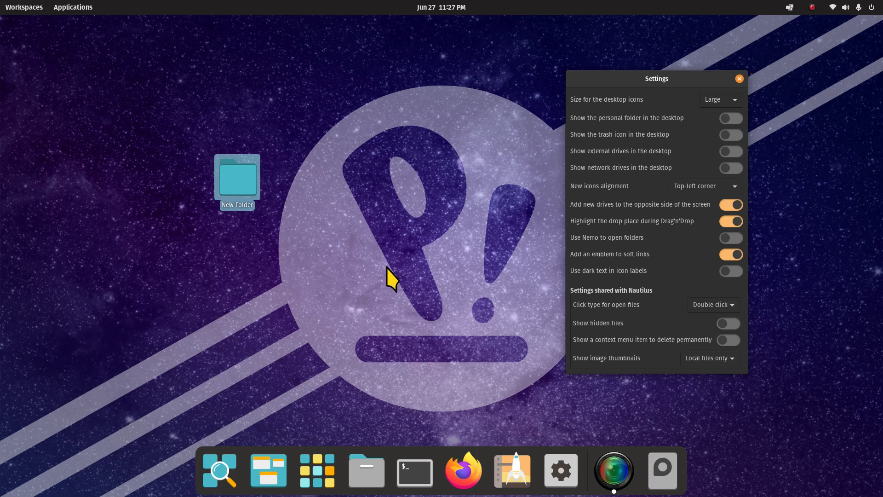
mouse_move(737, 129)
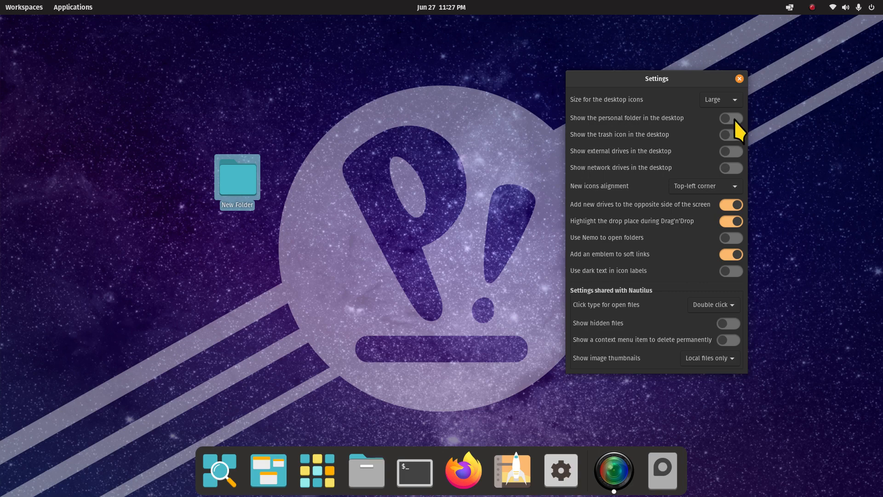
Step: Show the Home folder, Trash and network drives on the desktop, then open Home in Files
click(730, 118)
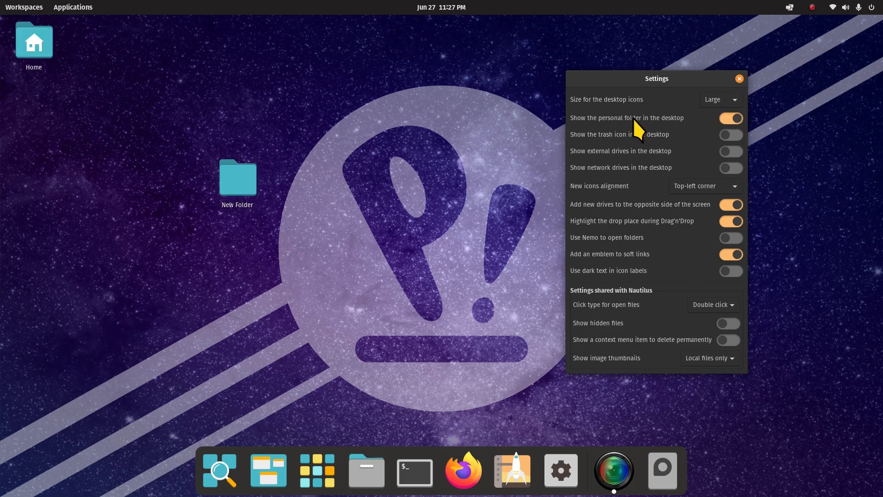
click(731, 135)
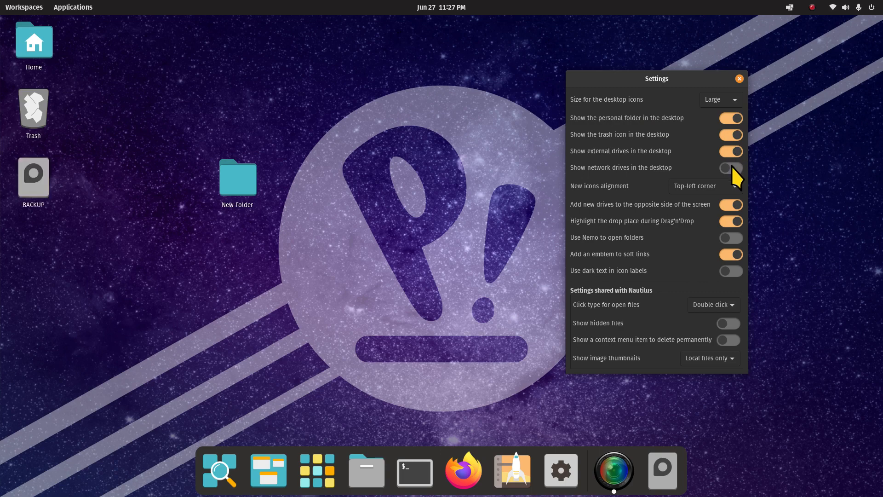
click(731, 168)
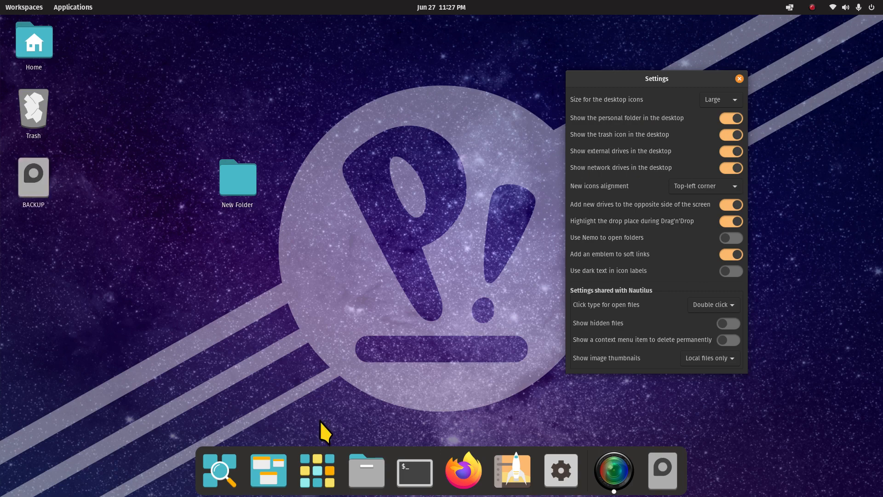
click(238, 176)
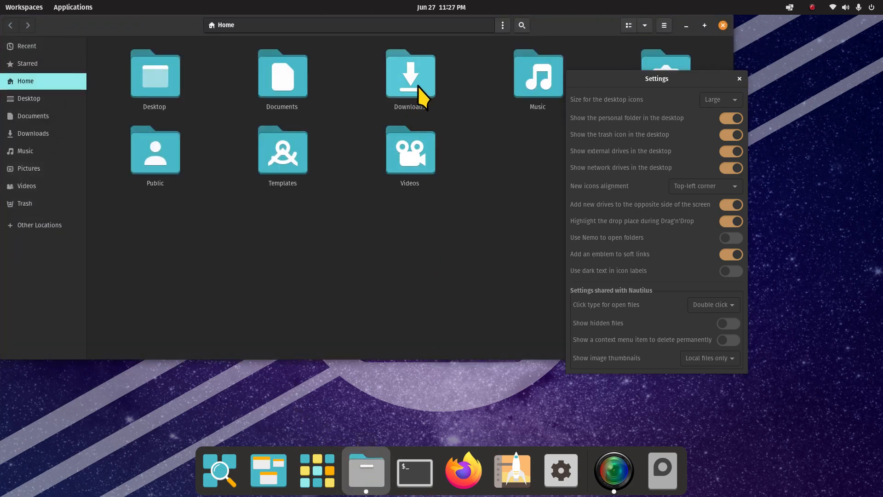
Step: Focus Files and view Other Locations: Computer, BACKUP drive and Windows Network
click(740, 78)
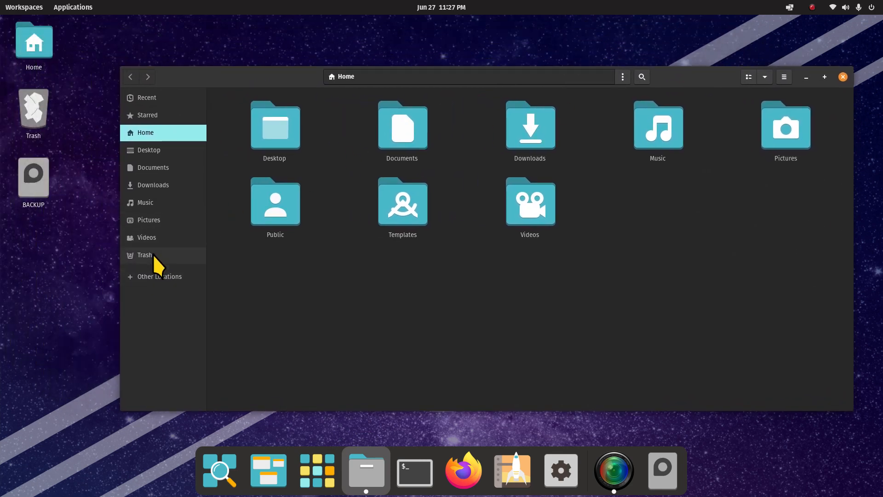
mouse_move(178, 135)
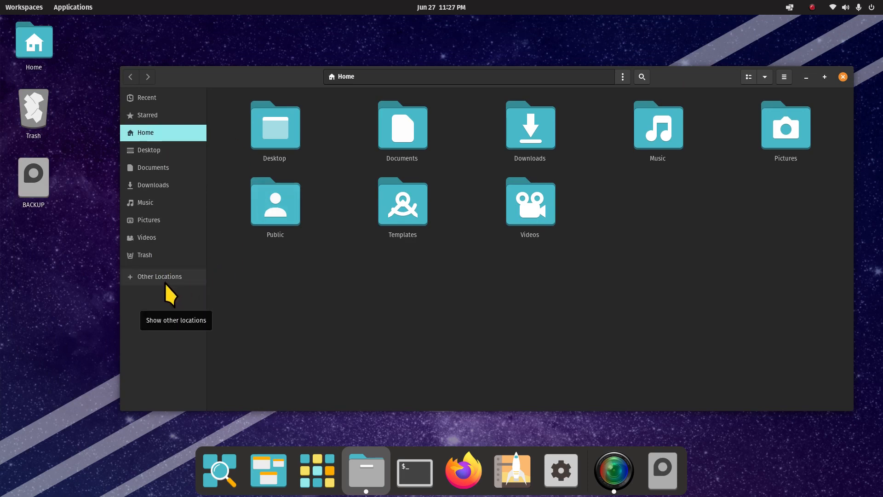
click(160, 276)
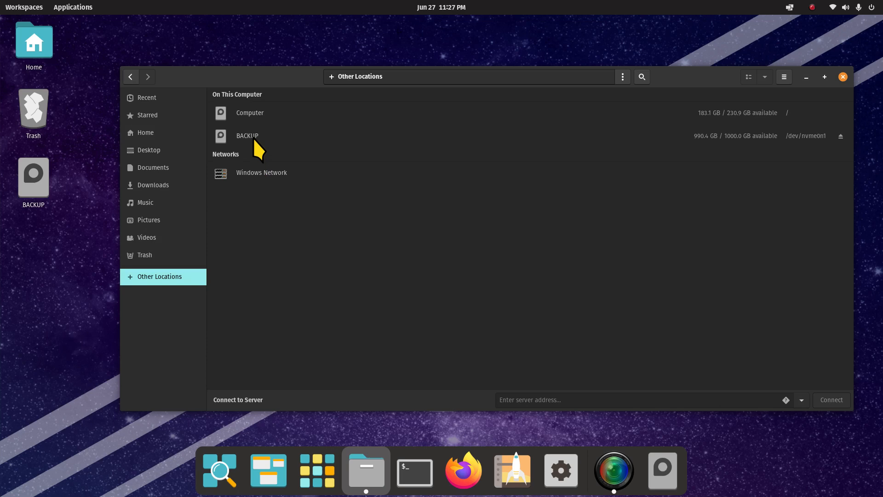
mouse_move(246, 130)
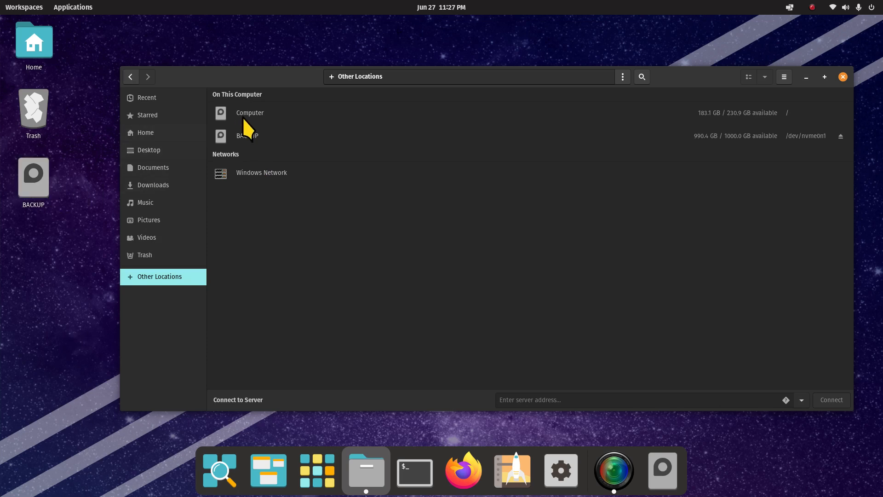
Step: Browse Computer > home to see mary, mrmax, mrpop, mrsenior, then go up to root
double_click(249, 112)
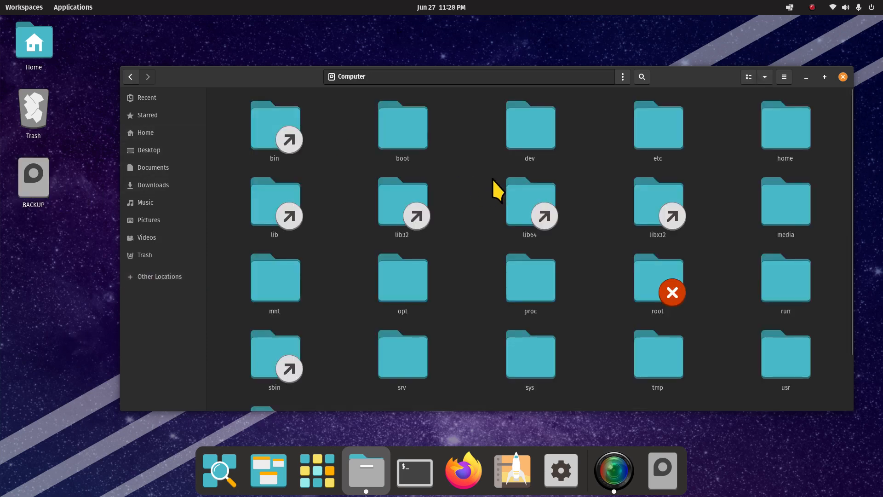
mouse_move(402, 355)
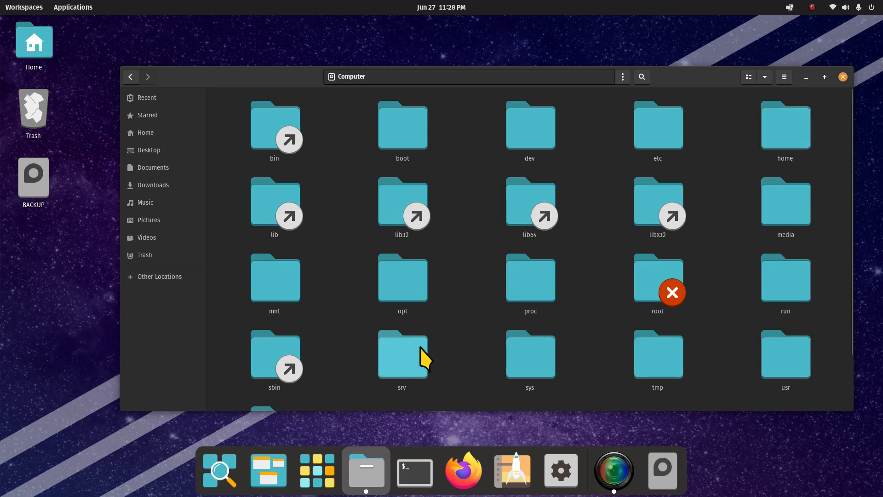
mouse_move(785, 130)
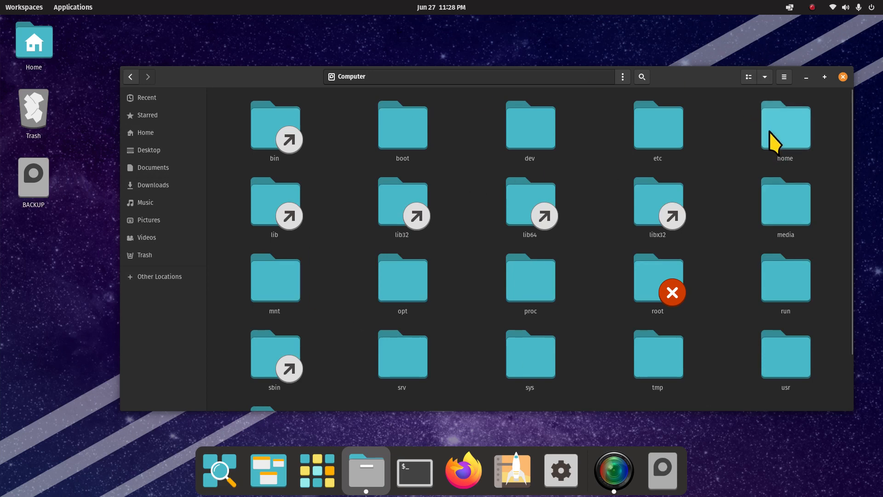
double_click(784, 124)
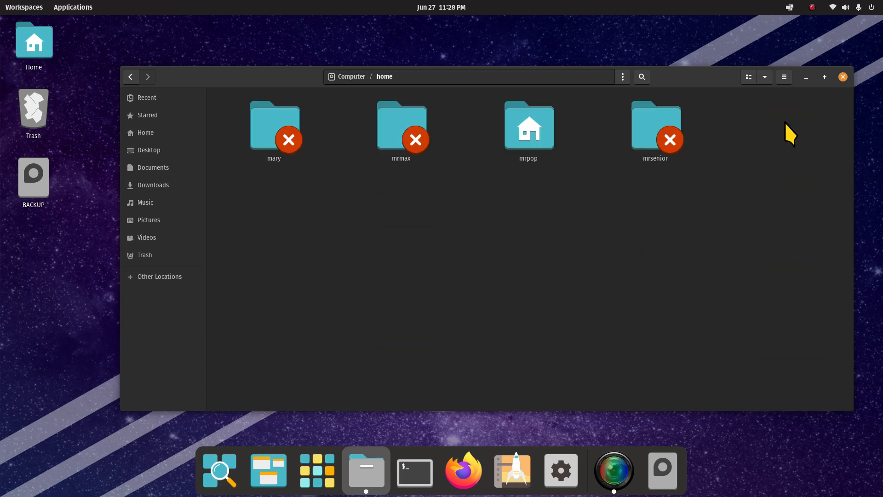
mouse_move(720, 188)
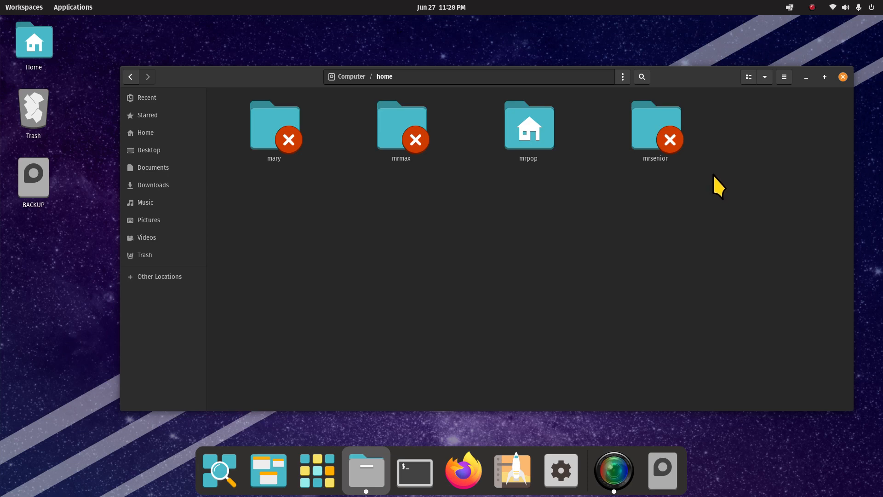
mouse_move(538, 130)
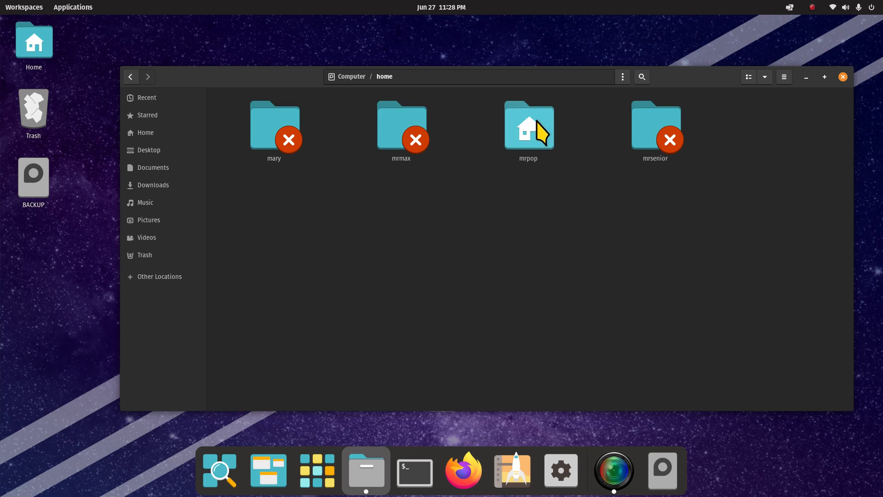
mouse_move(385, 163)
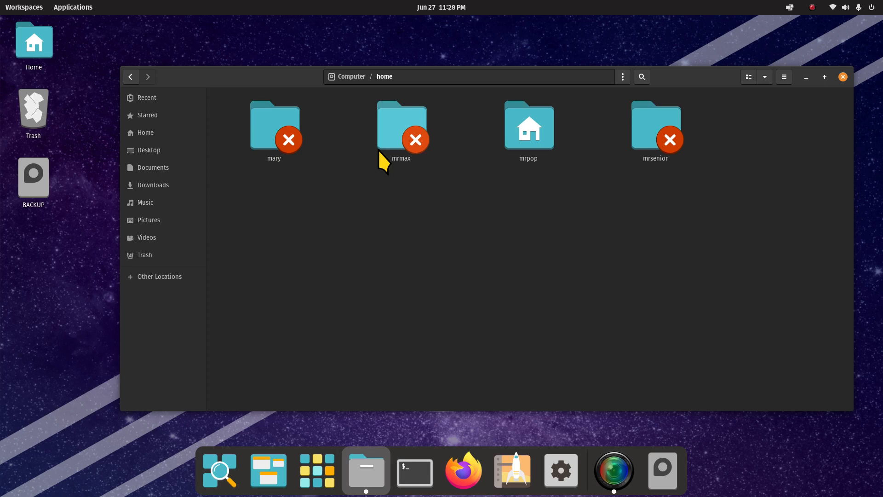
mouse_move(658, 171)
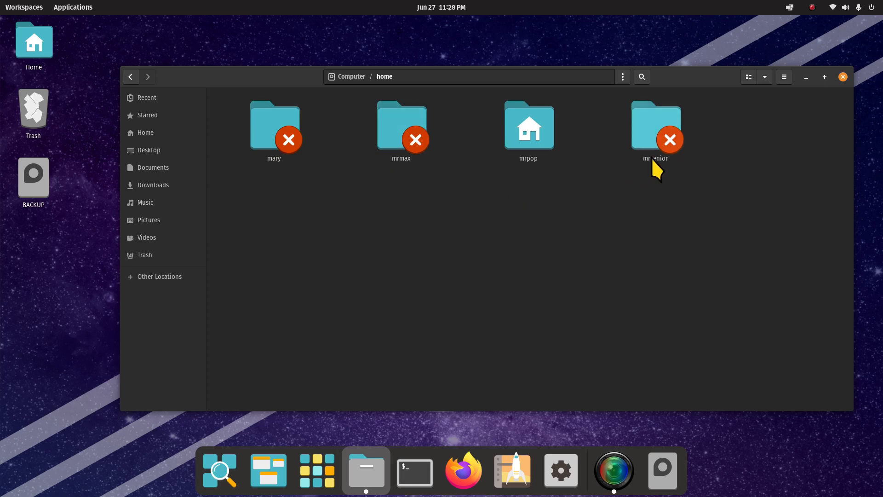
mouse_move(273, 121)
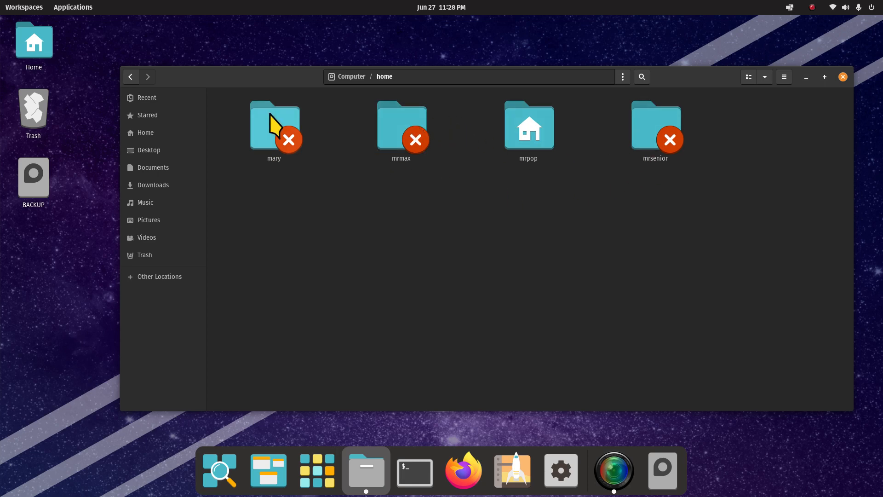
mouse_move(682, 127)
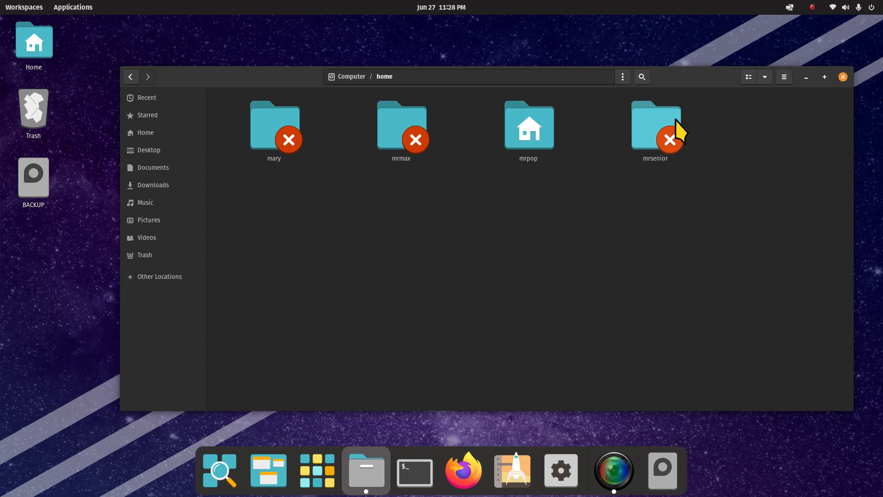
mouse_move(268, 190)
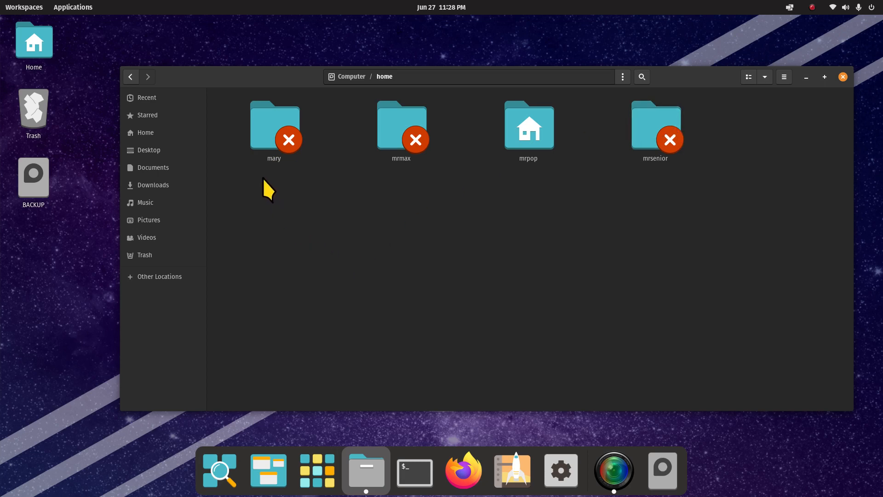
mouse_move(431, 155)
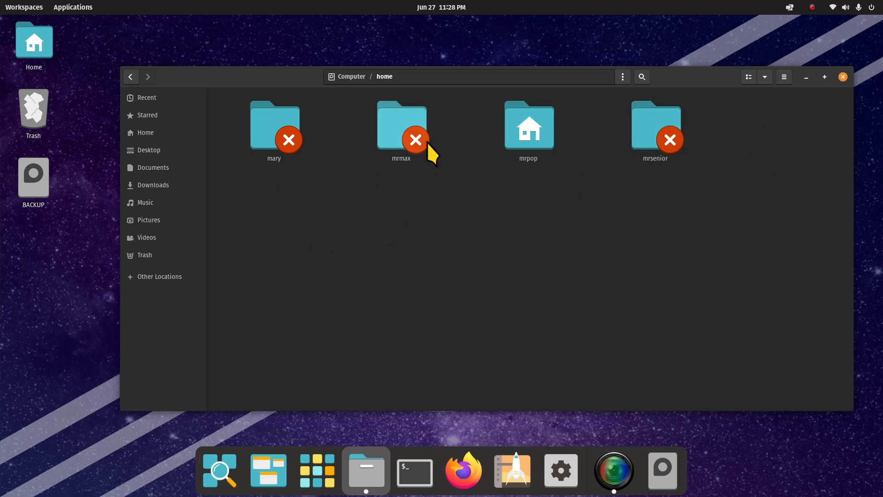
mouse_move(530, 133)
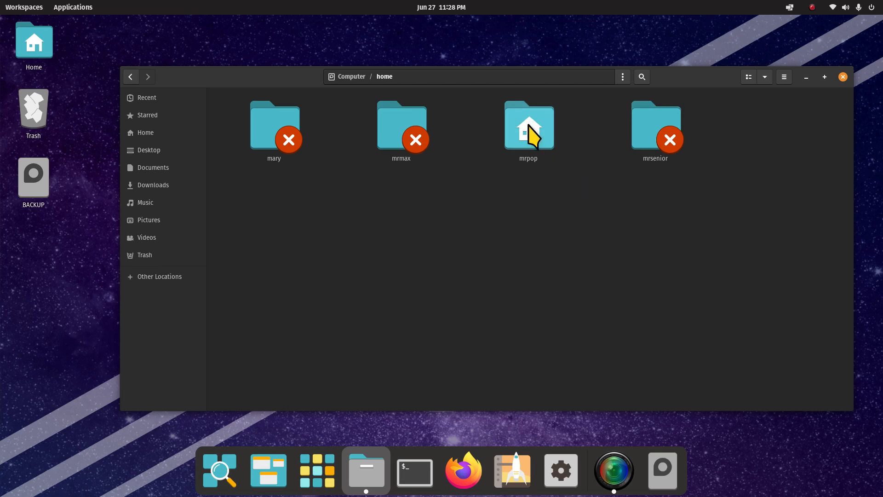
mouse_move(342, 90)
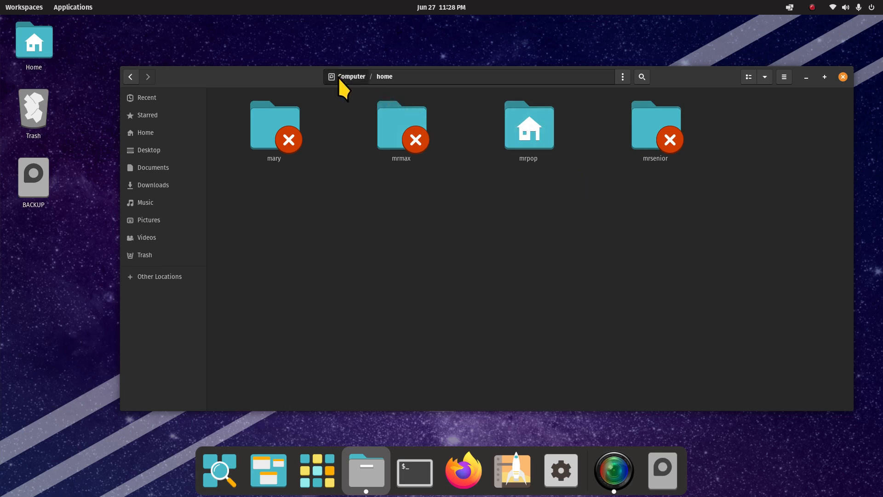
click(352, 76)
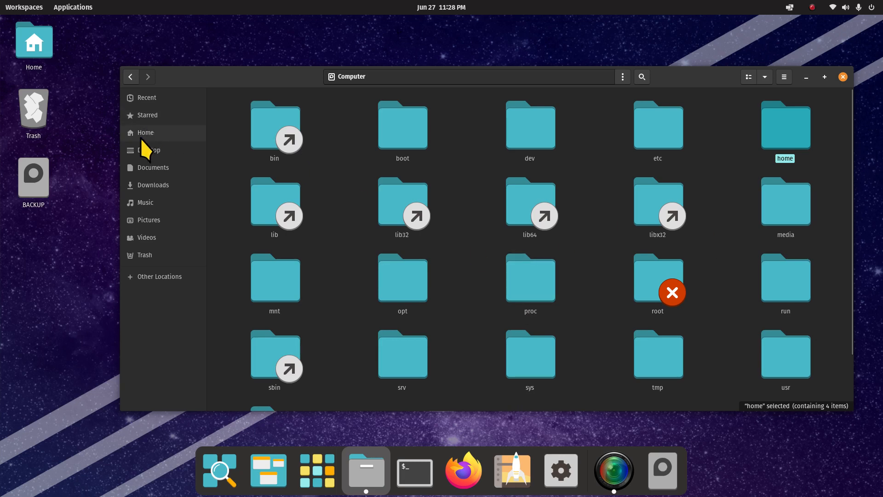
Step: Open Home, resize the folder icons back to full size, view Pictures, return Home
click(145, 133)
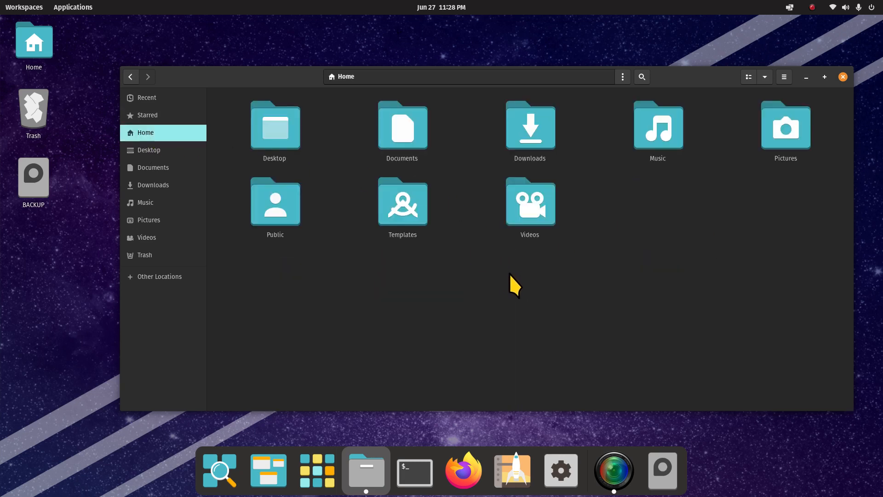
click(747, 76)
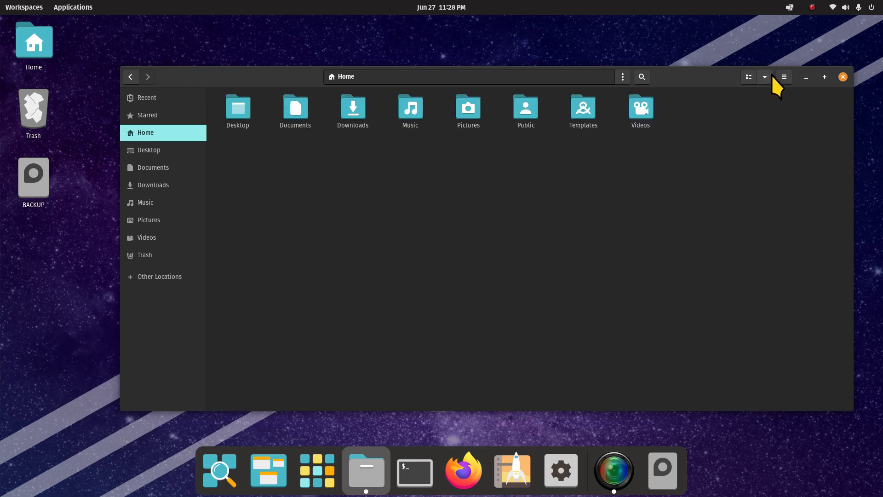
click(825, 77)
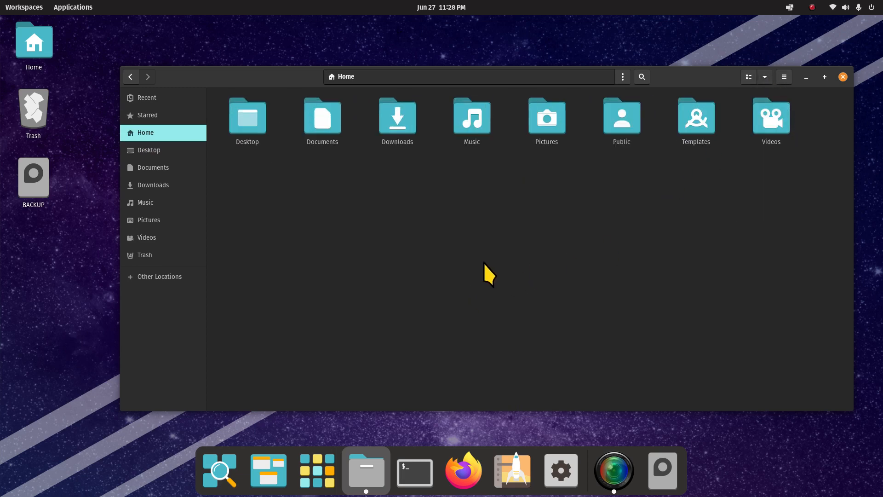
mouse_move(470, 274)
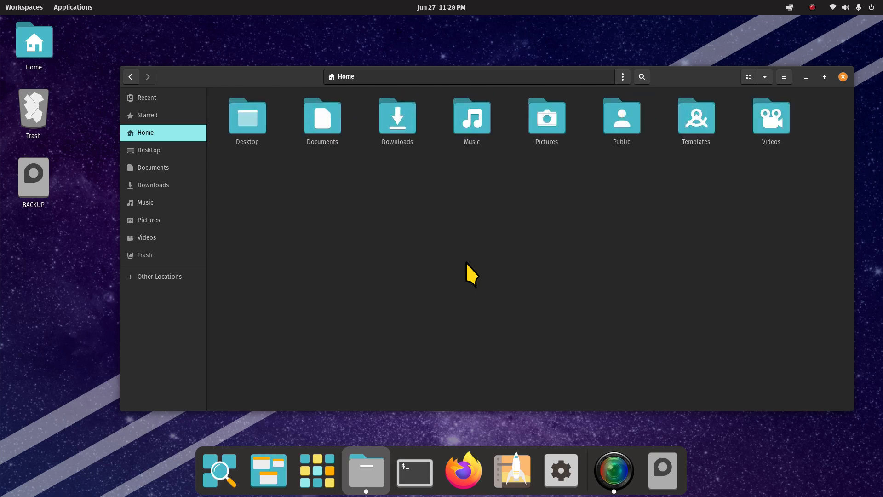
click(824, 77)
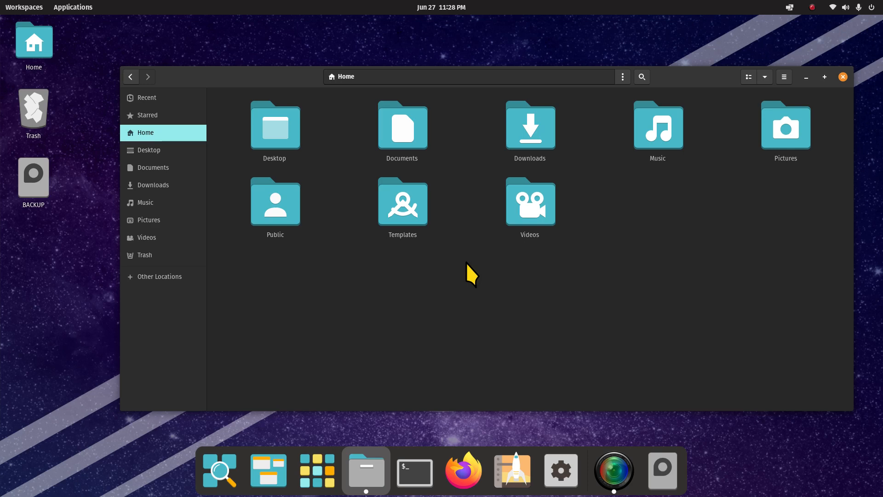
mouse_move(595, 293)
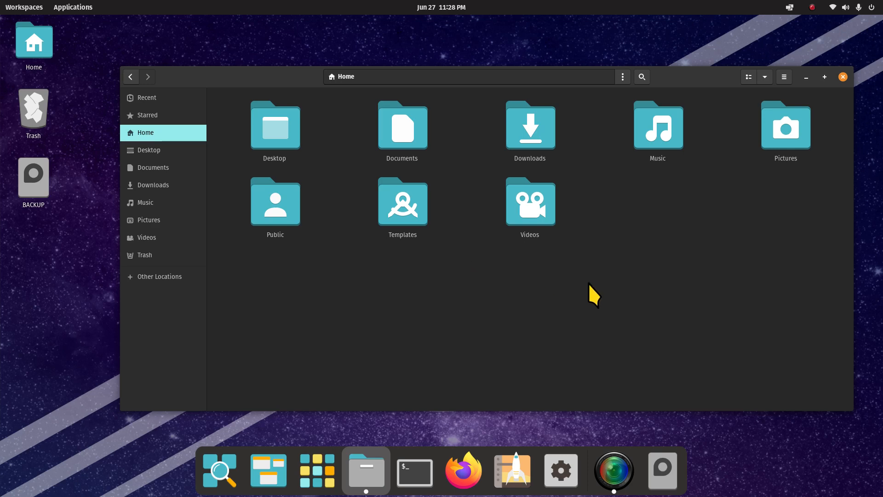
mouse_move(624, 247)
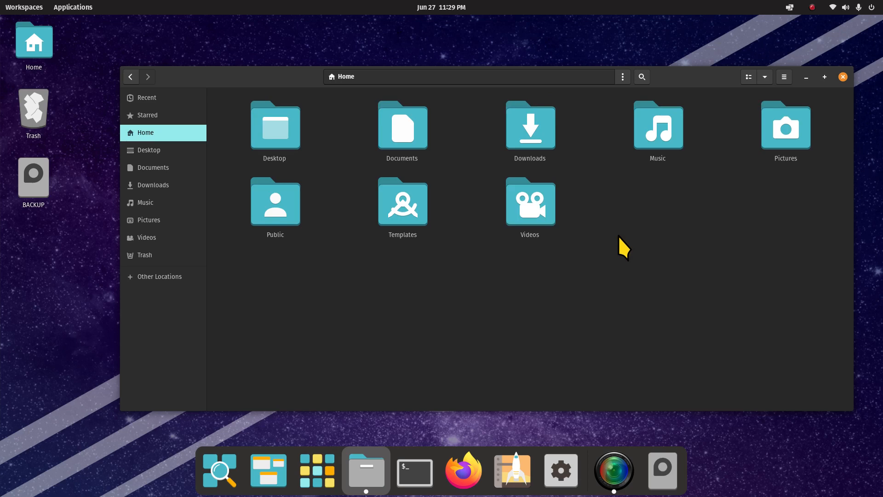
click(765, 76)
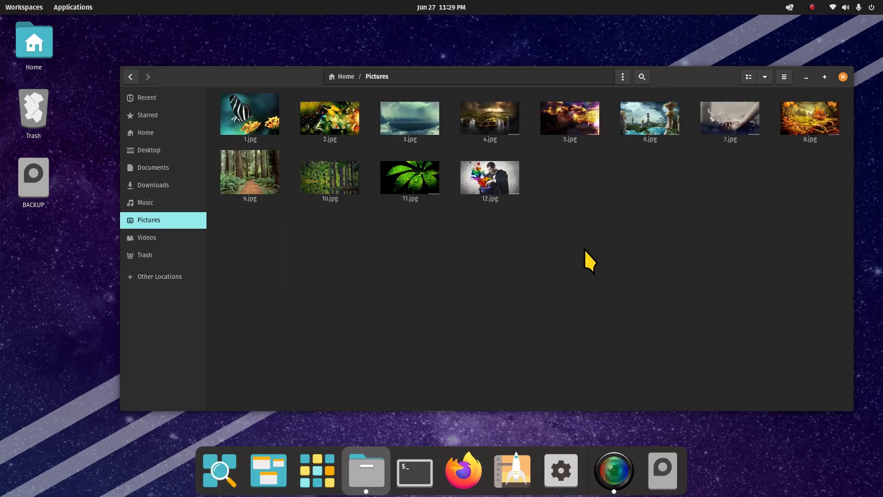
click(145, 133)
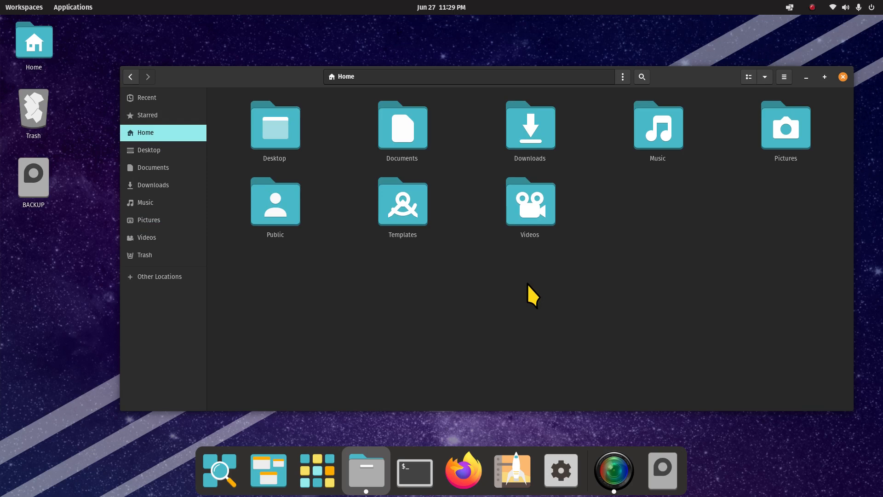
mouse_move(693, 291)
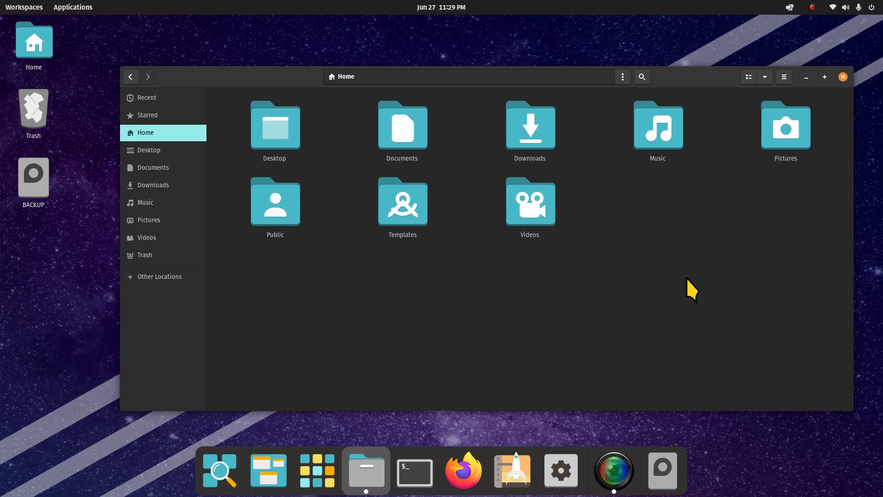
mouse_move(462, 318)
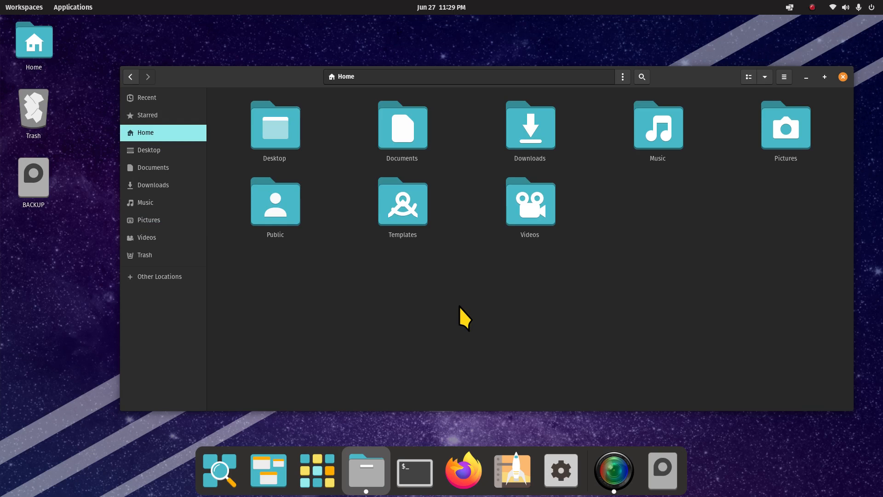
mouse_move(476, 297)
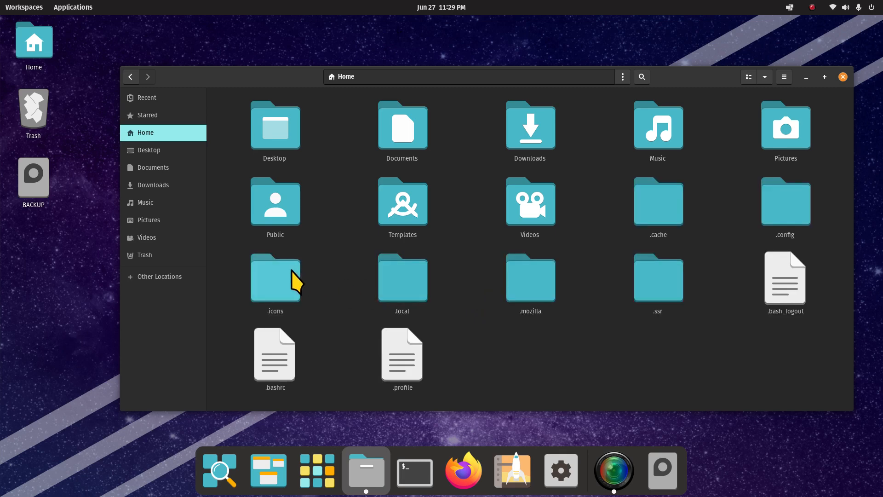
Step: Open the hidden .icons folder and select the Radioactive theme folder inside
click(274, 279)
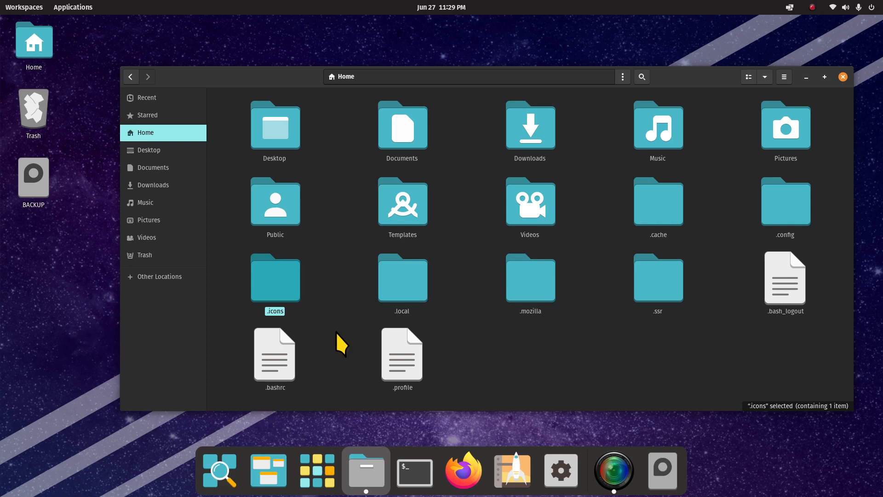
double_click(274, 278)
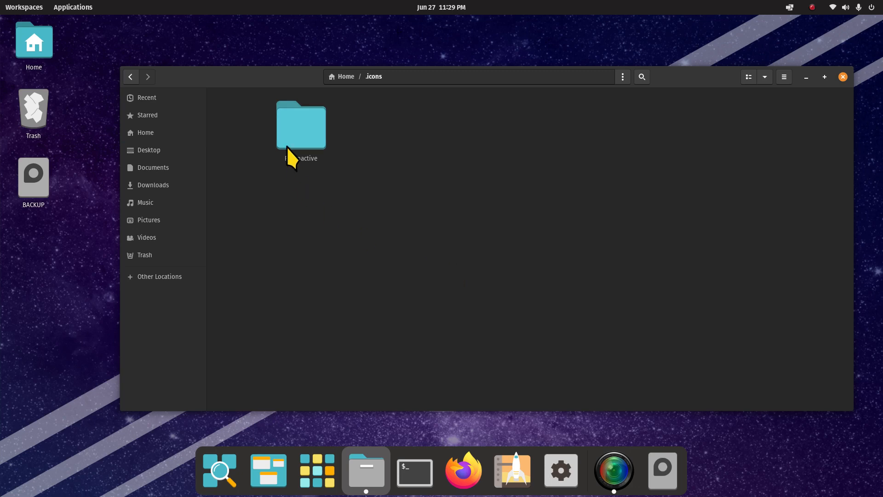
click(301, 126)
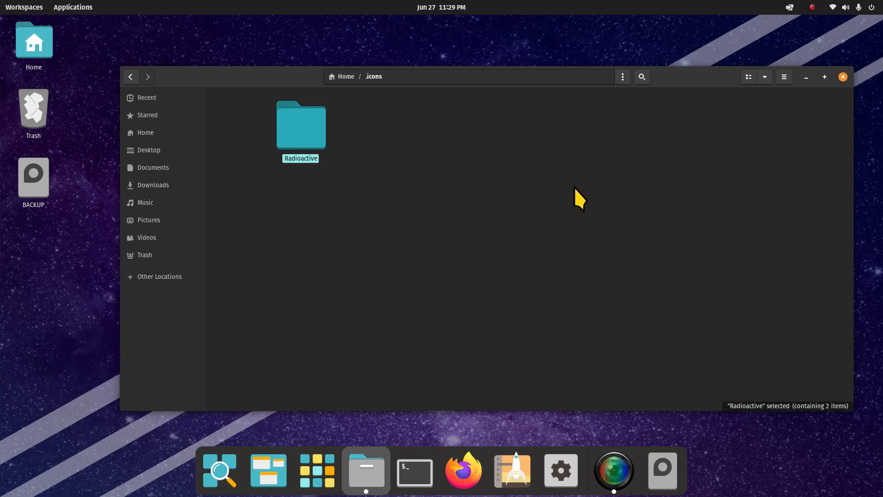
mouse_move(587, 219)
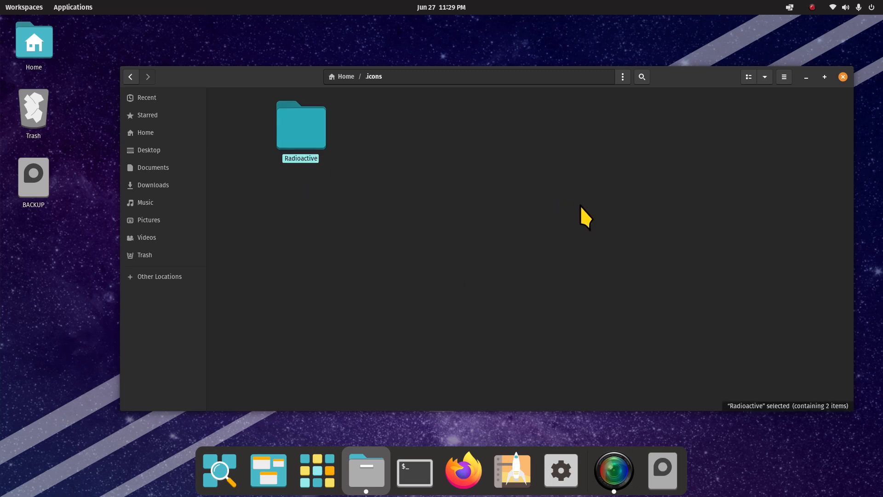
mouse_move(826, 76)
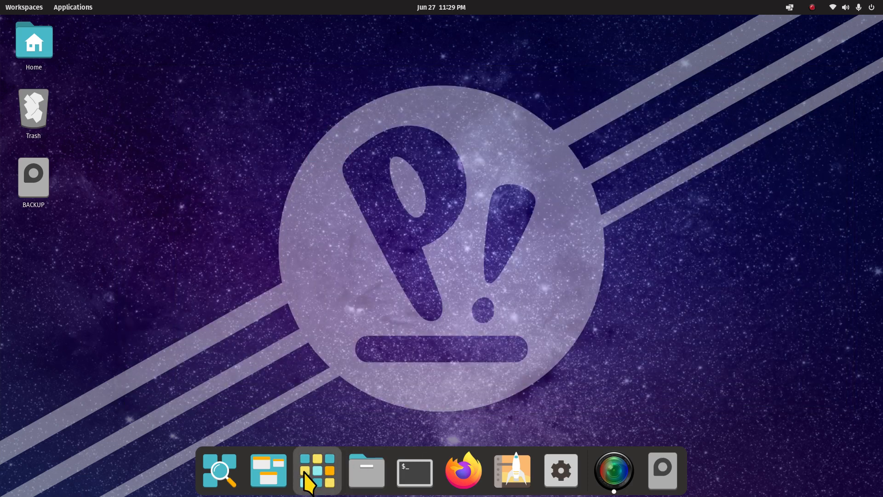
Step: Open the application library and bring up Tweaks' pin-to-dock options
click(316, 470)
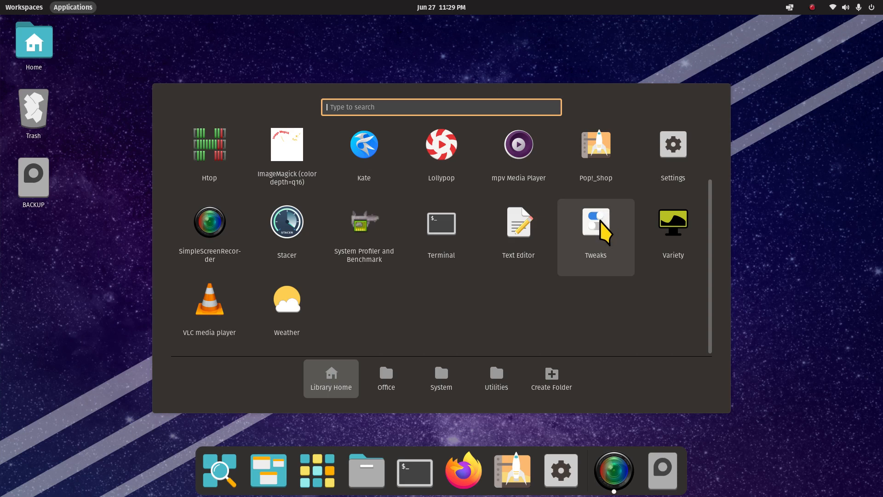
right_click(595, 221)
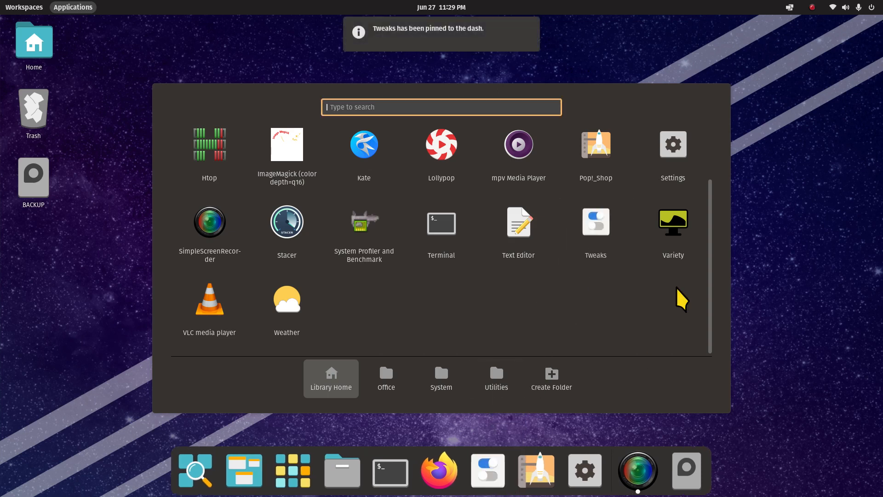
mouse_move(439, 470)
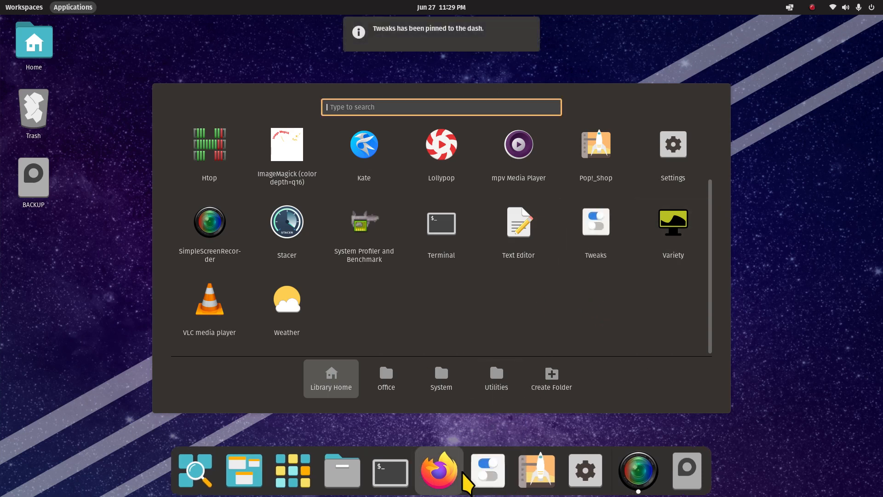
mouse_move(442, 181)
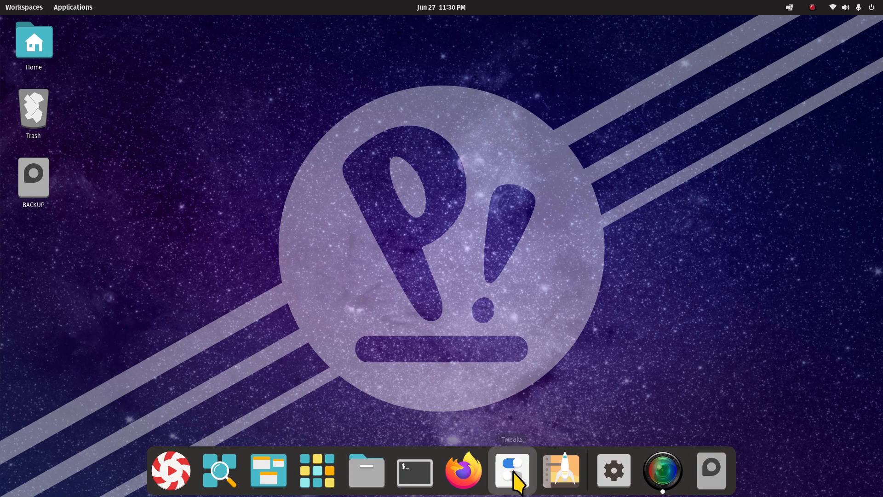
Step: Launch Tweaks, choose Radioactive as the cursor theme, and close Tweaks
click(511, 471)
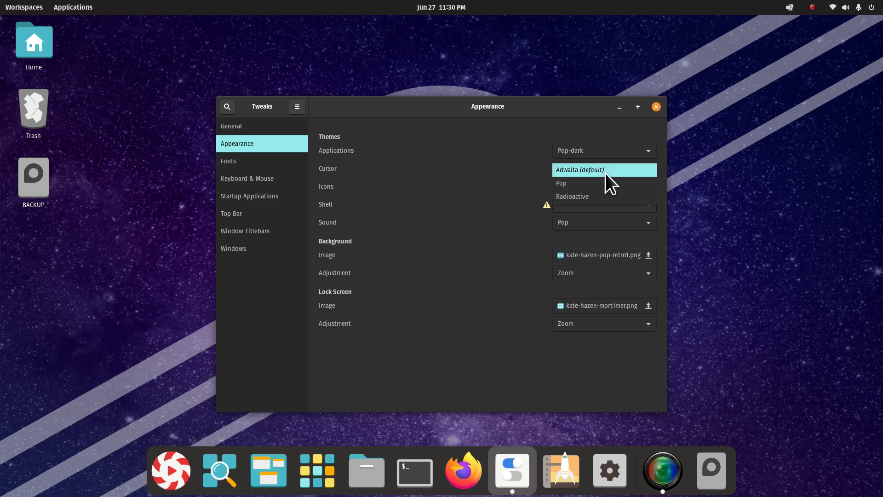
click(572, 196)
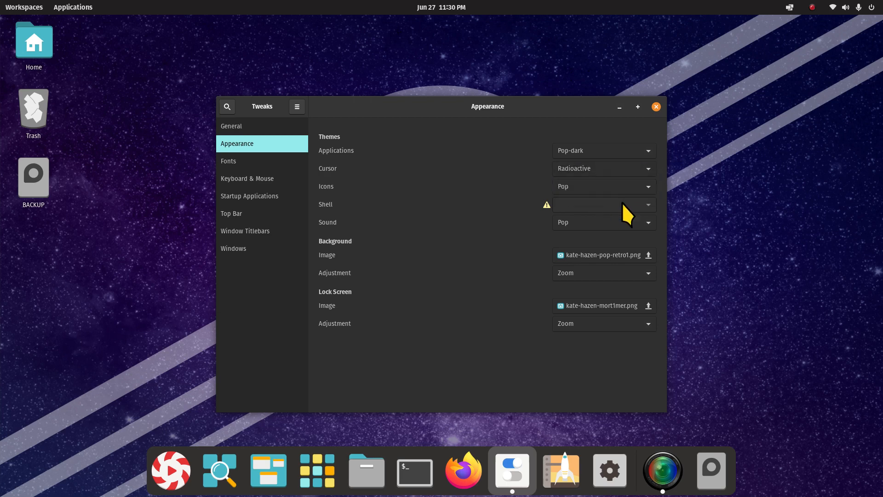
mouse_move(626, 274)
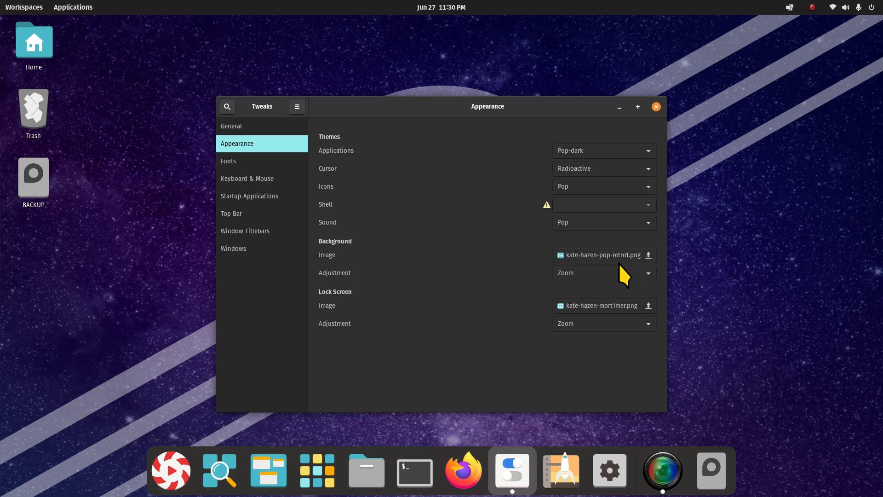
mouse_move(665, 131)
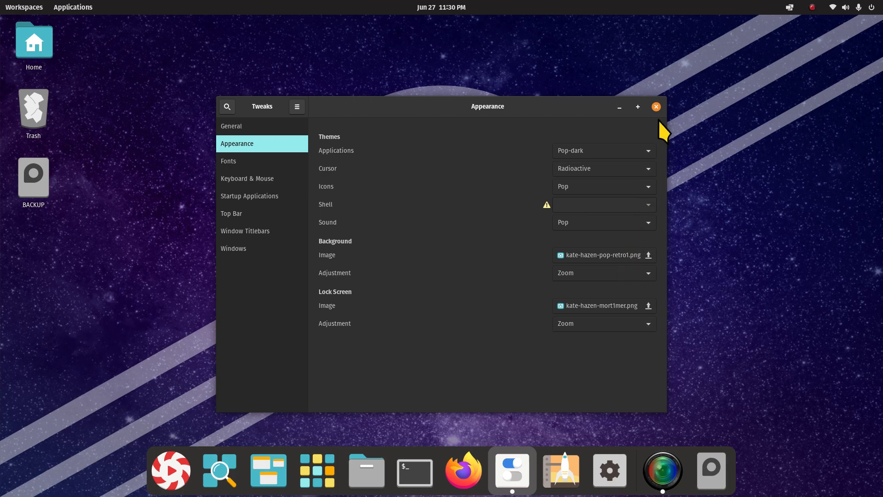
click(655, 107)
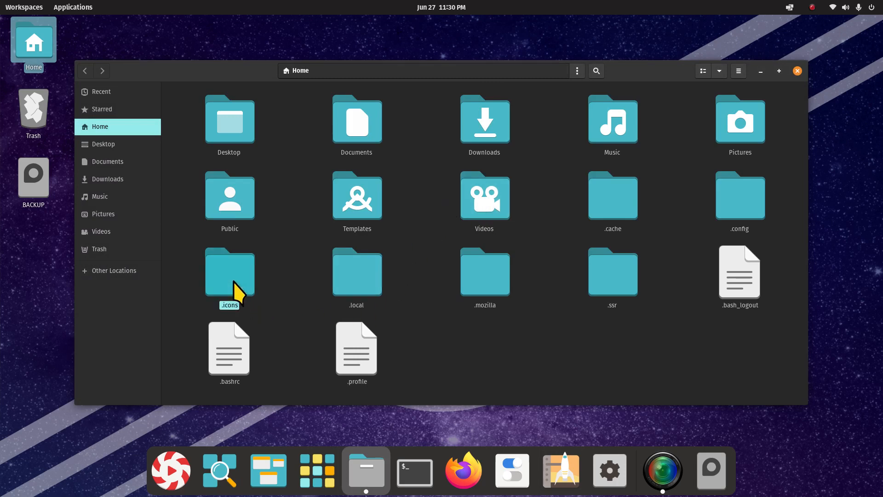
Step: Look inside .icons, return Home, and dismiss the folder context menu
double_click(229, 271)
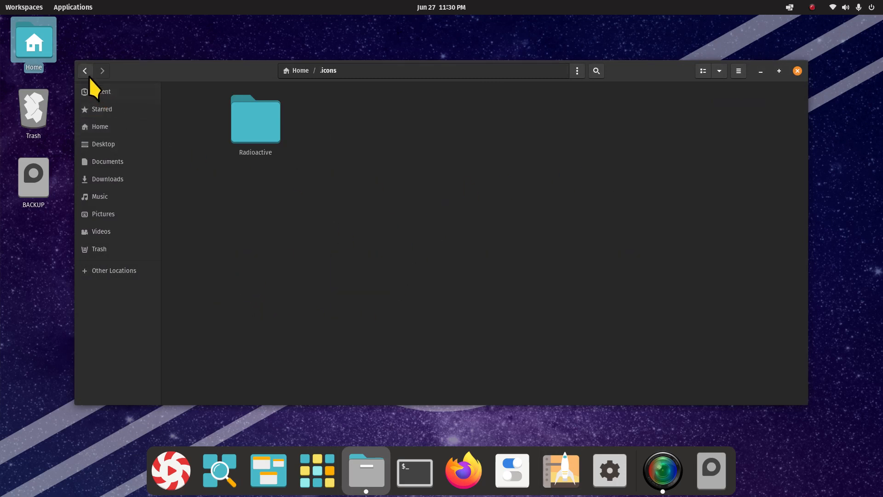
click(85, 71)
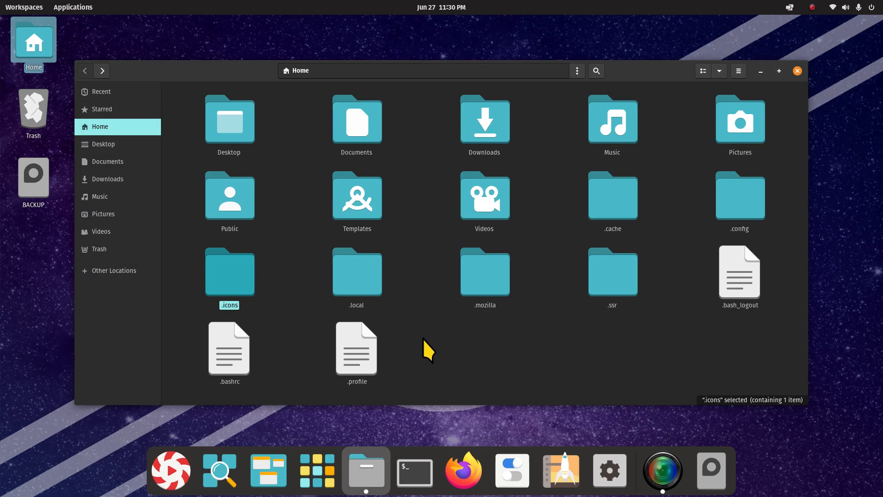
right_click(428, 349)
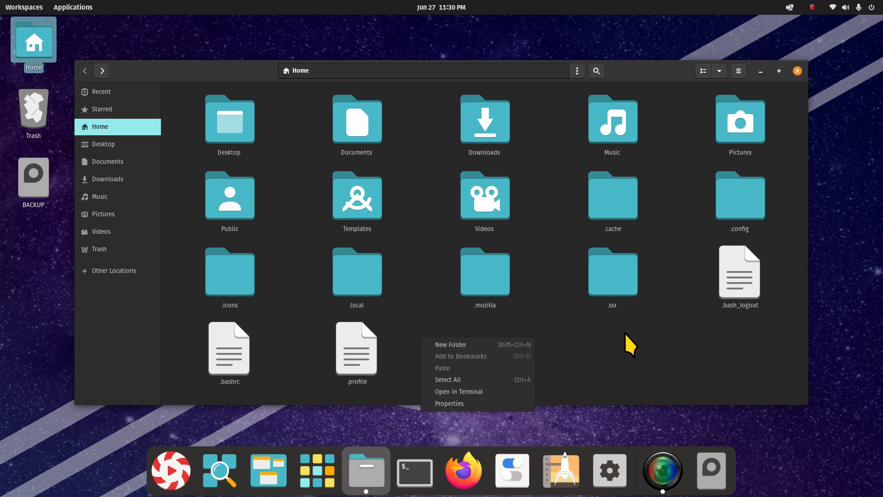
click(630, 346)
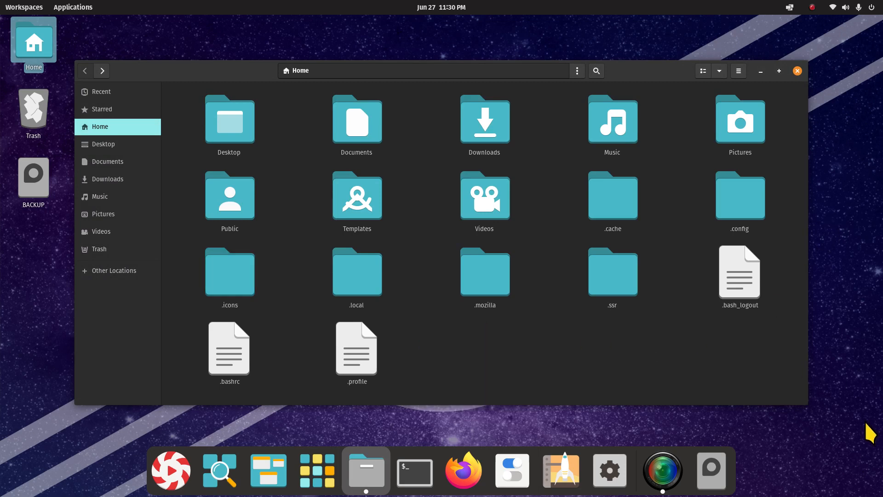
mouse_move(695, 386)
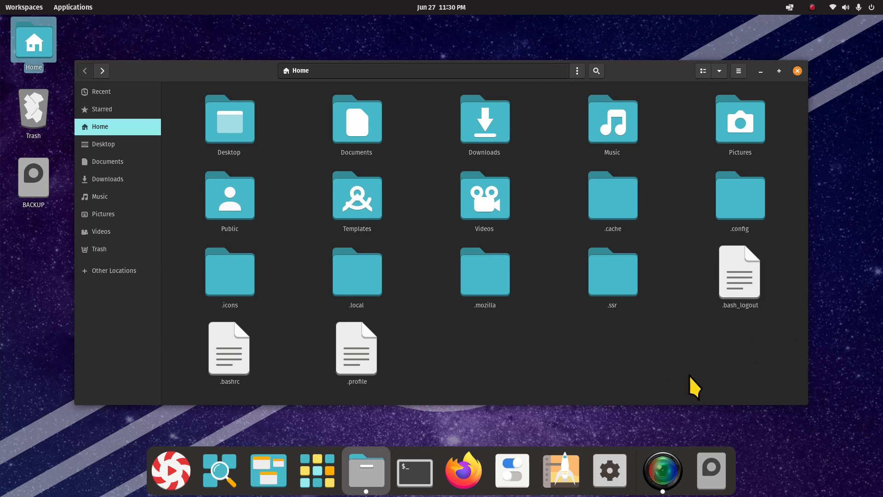
mouse_move(230, 274)
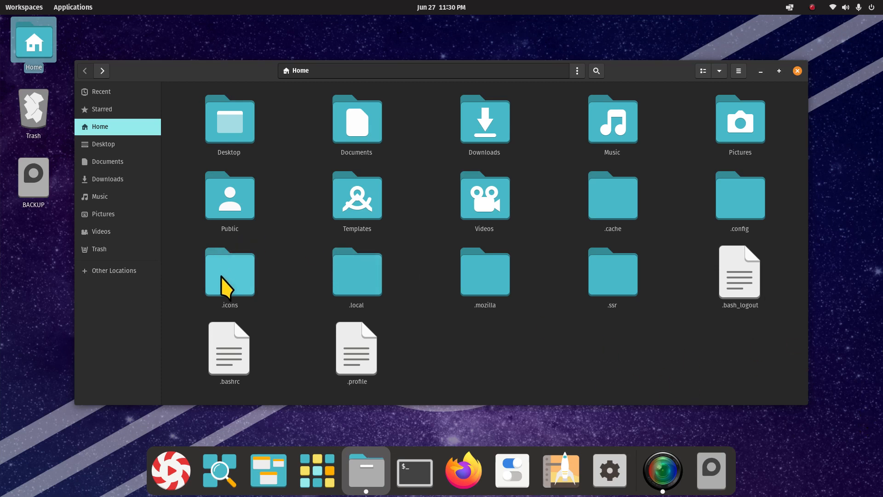
Step: Select and deselect .icons, then switch to Other Locations
click(229, 273)
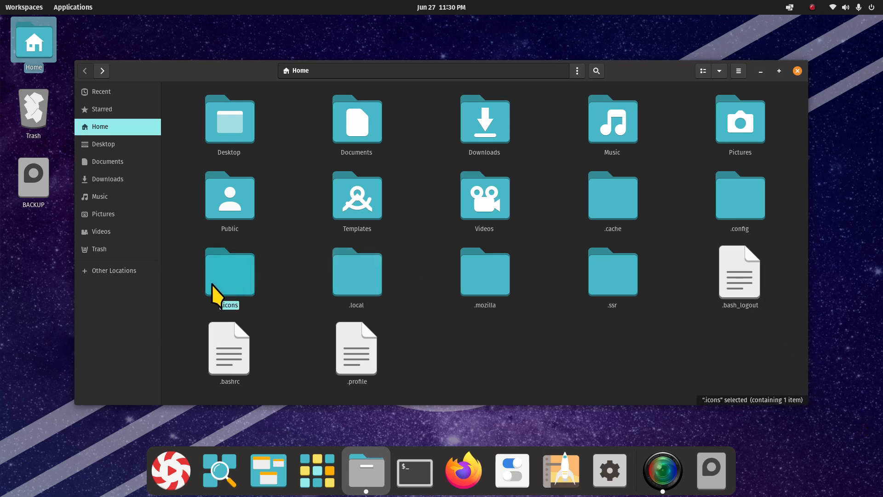
mouse_move(462, 349)
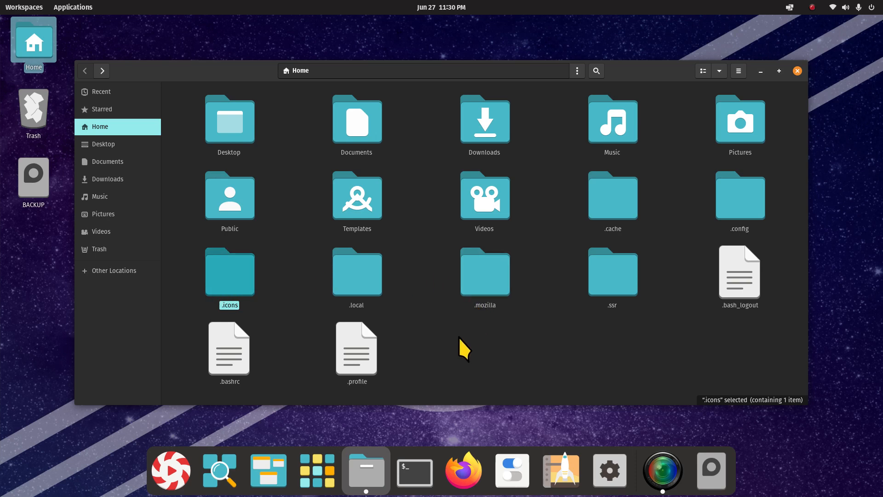
click(451, 354)
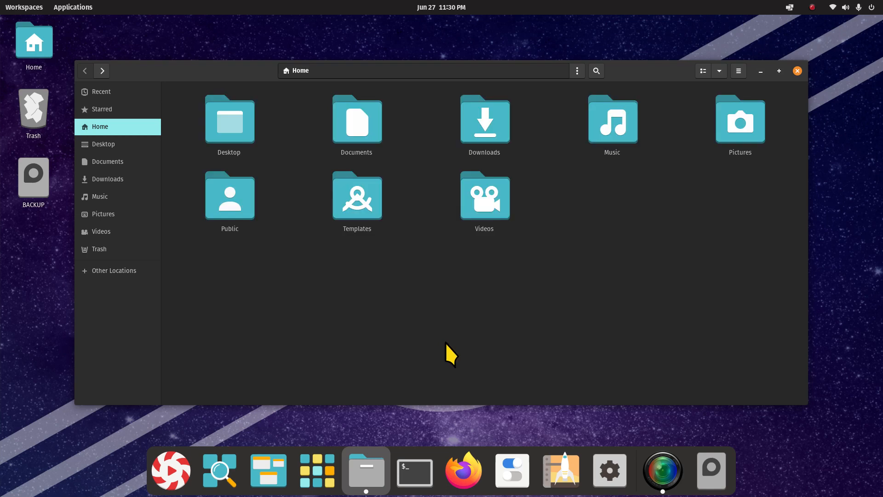
mouse_move(798, 71)
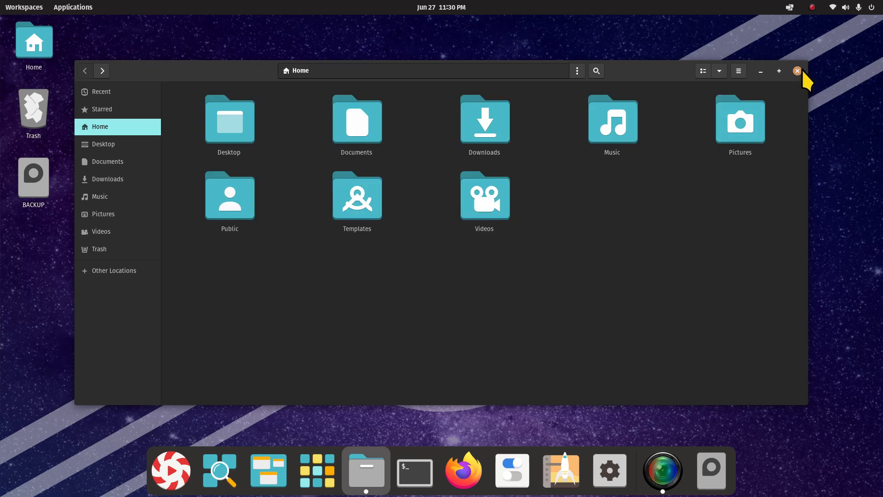
mouse_move(303, 292)
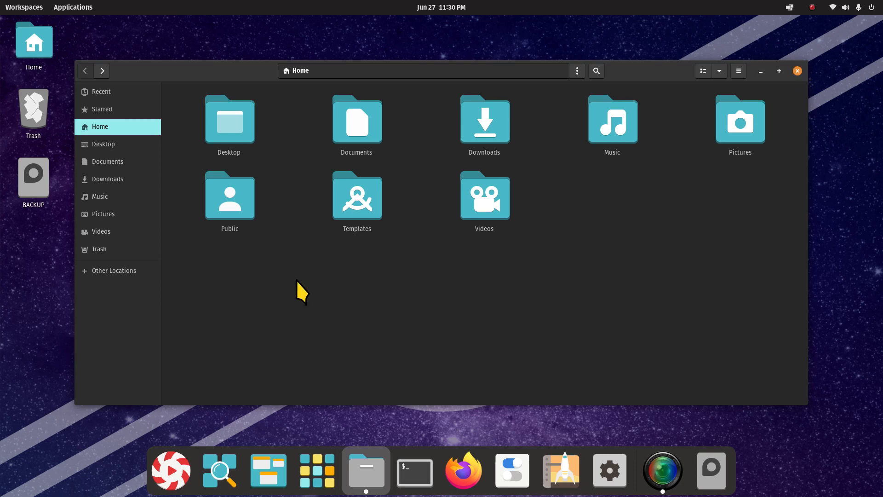
mouse_move(114, 254)
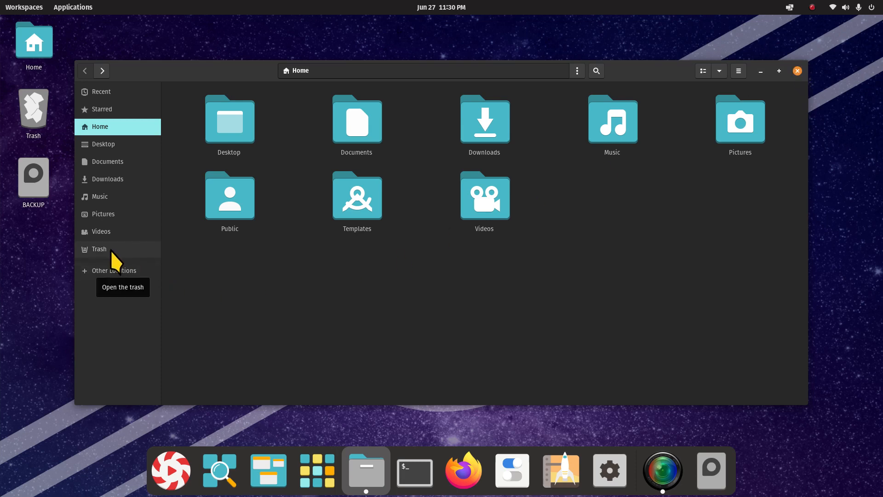
click(113, 271)
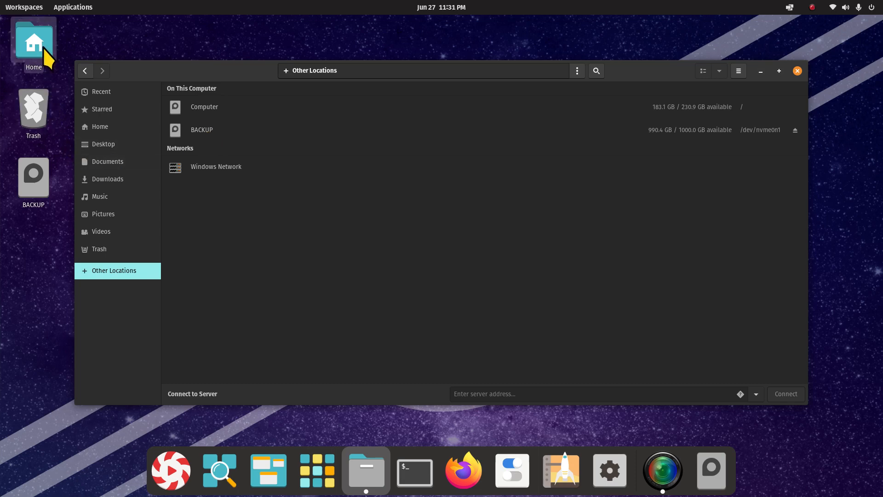
mouse_move(796, 88)
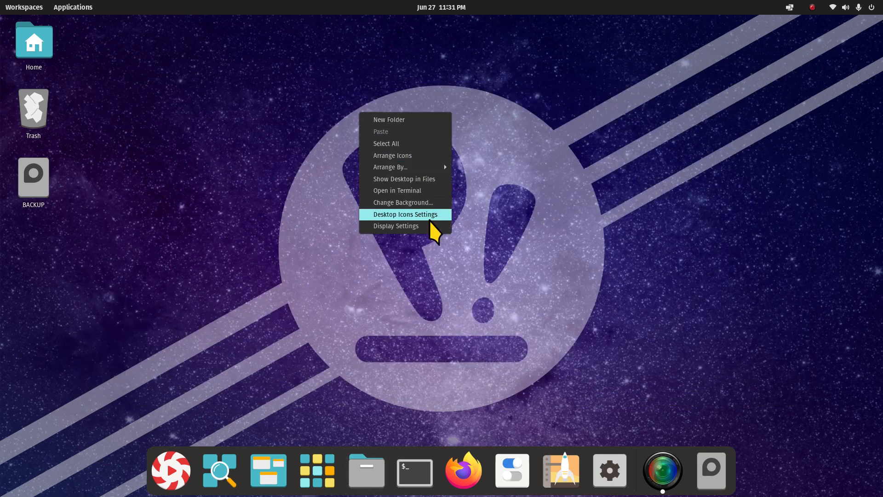
Step: In Desktop Icons Settings, turn off the trash, home folder and drive icons
click(405, 214)
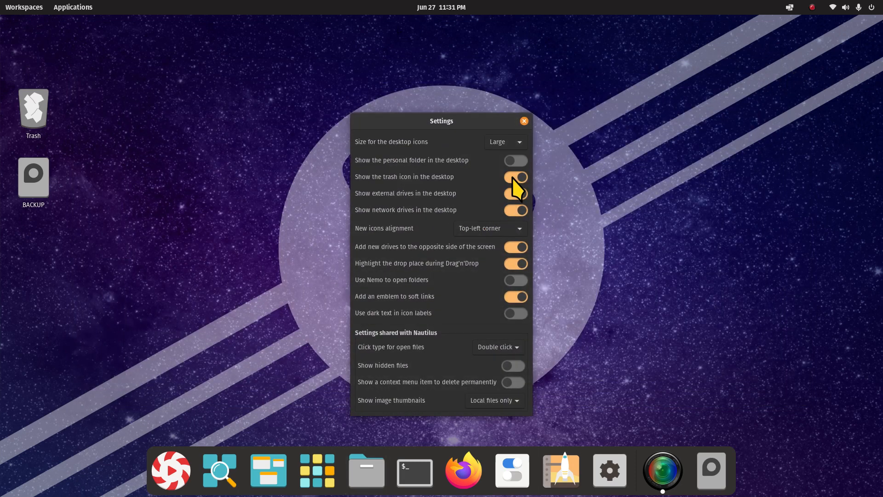
click(515, 176)
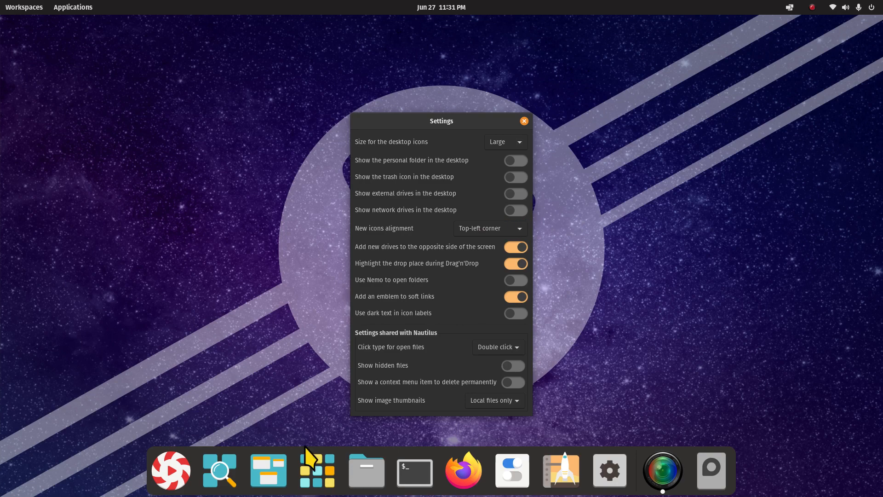
mouse_move(366, 469)
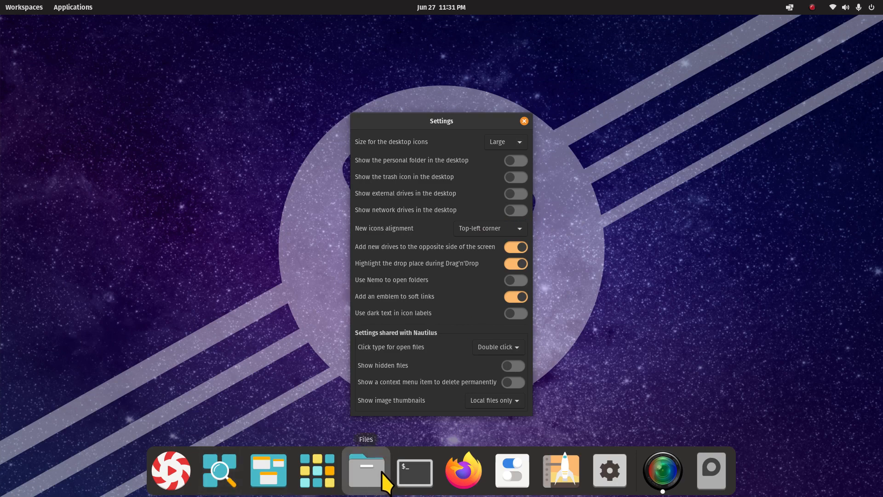
mouse_move(507, 338)
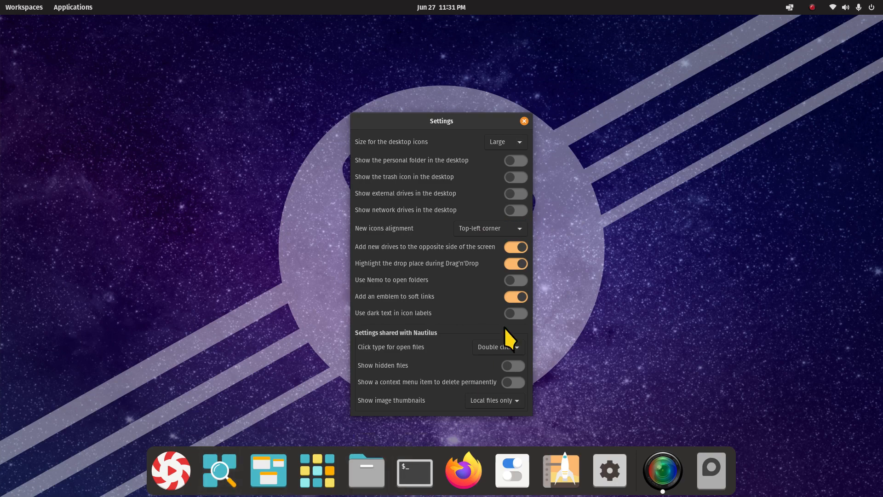
mouse_move(519, 239)
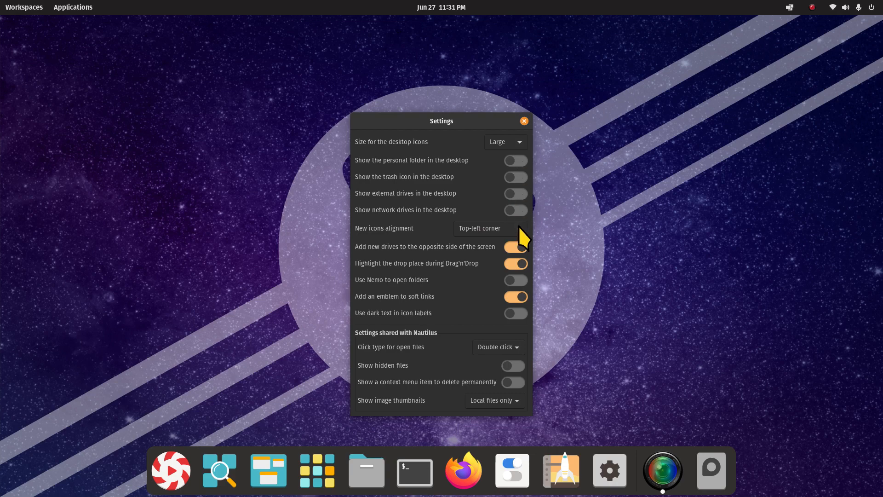
click(514, 247)
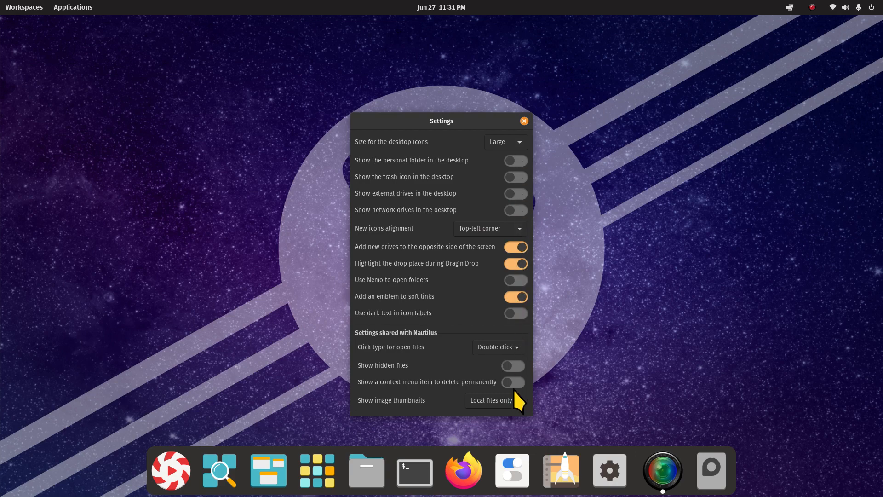
click(523, 120)
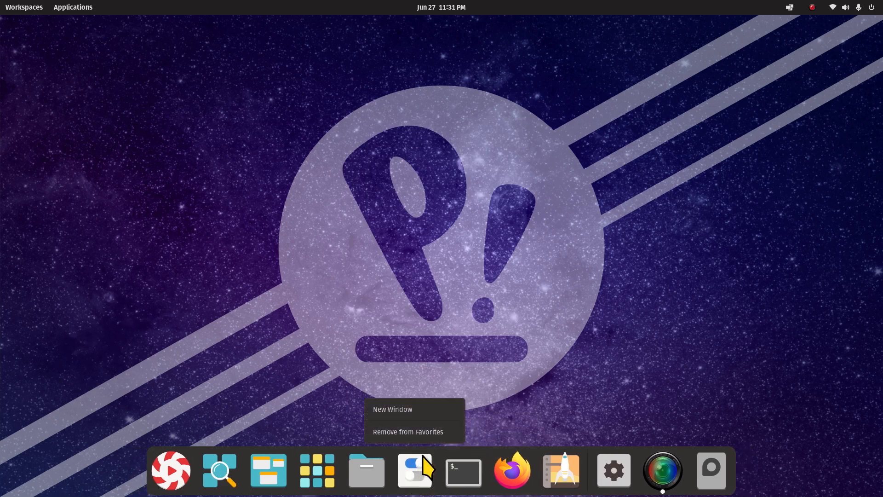
Step: Unpin Tweaks from the dock with Remove from Favorites
click(407, 431)
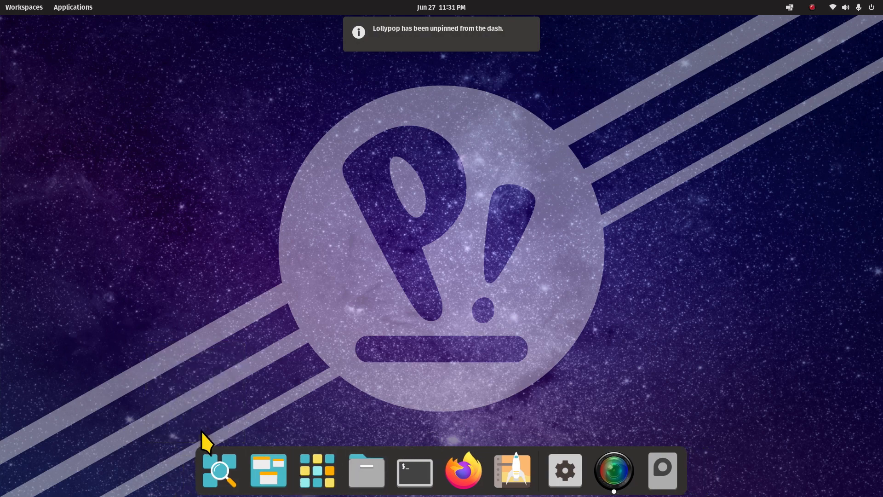
mouse_move(512, 470)
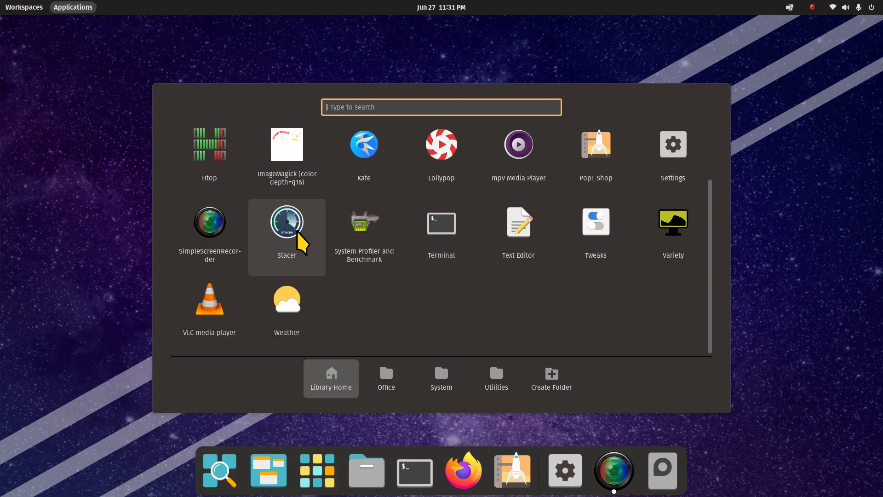
mouse_move(364, 144)
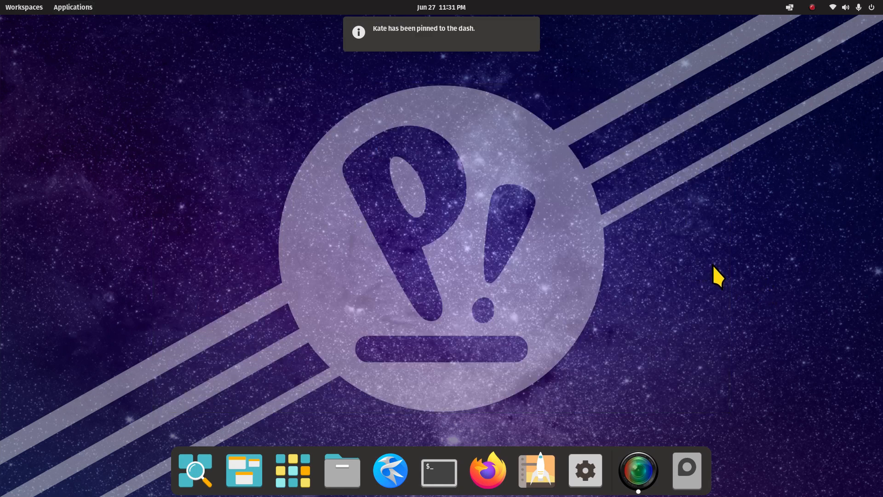
mouse_move(685, 397)
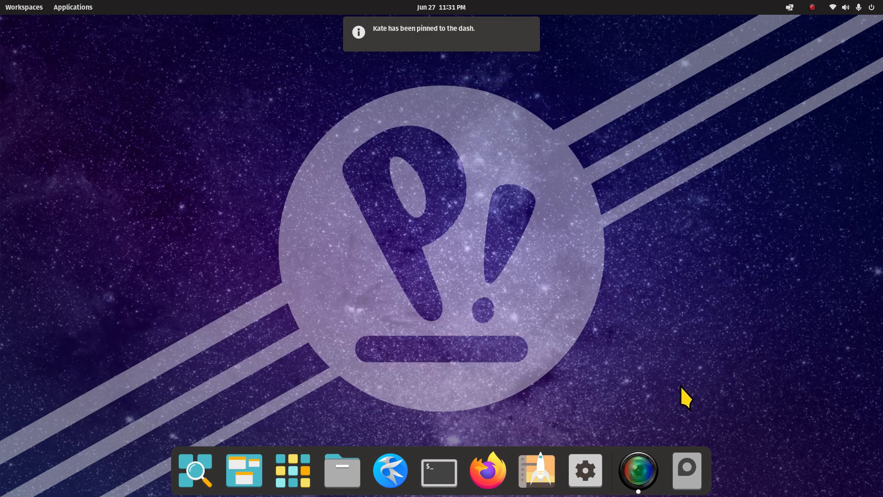
mouse_move(244, 470)
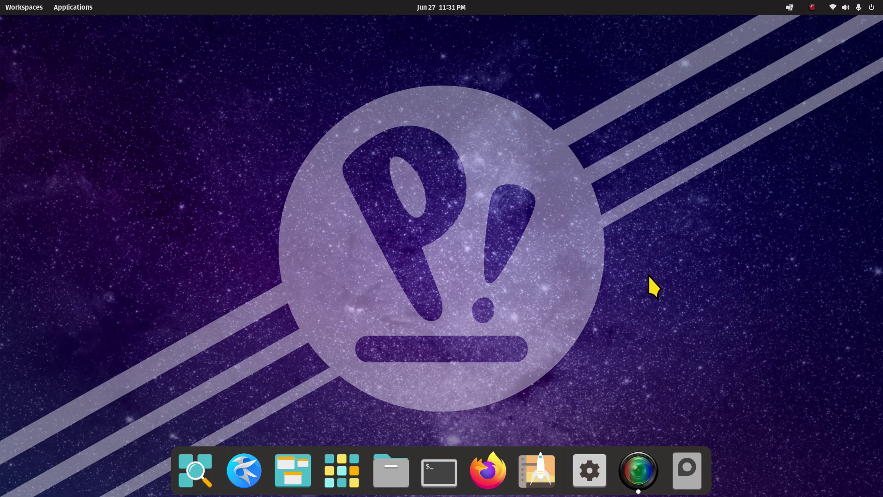
mouse_move(472, 320)
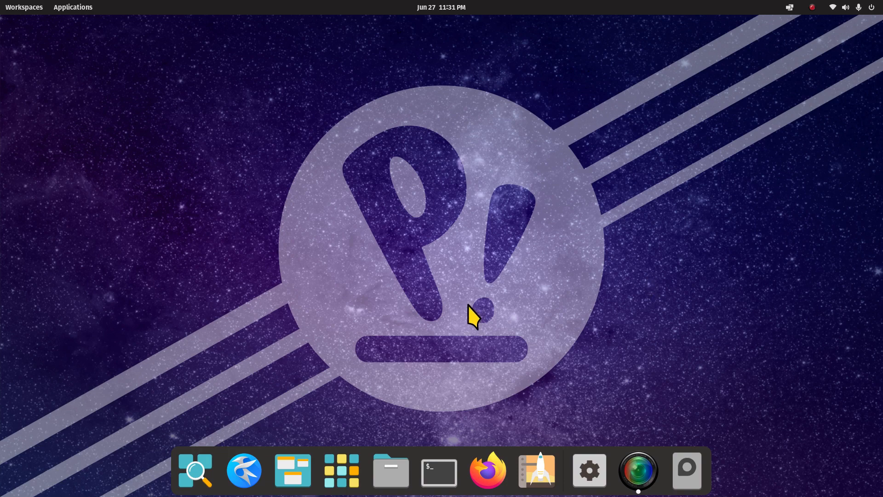